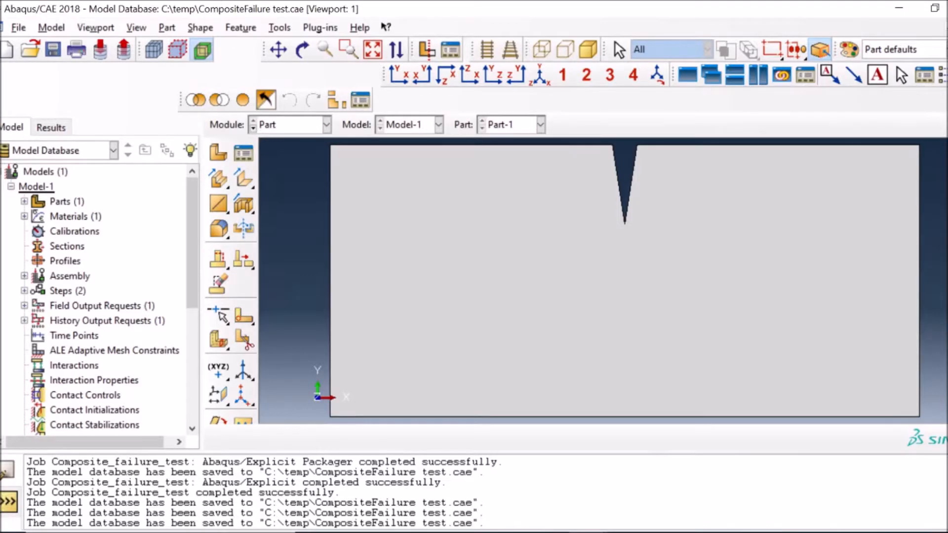
mouse_move(286, 237)
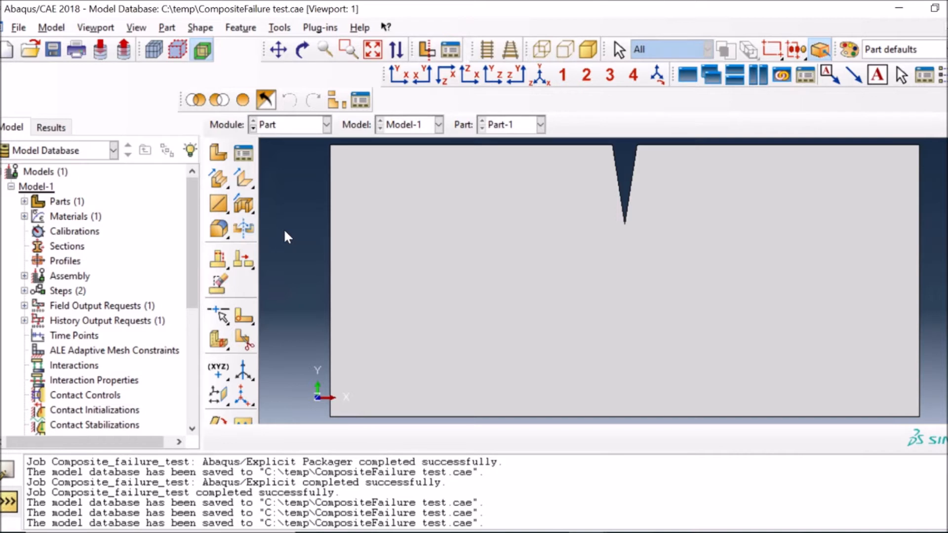
mouse_move(307, 159)
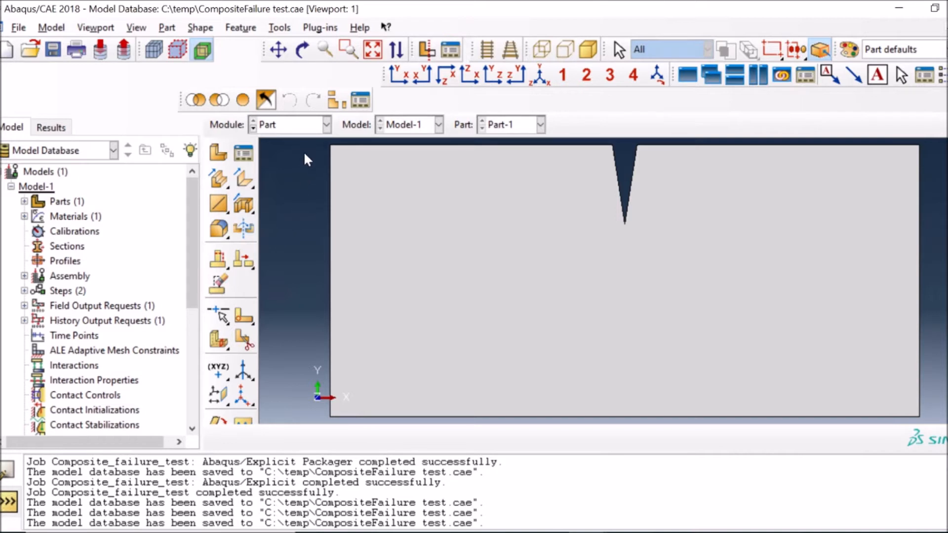
mouse_move(623, 207)
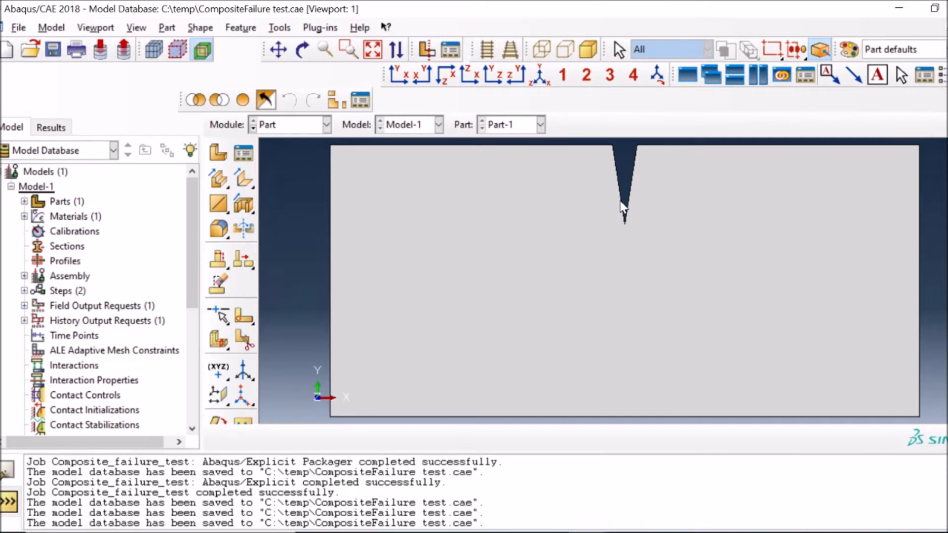
mouse_move(649, 203)
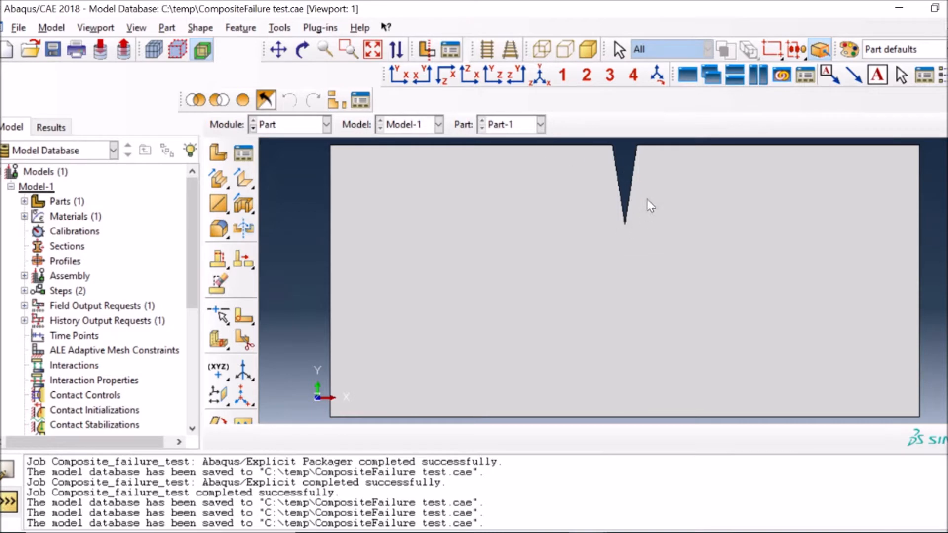
mouse_move(648, 199)
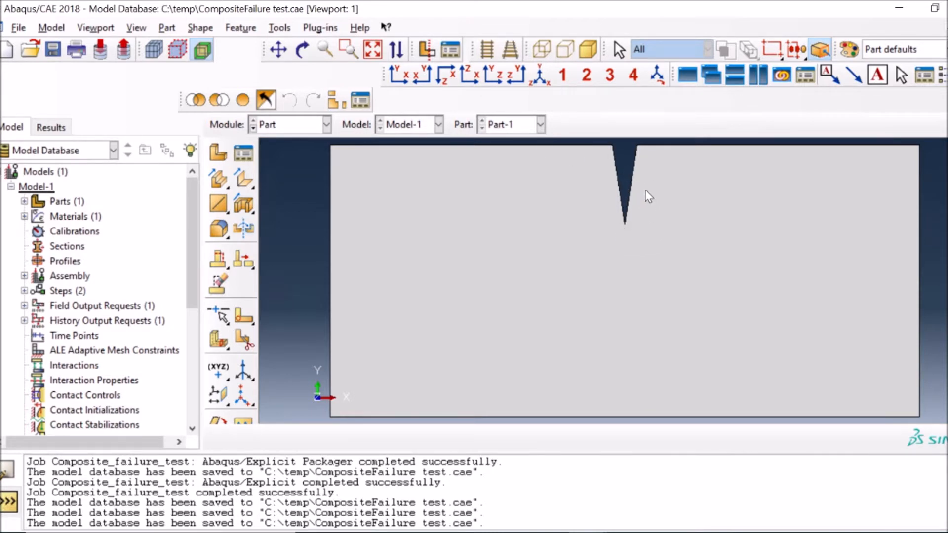
mouse_move(333, 148)
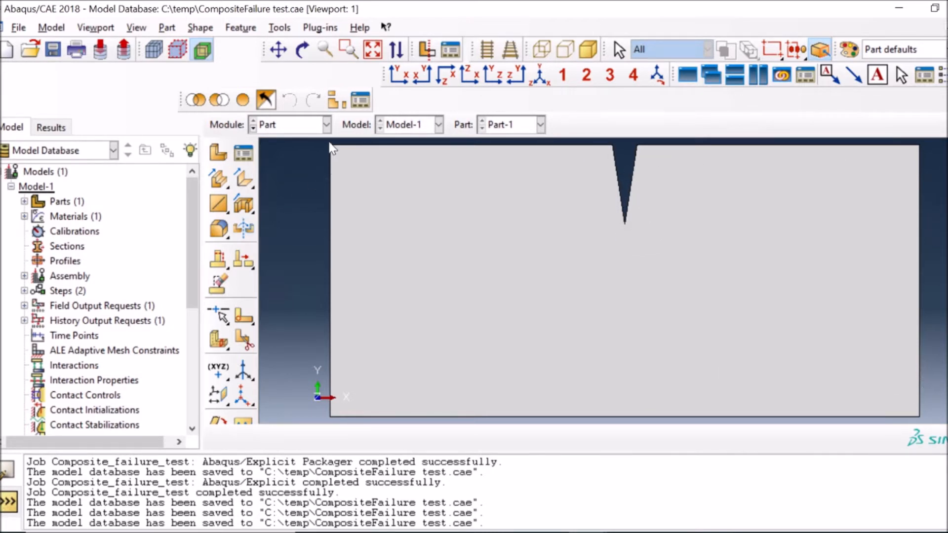
mouse_move(325, 248)
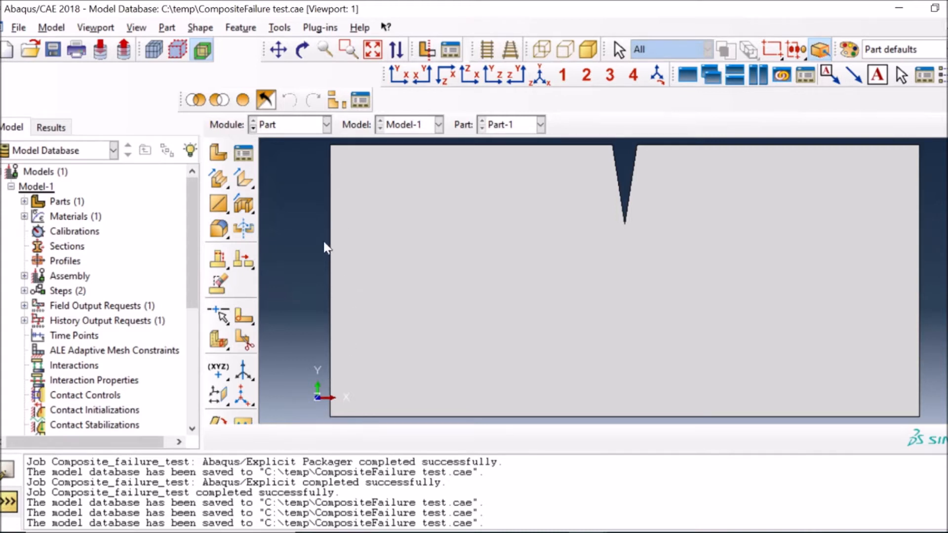
mouse_move(358, 427)
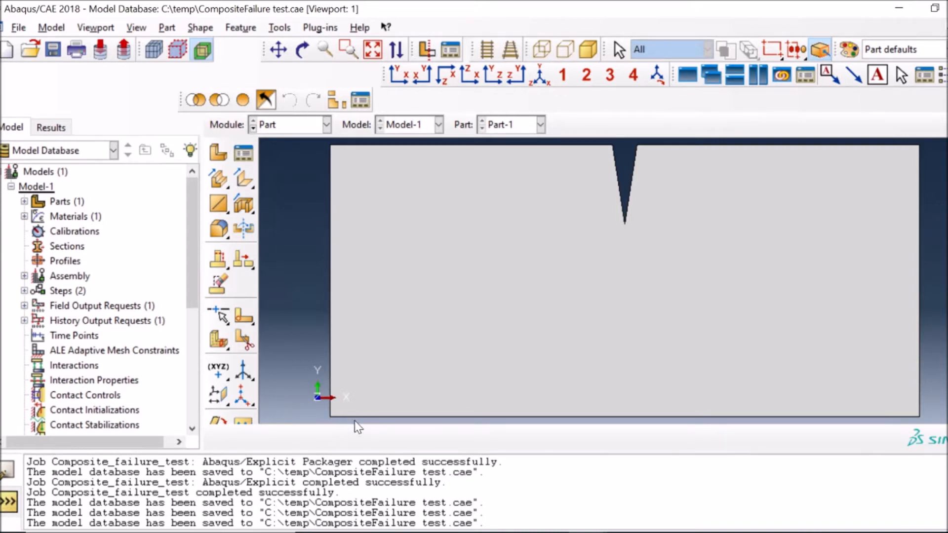
mouse_move(553, 426)
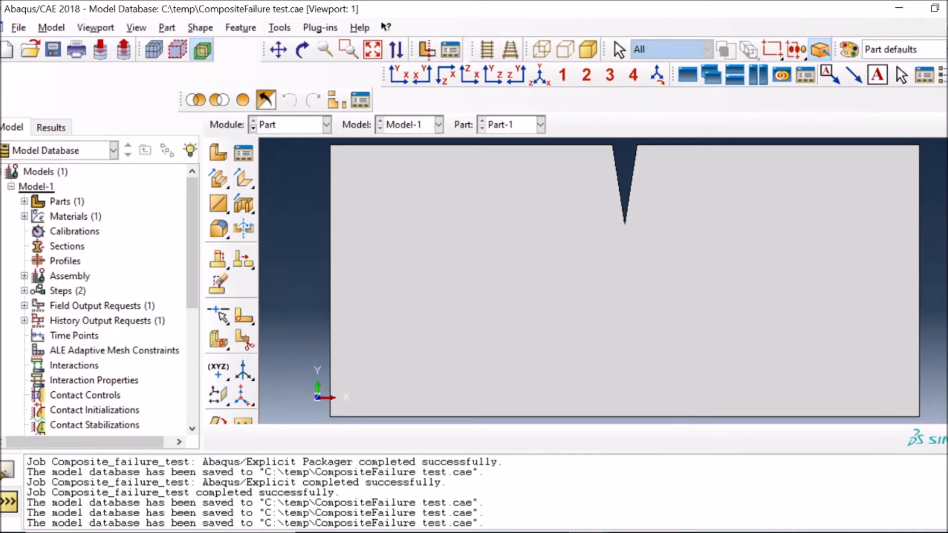
mouse_move(634, 238)
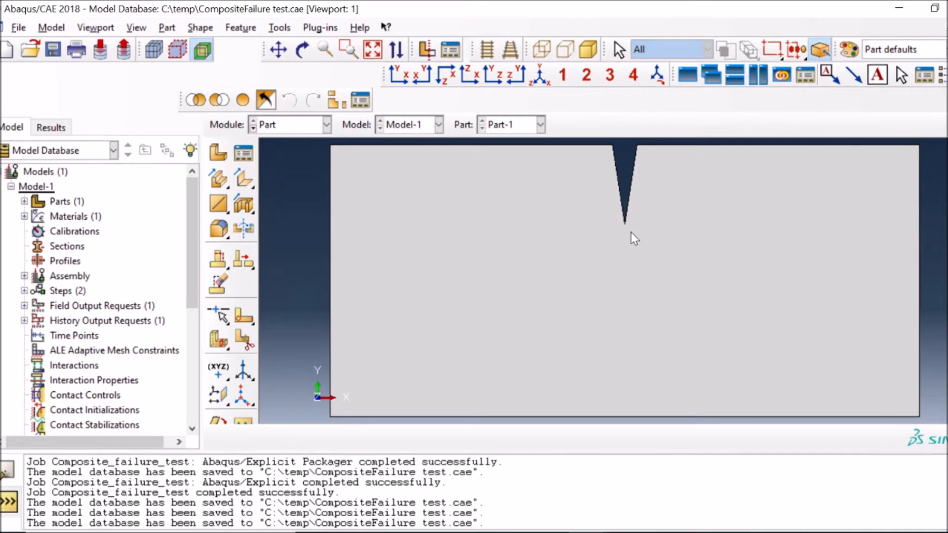
mouse_move(626, 236)
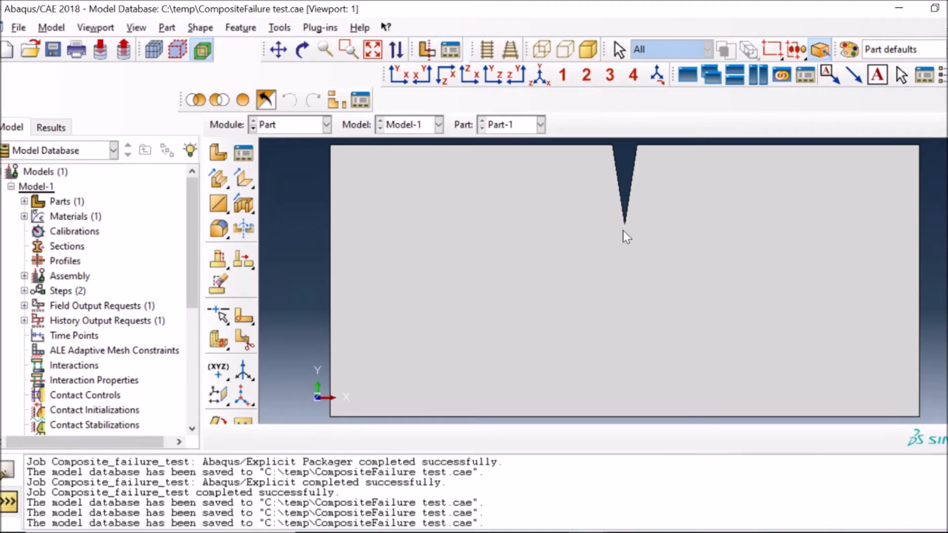
mouse_move(631, 321)
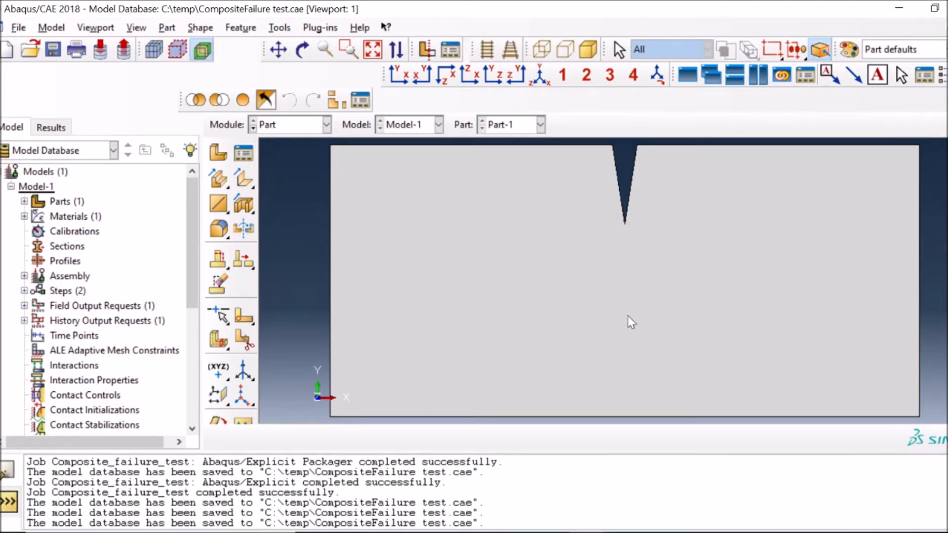
mouse_move(369, 195)
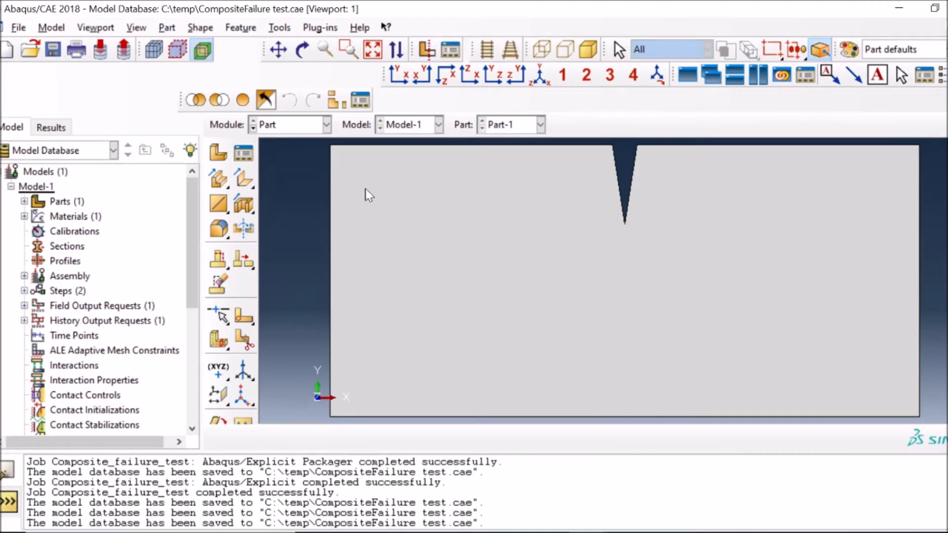
mouse_move(286, 133)
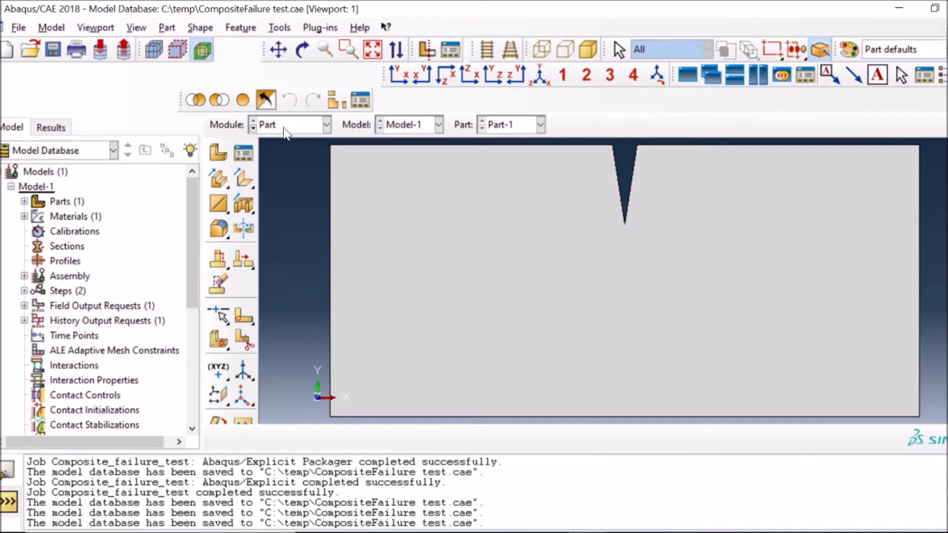
- Review Material-1's elastic constants and Hashin damage strength values in the Property module
left_click(291, 124)
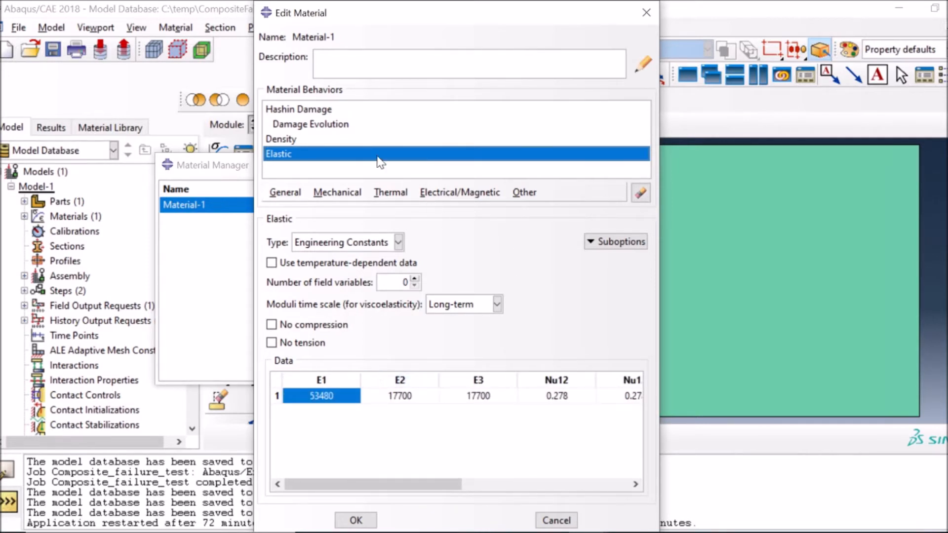
left_click(298, 108)
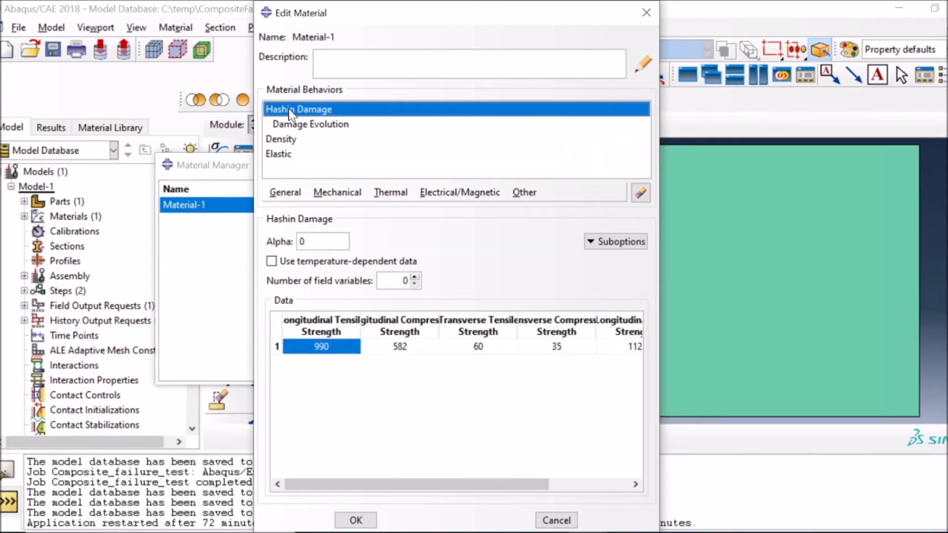
mouse_move(303, 332)
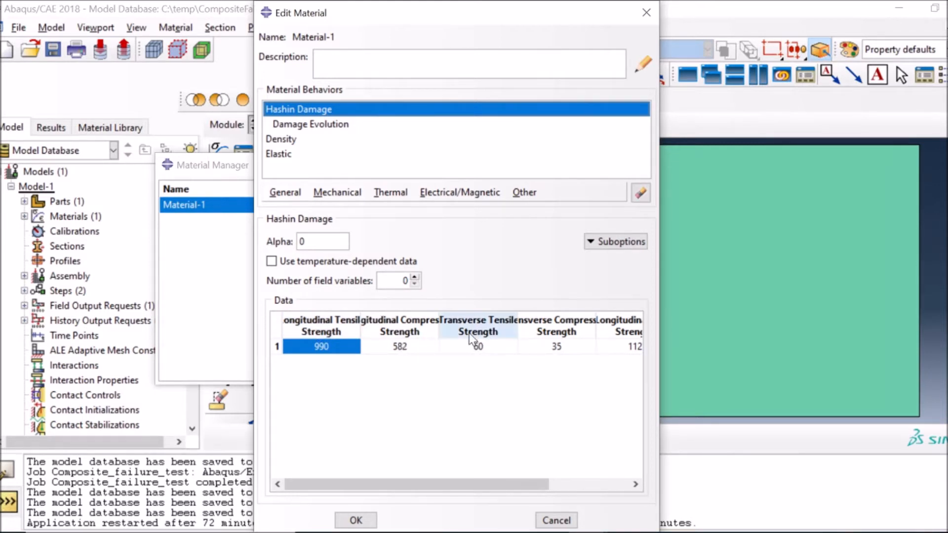
scroll("right", 3)
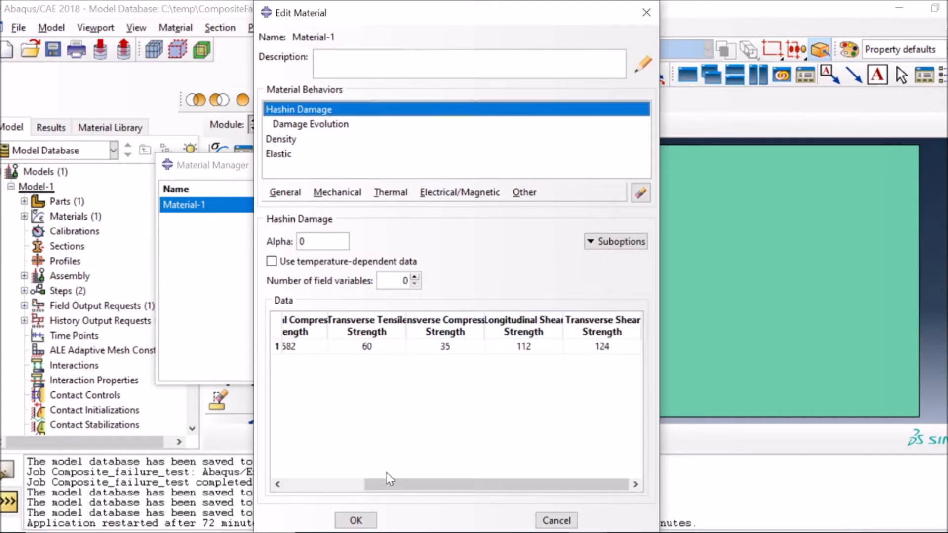
- Review the Damage Evolution suboption's fracture energy settings and close it unchanged
left_click(310, 125)
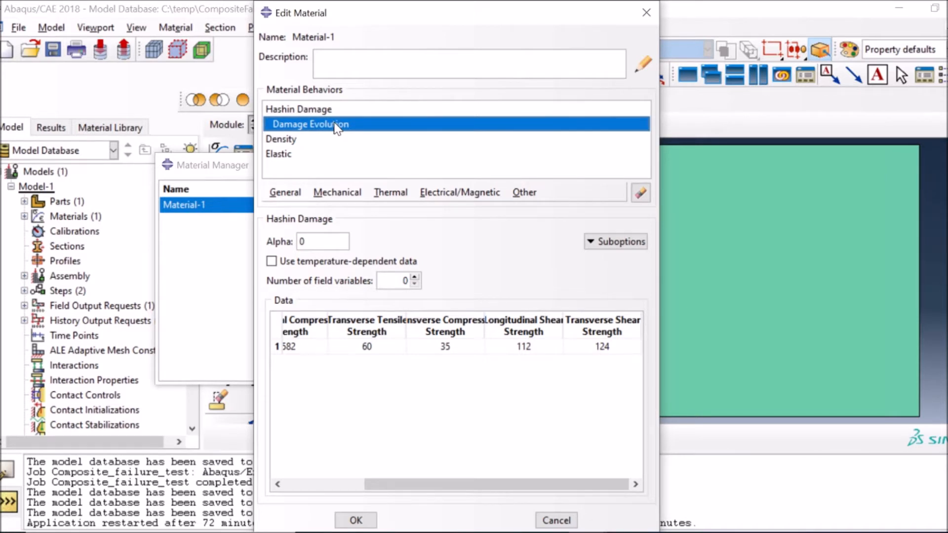
left_click(615, 241)
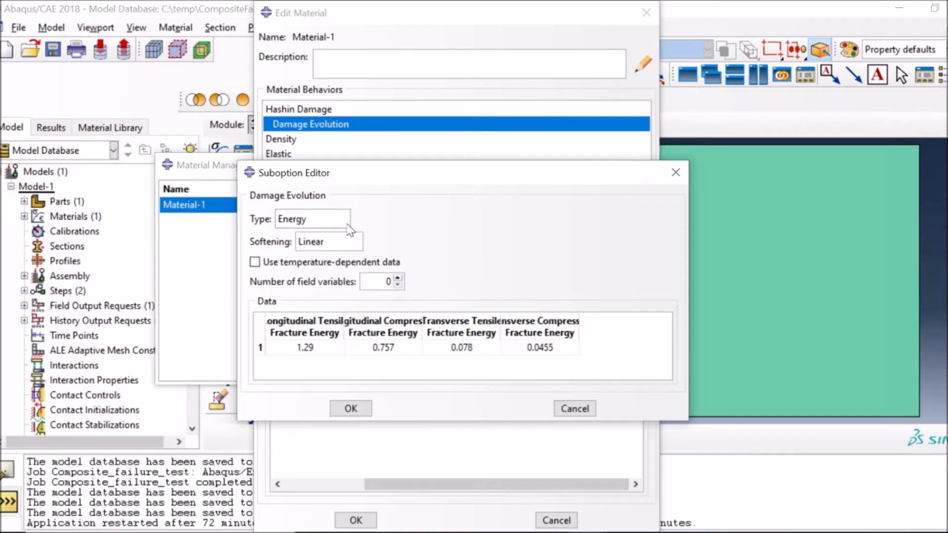
mouse_move(524, 282)
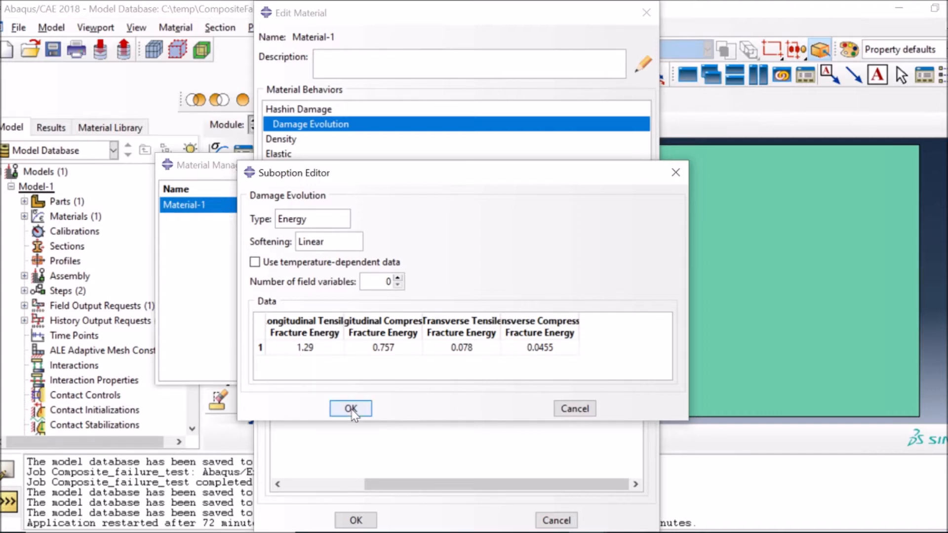
left_click(350, 409)
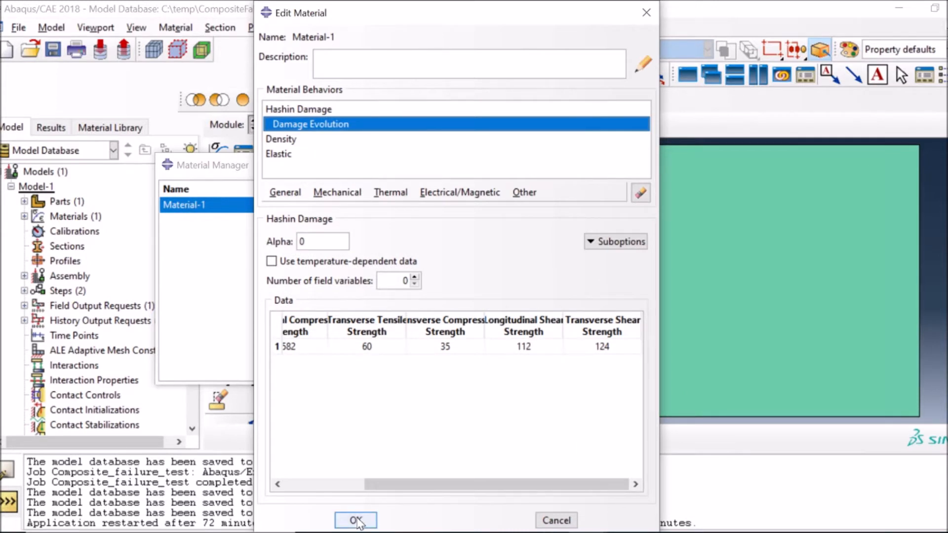
- Close the material and section managers and show the Composite Layup Manager with CompositeLayup-1
left_click(355, 520)
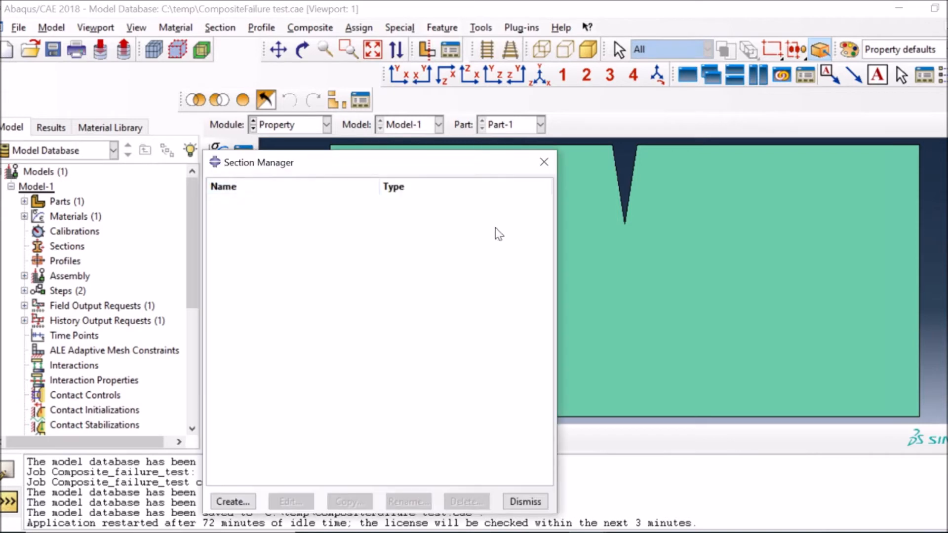
left_click(523, 501)
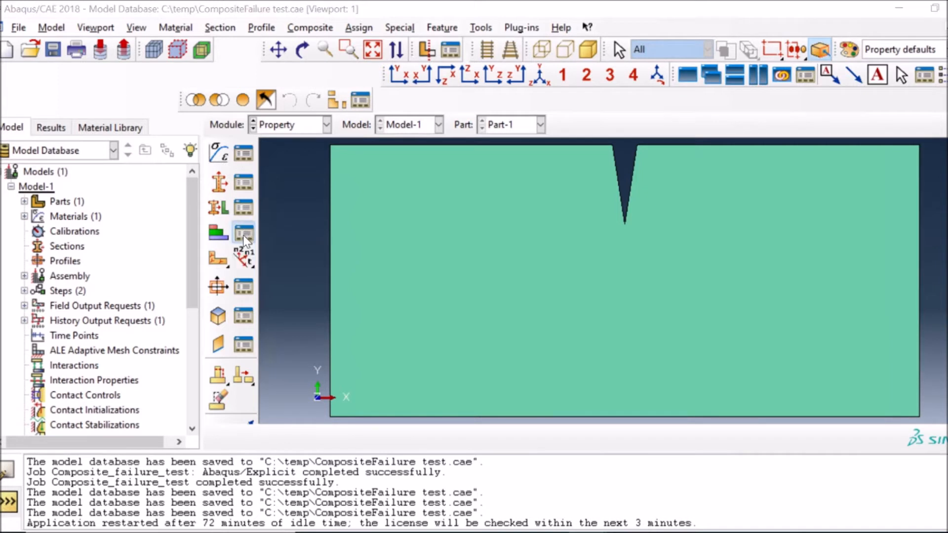
left_click(243, 233)
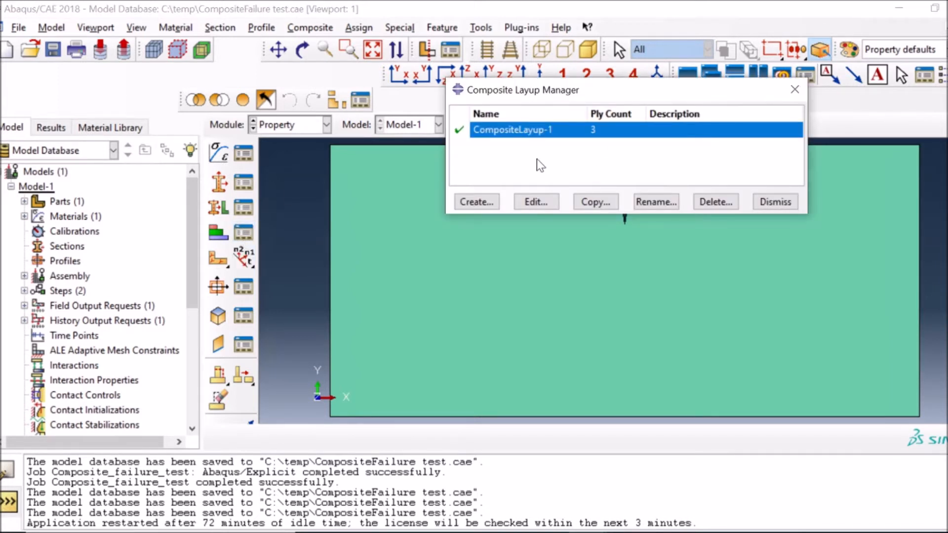
mouse_move(615, 142)
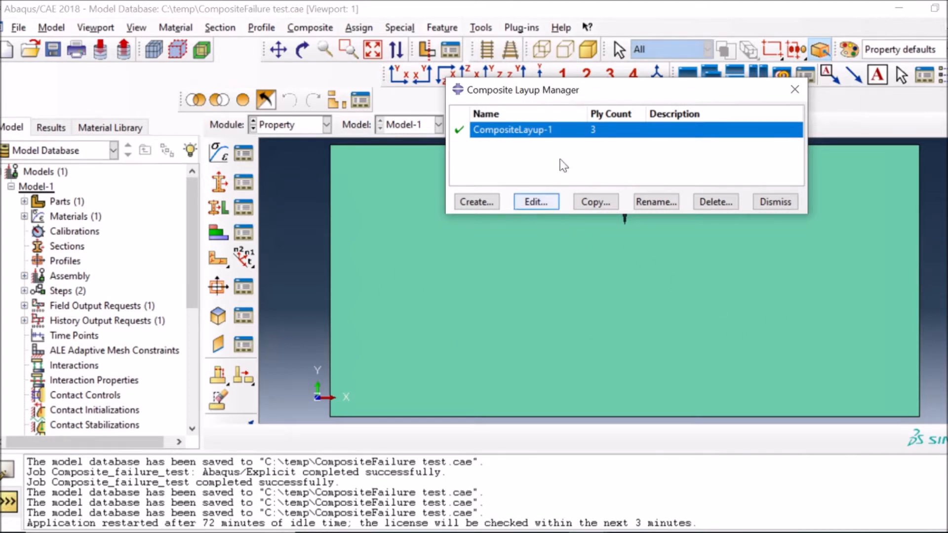
mouse_move(535, 201)
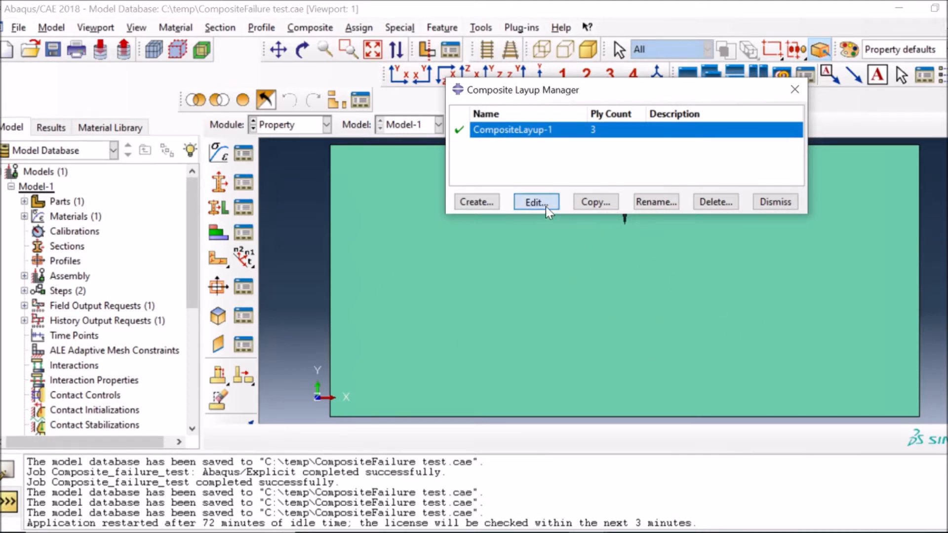
- Inspect CompositeLayup-1's three plies at 0°, 45° and -45° and cancel without changes
left_click(534, 201)
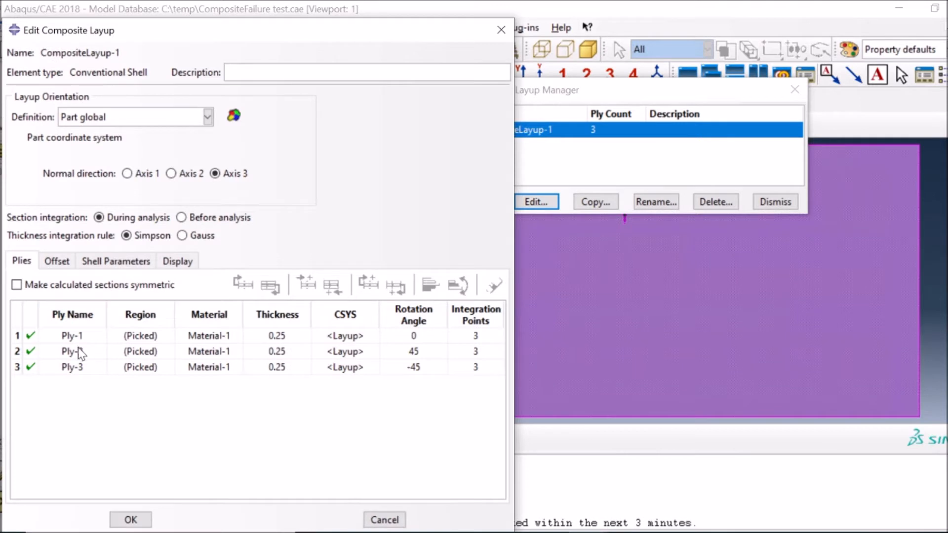
mouse_move(634, 305)
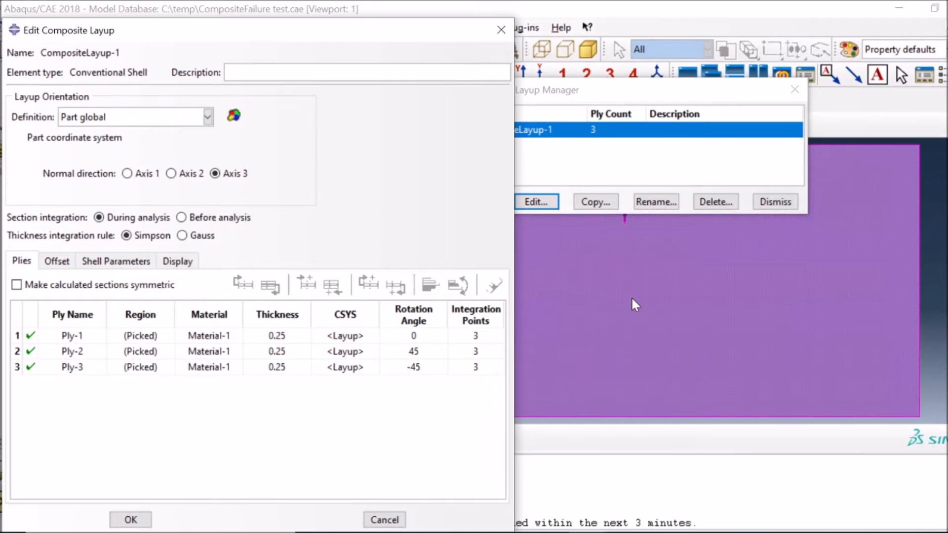
mouse_move(278, 326)
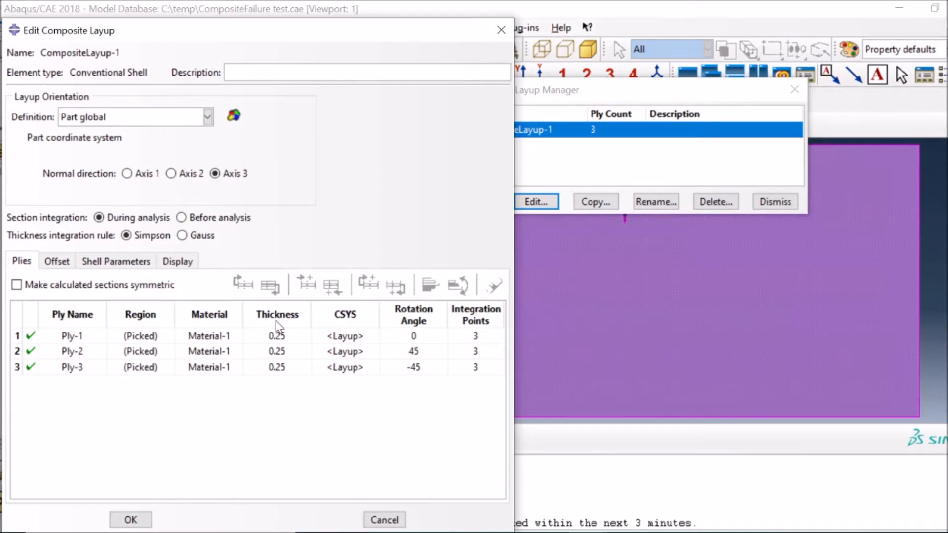
mouse_move(416, 341)
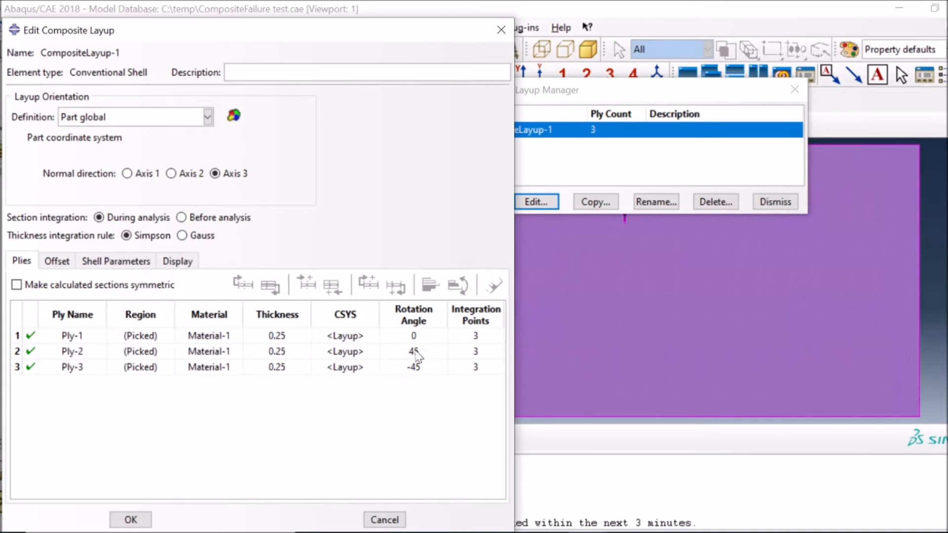
mouse_move(384, 520)
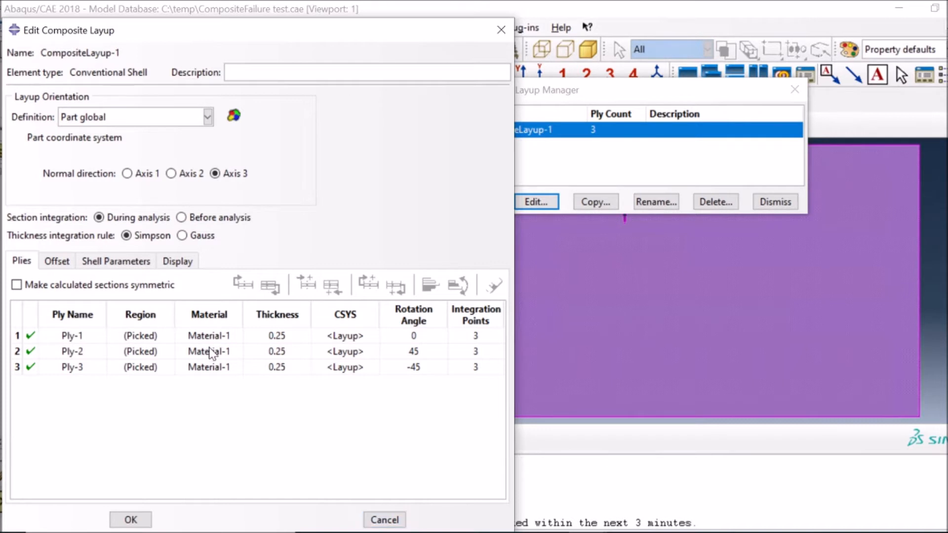
mouse_move(626, 261)
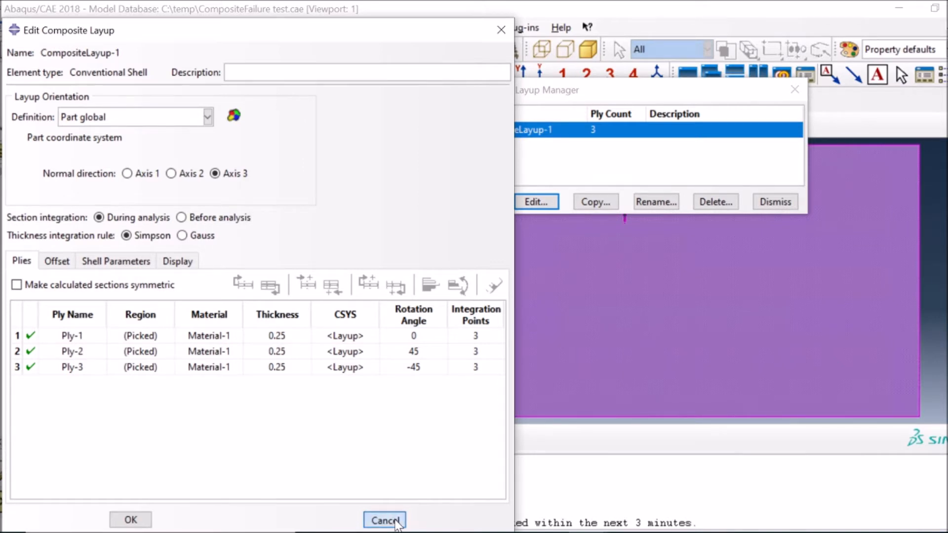
left_click(384, 520)
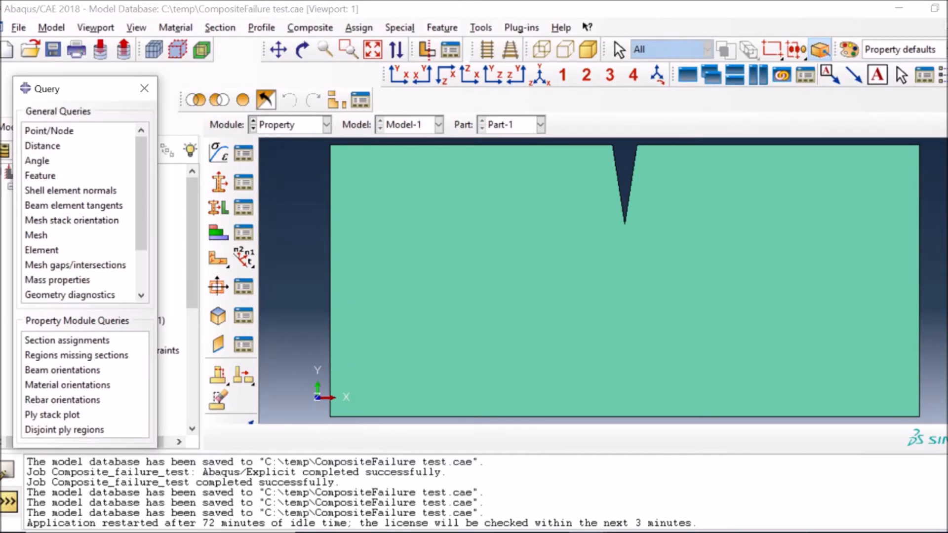
mouse_move(88, 408)
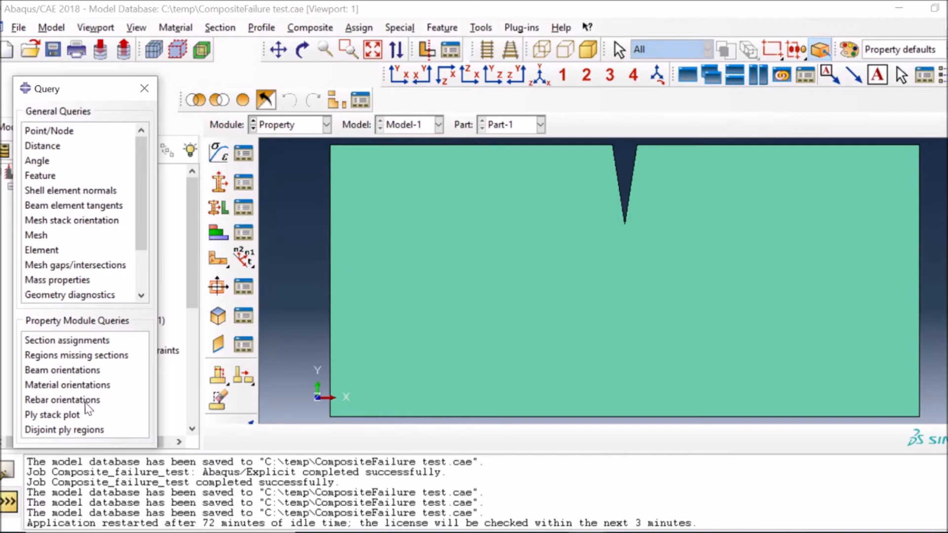
- Run the ply stack plot query on the plate region, then close the extra plot viewport
left_click(53, 415)
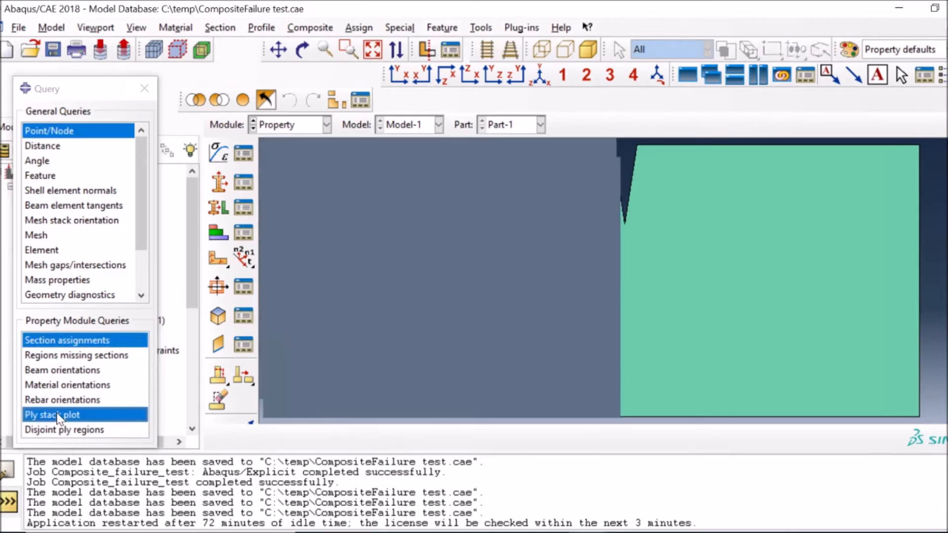
left_click(52, 414)
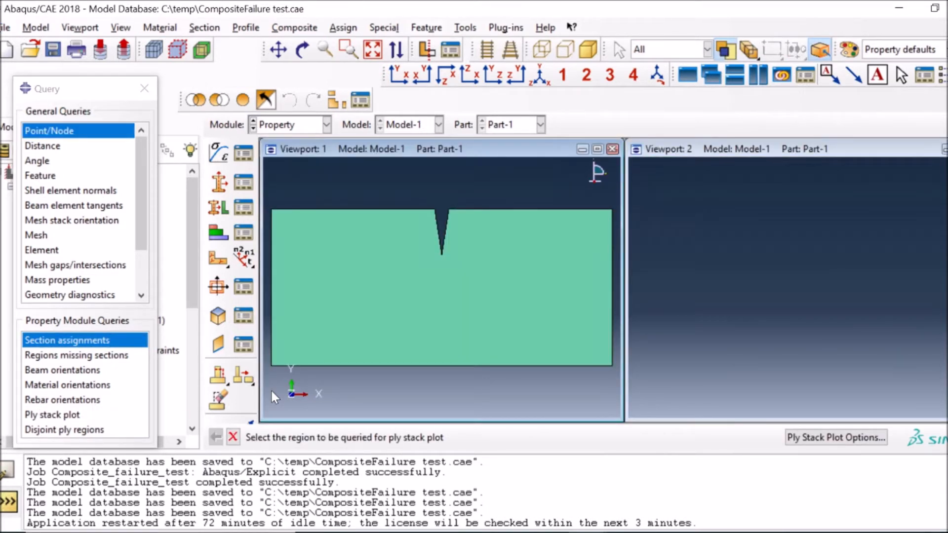
mouse_move(353, 444)
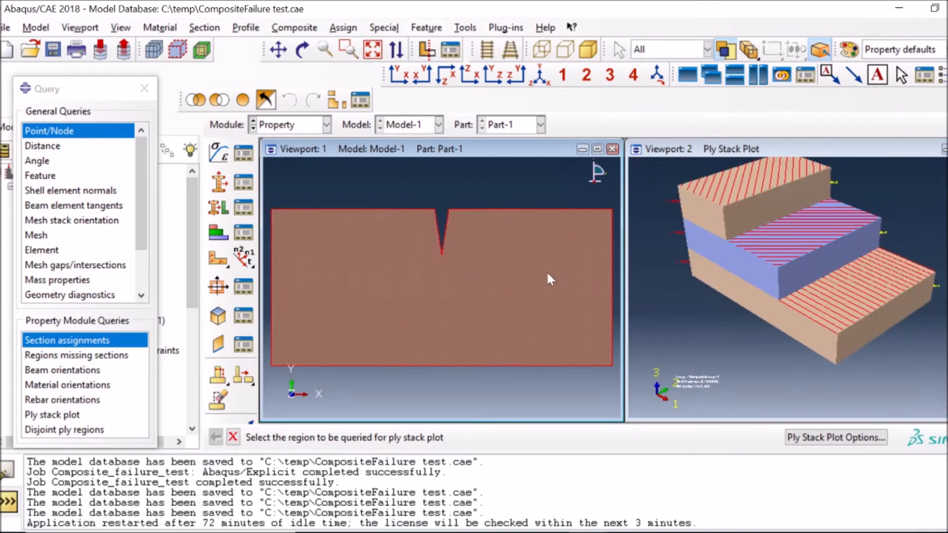
mouse_move(815, 243)
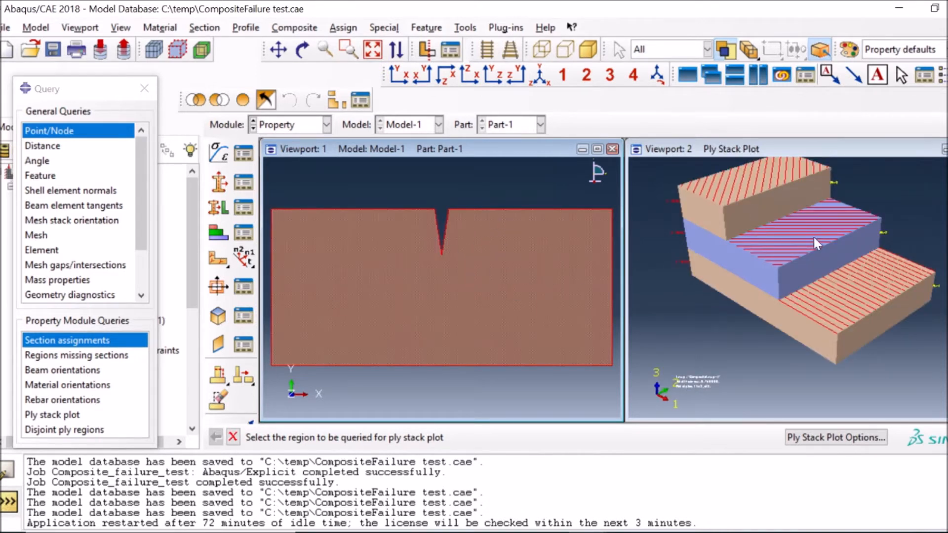
mouse_move(895, 326)
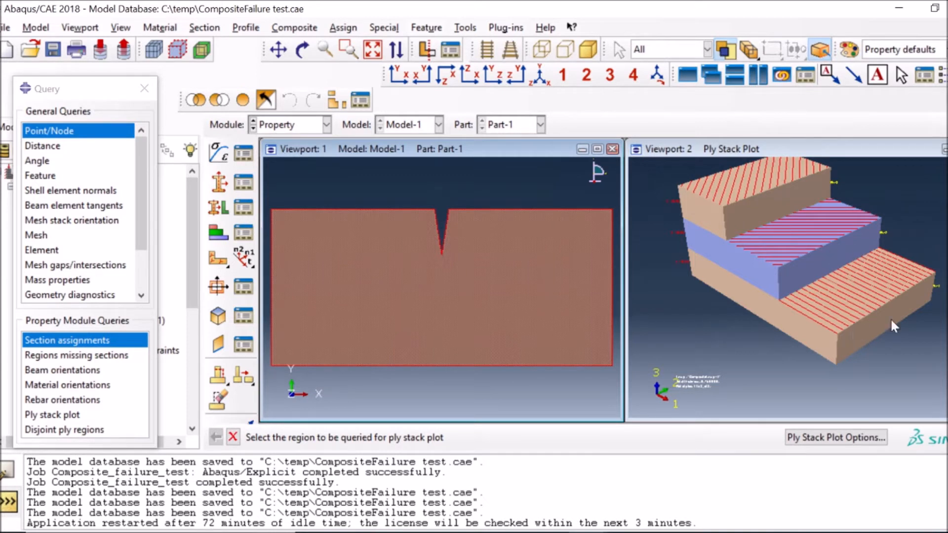
mouse_move(311, 395)
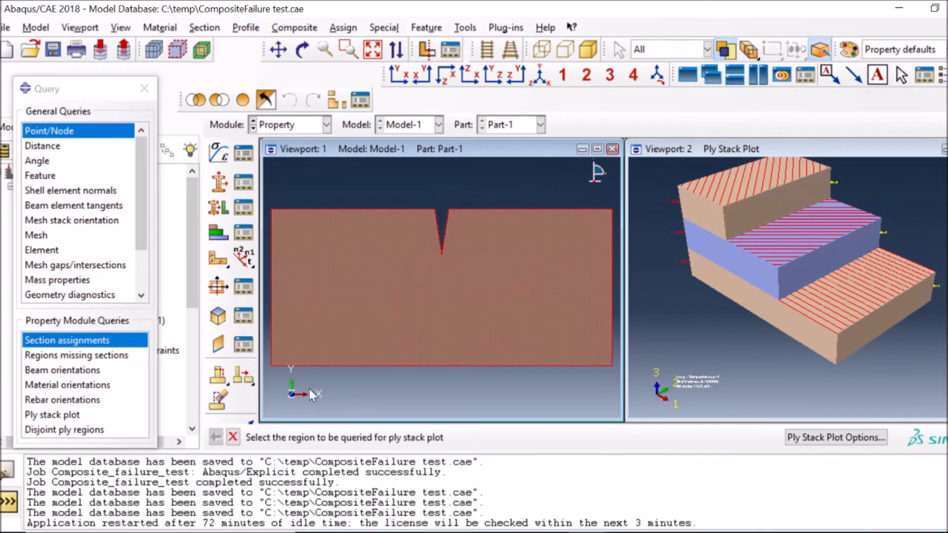
mouse_move(843, 401)
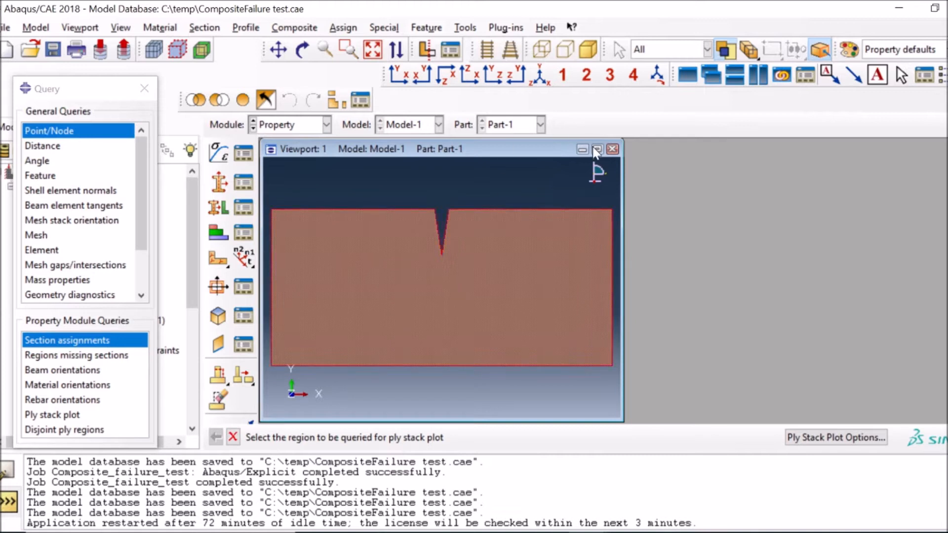
left_click(597, 149)
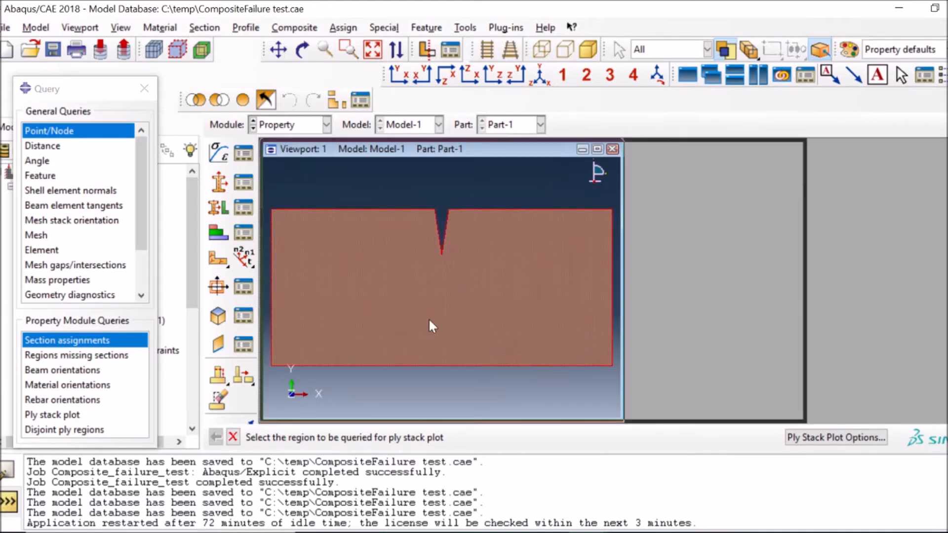
- Maximize Viewport 1 so the notched plate fills the canvas
left_click(596, 149)
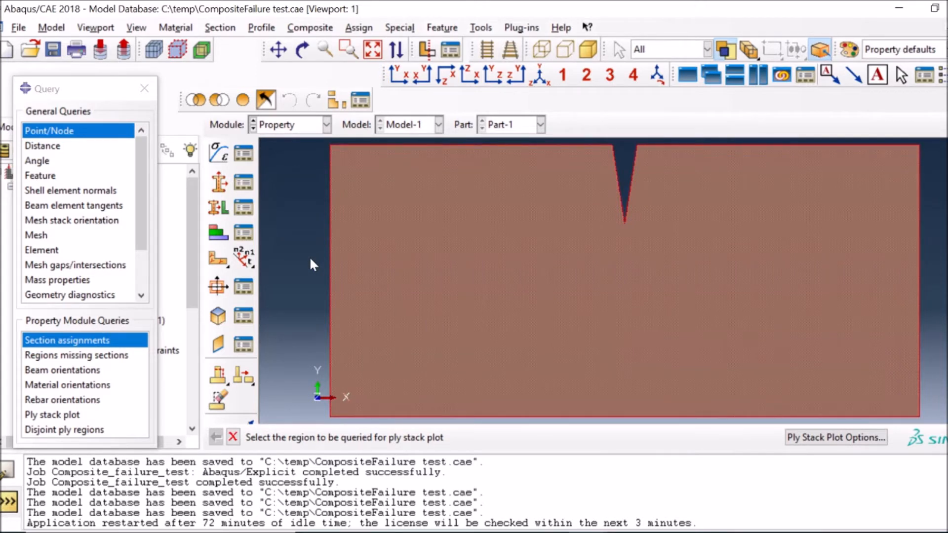
mouse_move(325, 245)
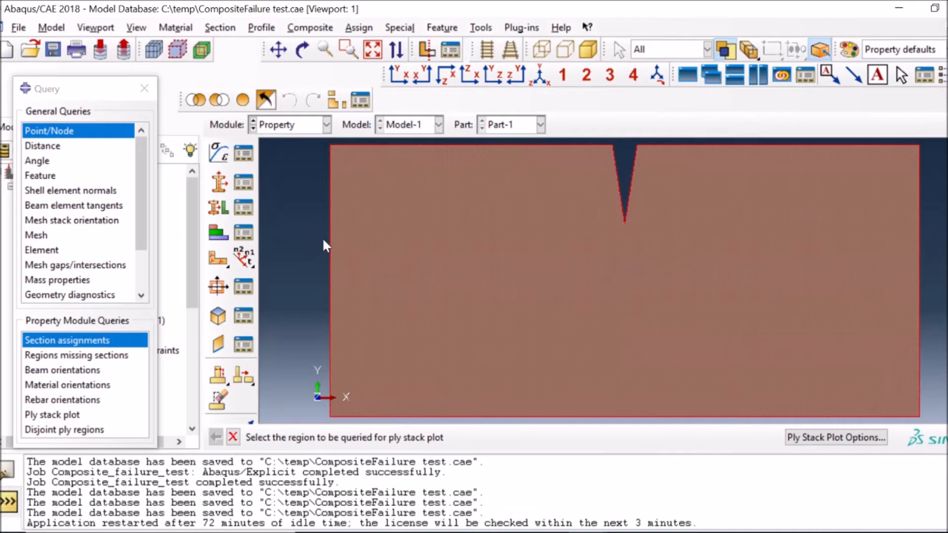
mouse_move(301, 161)
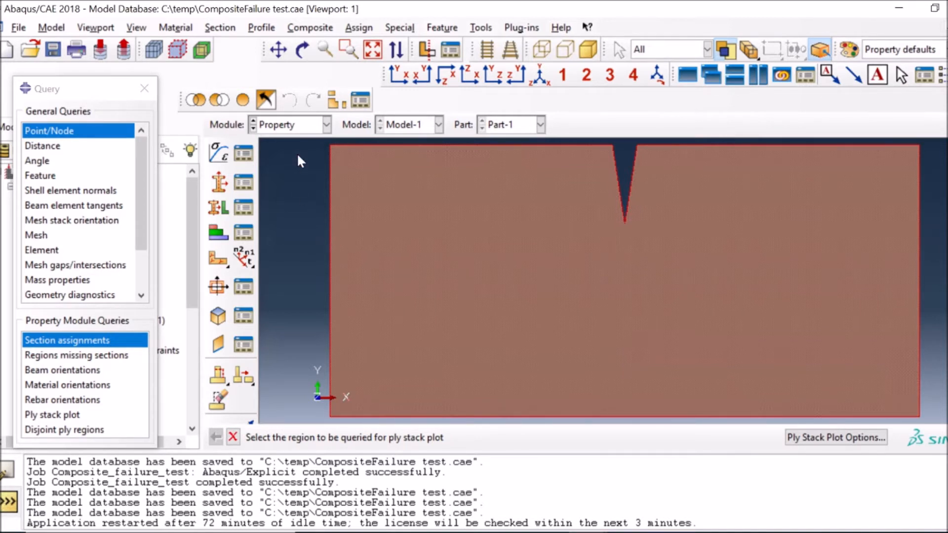
mouse_move(304, 204)
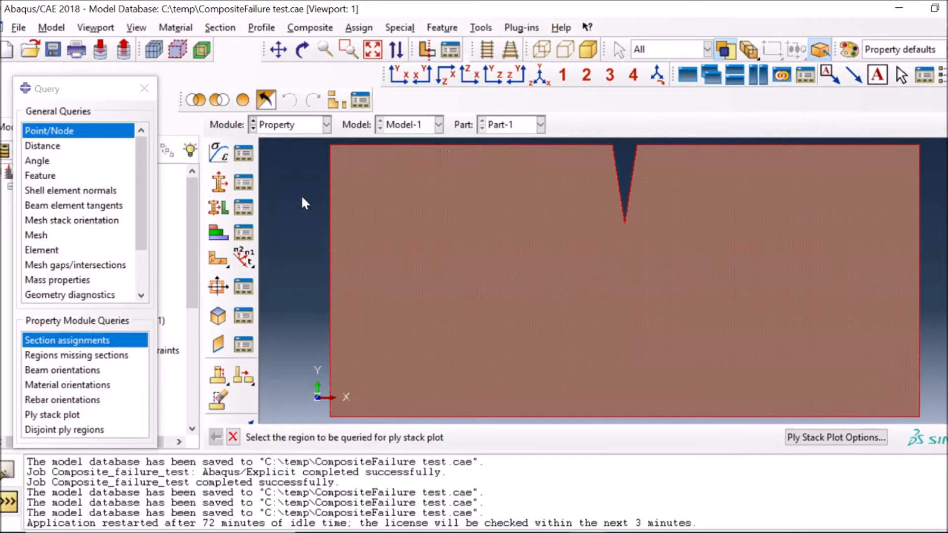
mouse_move(338, 35)
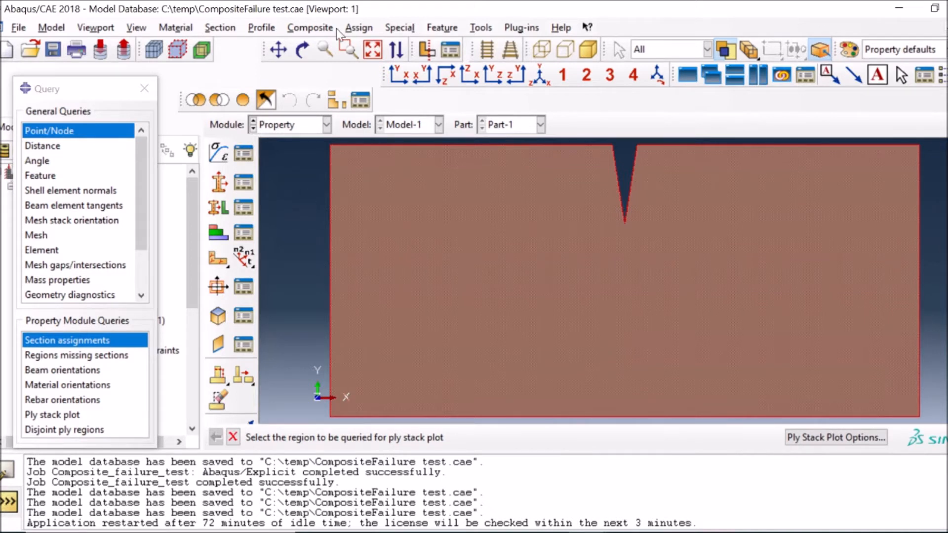
mouse_move(307, 186)
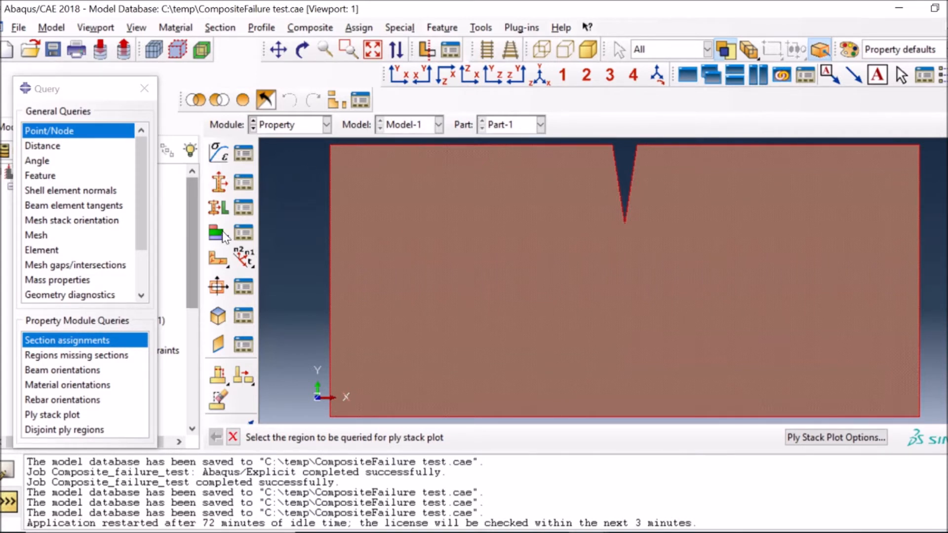
mouse_move(296, 134)
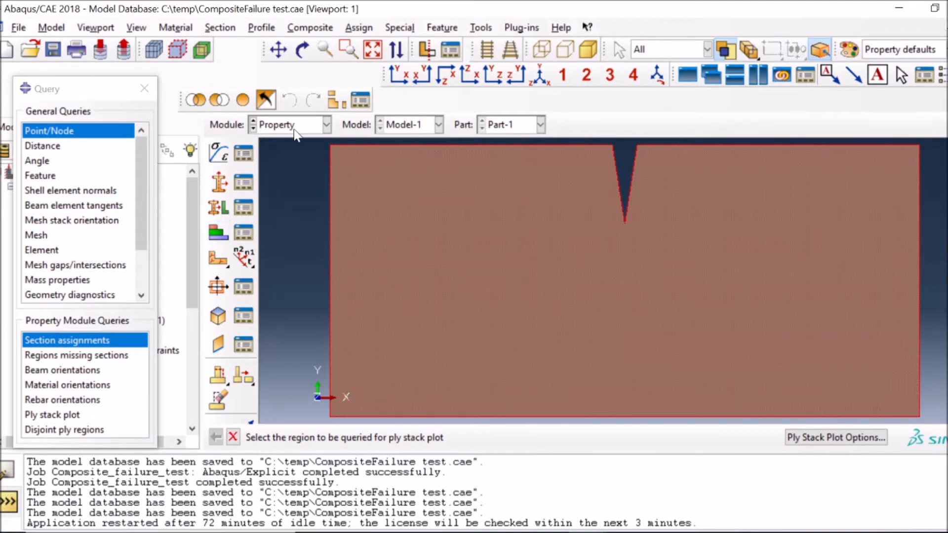
mouse_move(325, 135)
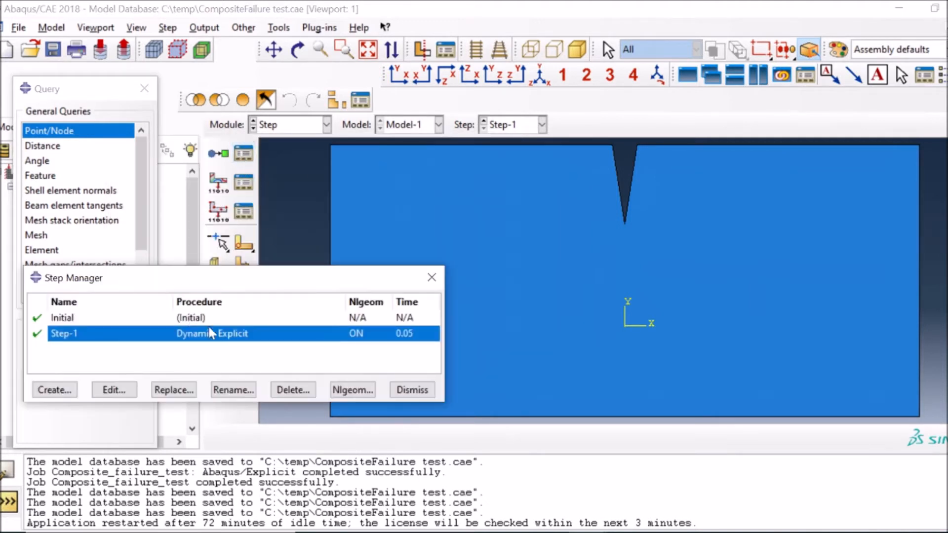
mouse_move(414, 338)
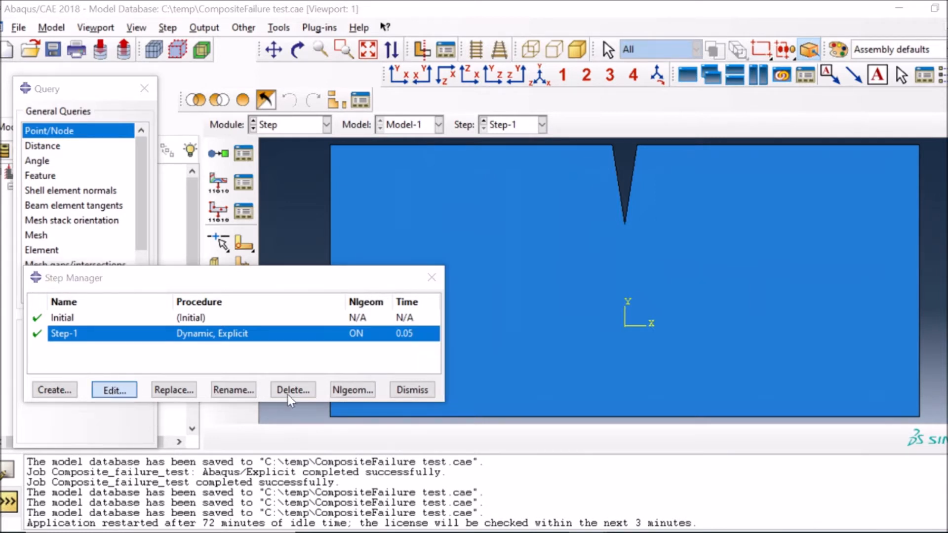
- Review Step-1's 0.05 time period and bulk viscosity parameters, then cancel
left_click(113, 389)
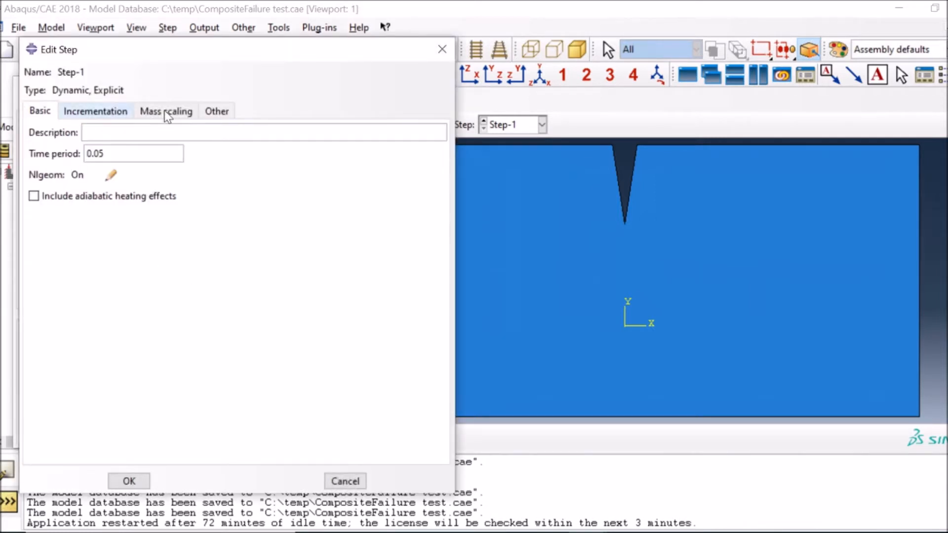
left_click(217, 111)
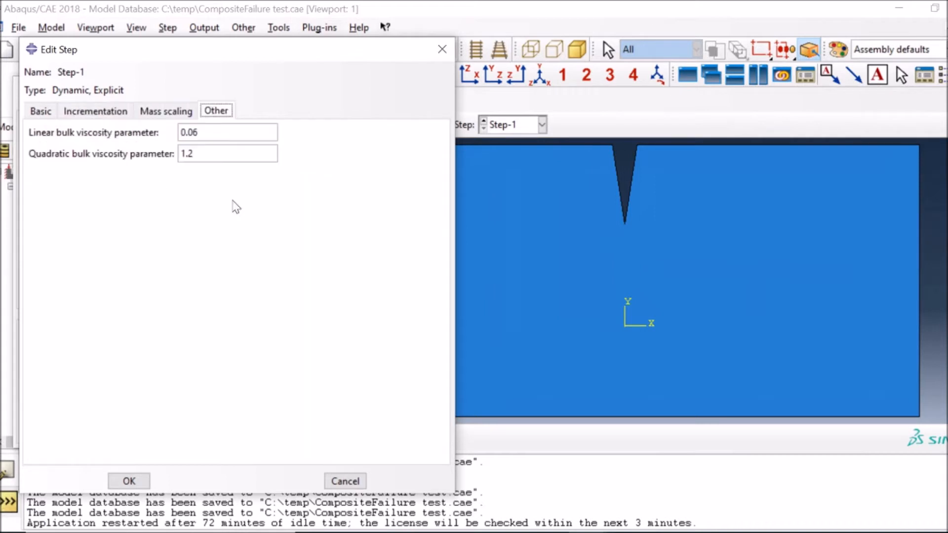
left_click(129, 480)
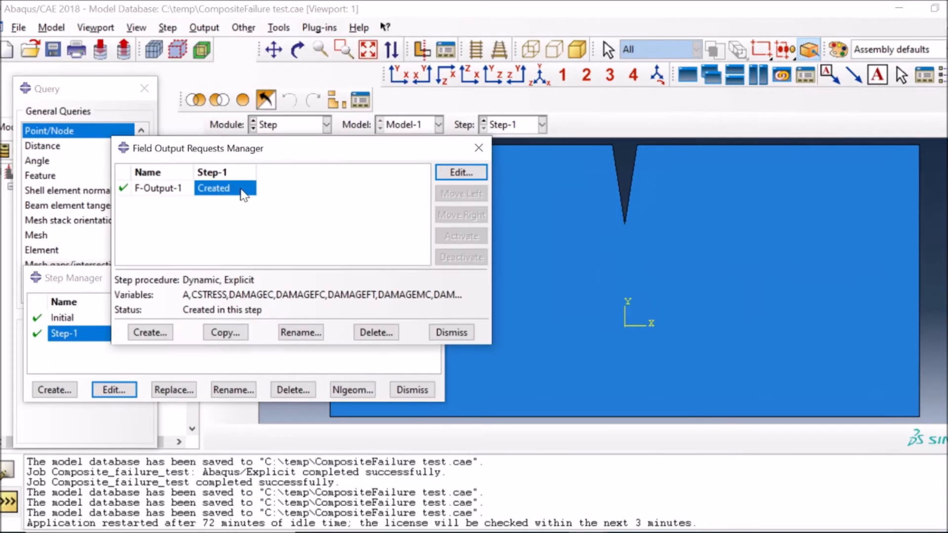
- Confirm F-Output-1 requests STATUS and Hashin damage variables, then dismiss the requests manager
left_click(461, 172)
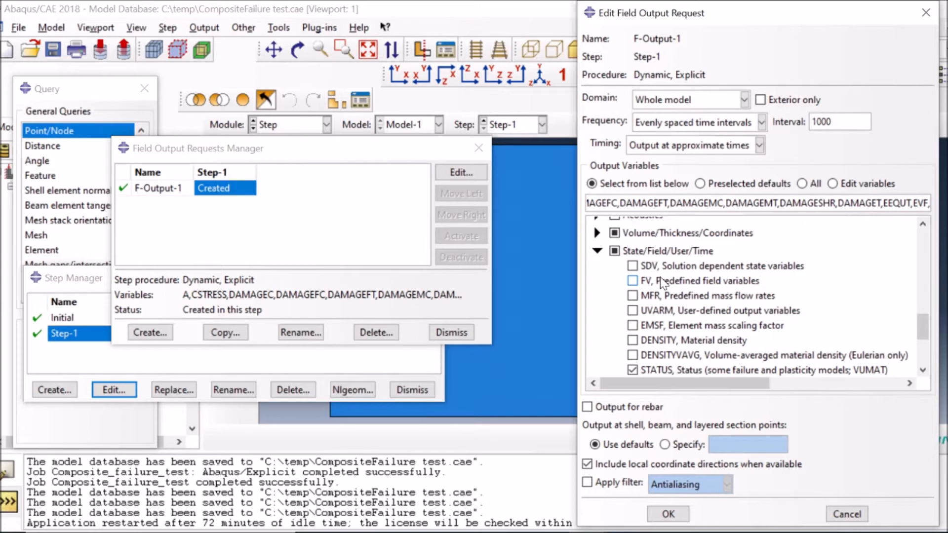
scroll("down", 3)
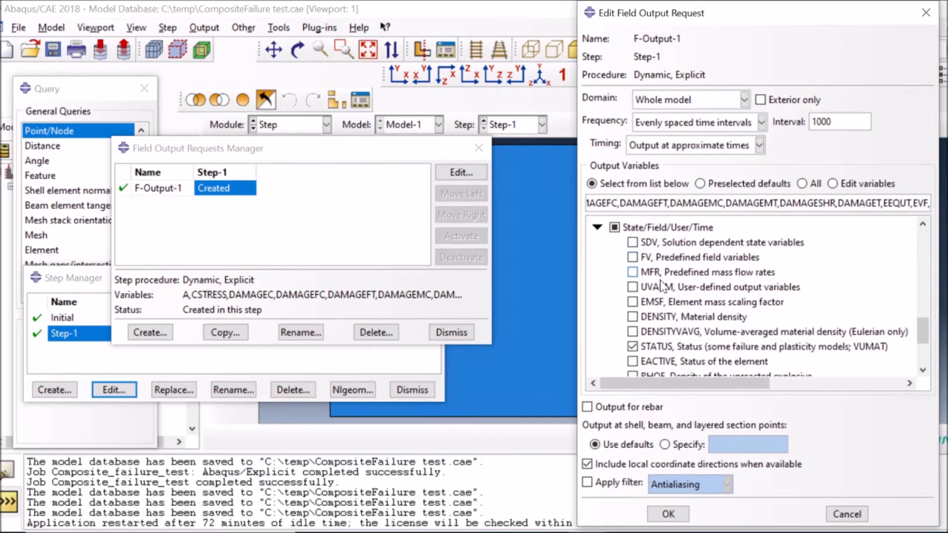
scroll("down", 3)
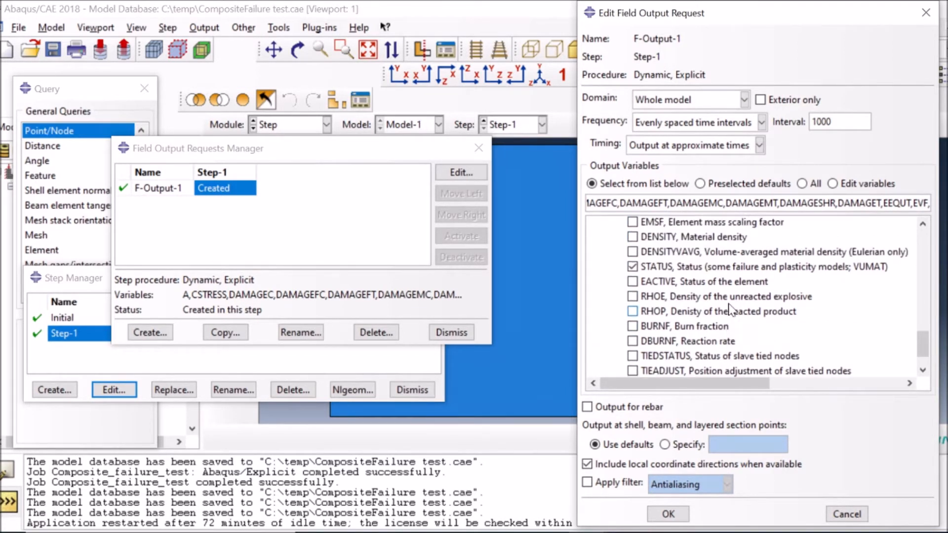
scroll("up", 3)
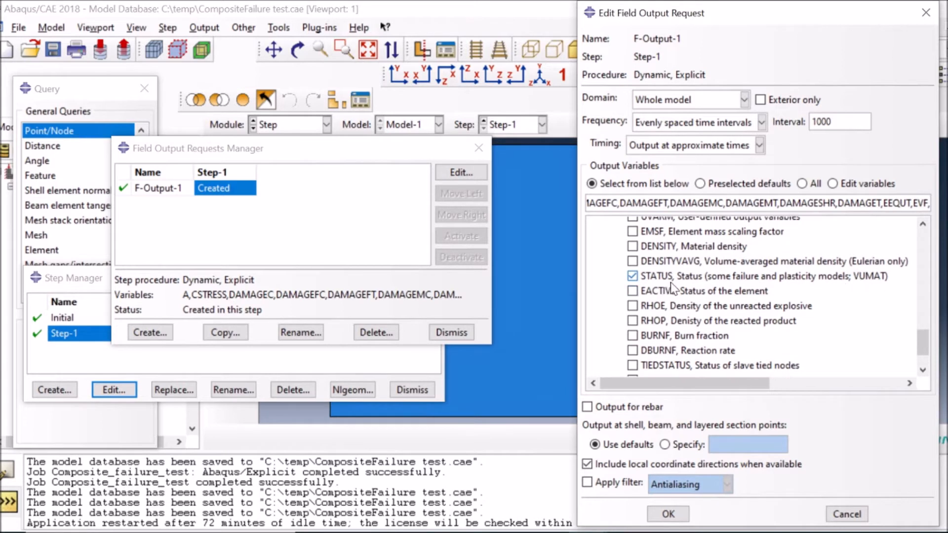
scroll("up", 3)
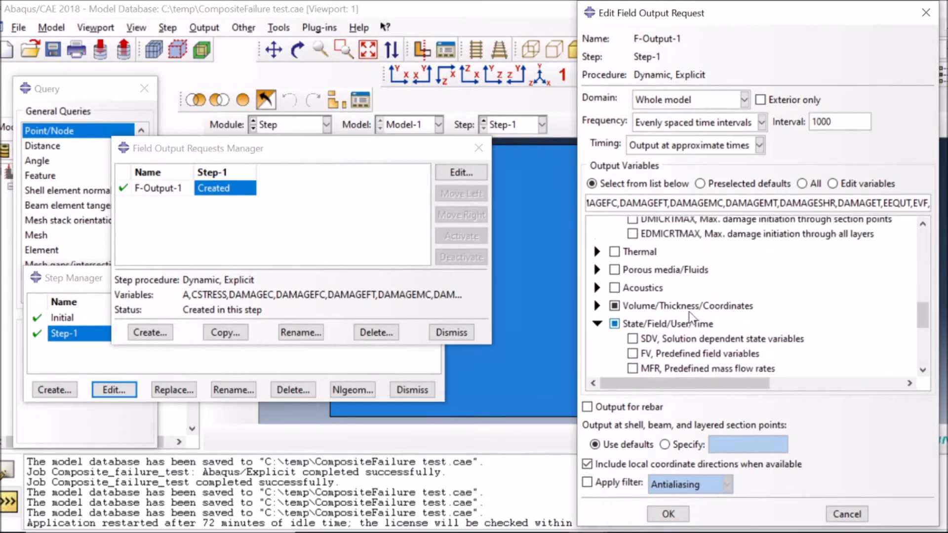
scroll("down", 3)
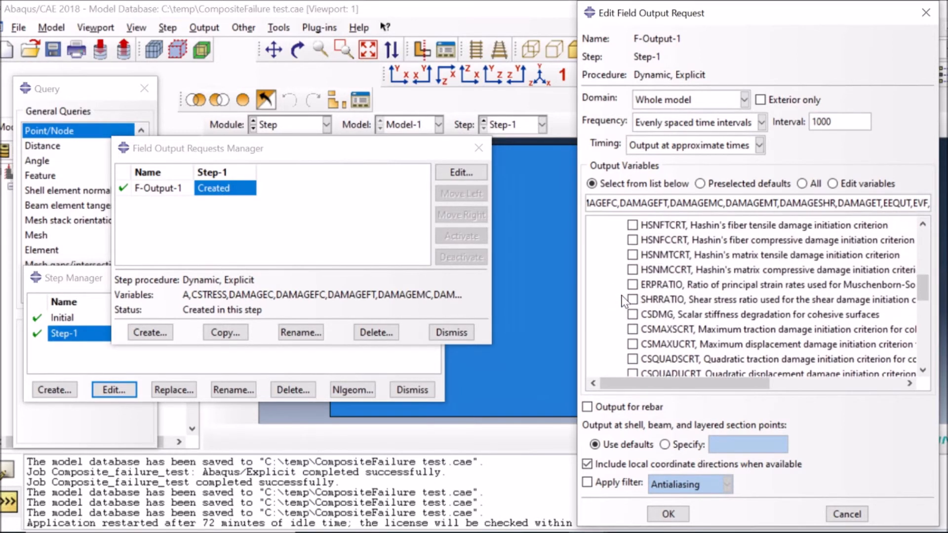
scroll("up", 3)
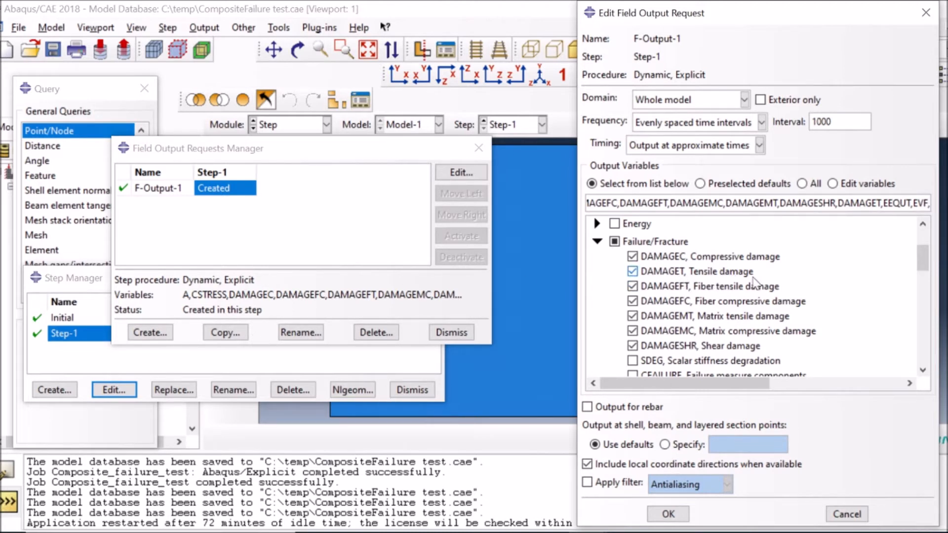
mouse_move(673, 304)
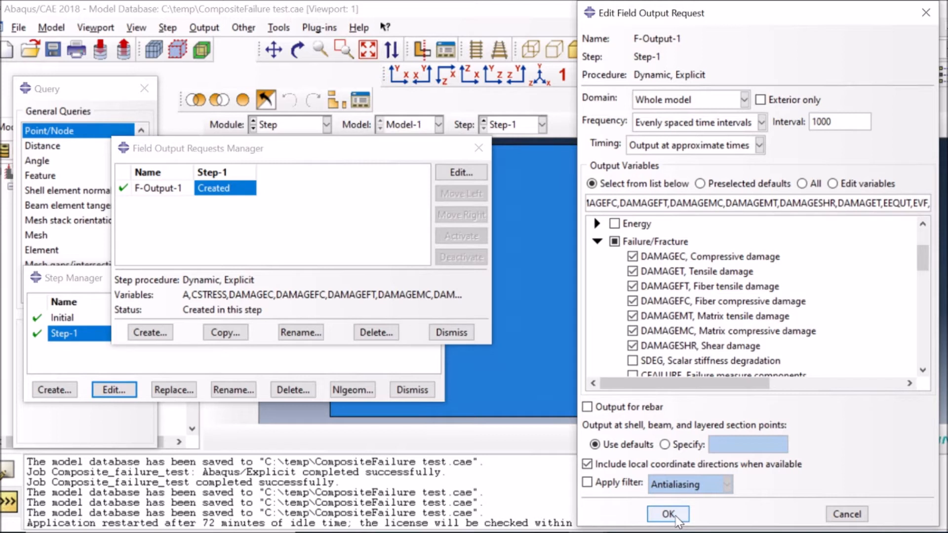
left_click(668, 513)
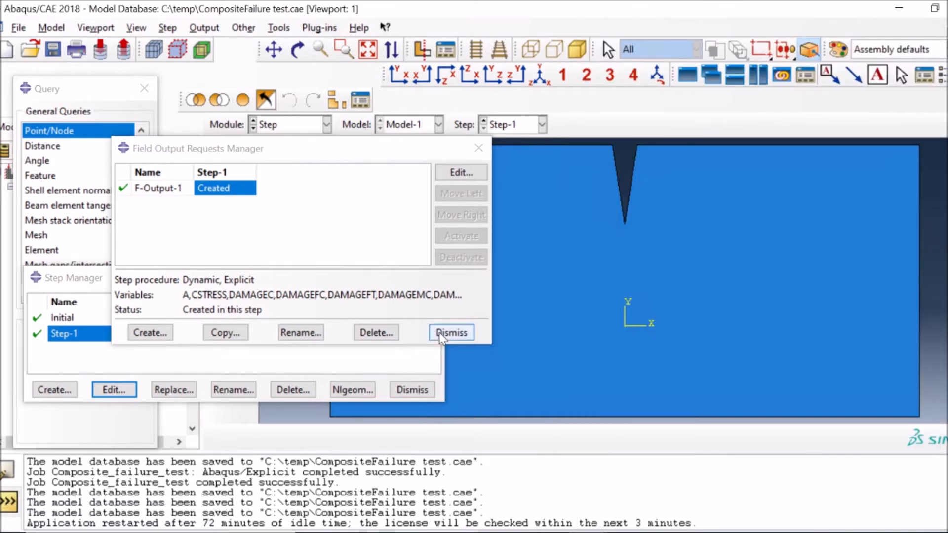
left_click(326, 125)
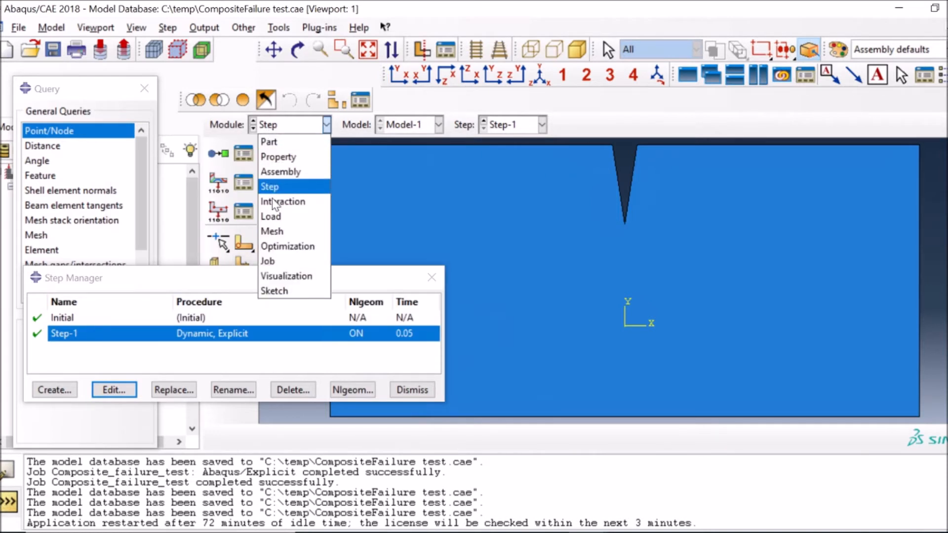
mouse_move(270, 216)
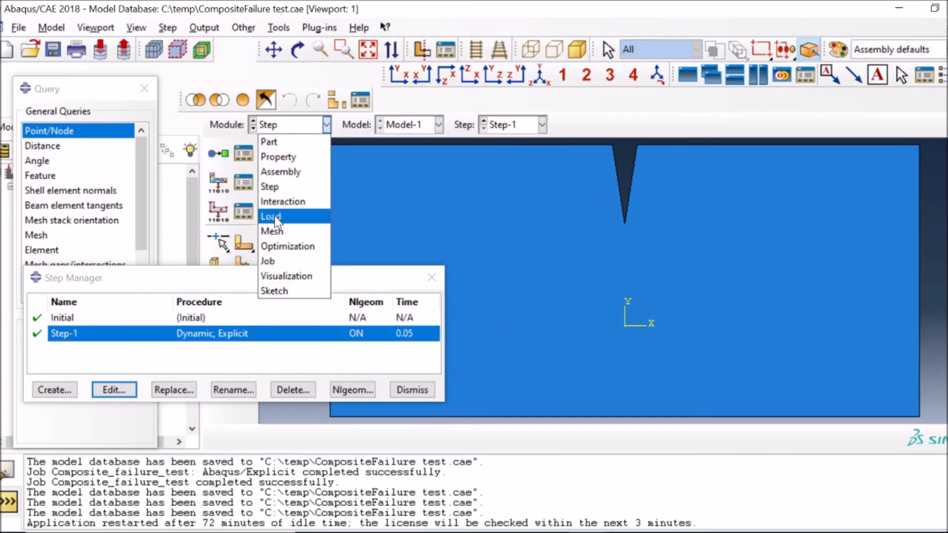
- In the Load module, review BC-1's settings unchanged and select BC-2
left_click(271, 216)
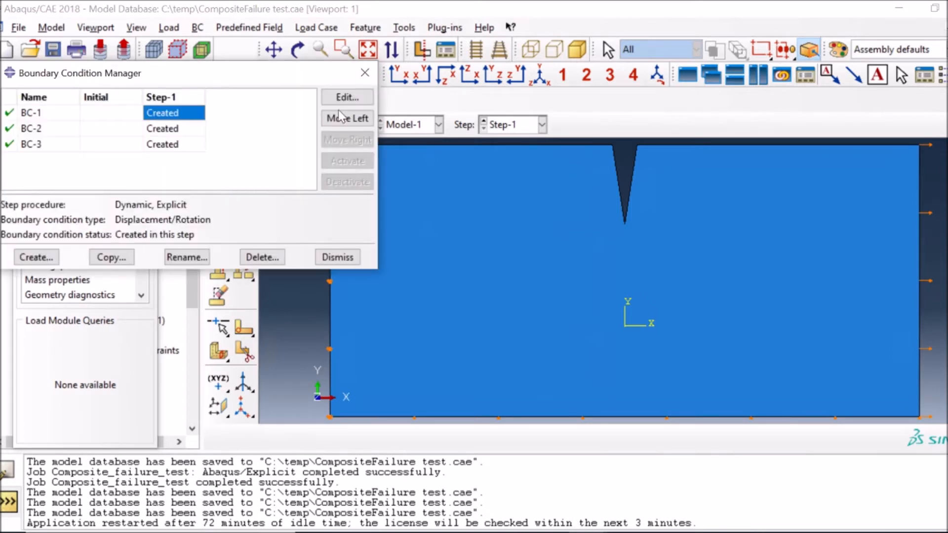
left_click(345, 97)
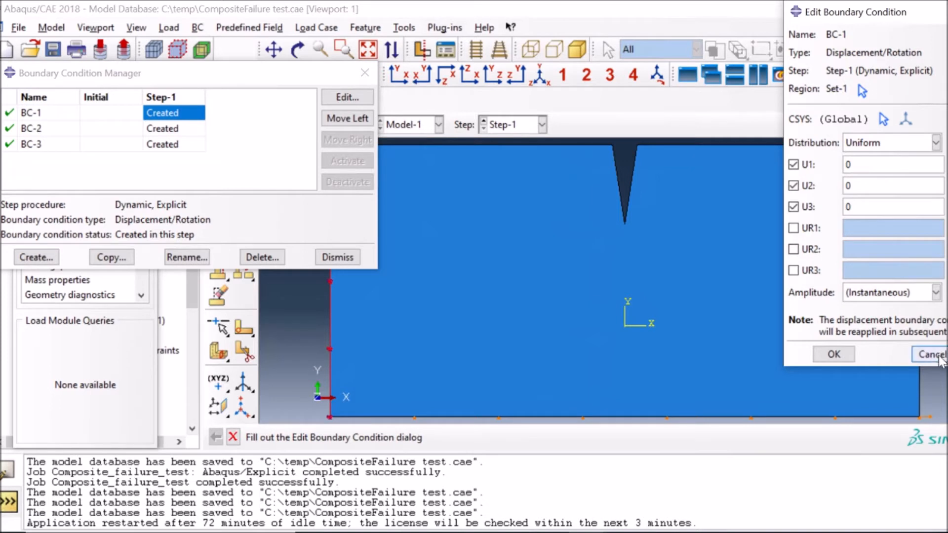
left_click(930, 354)
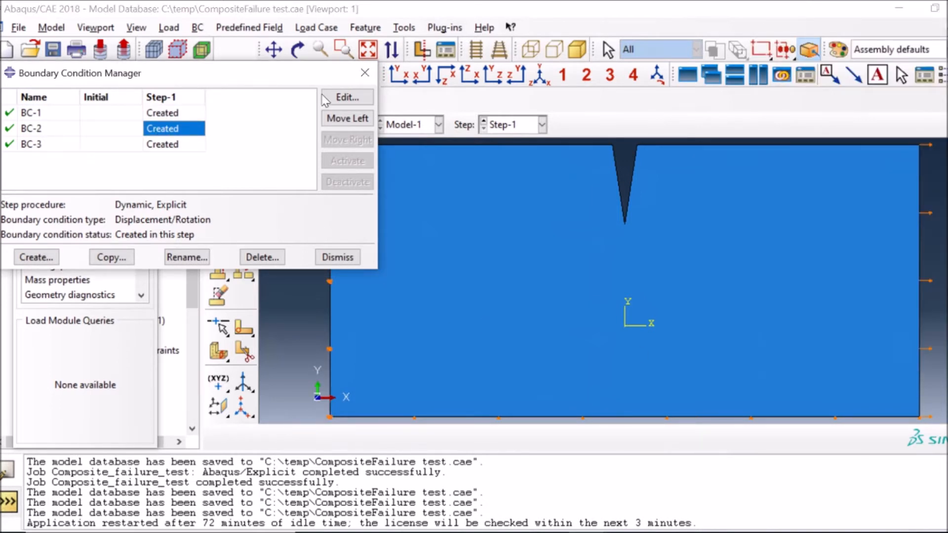
left_click(346, 98)
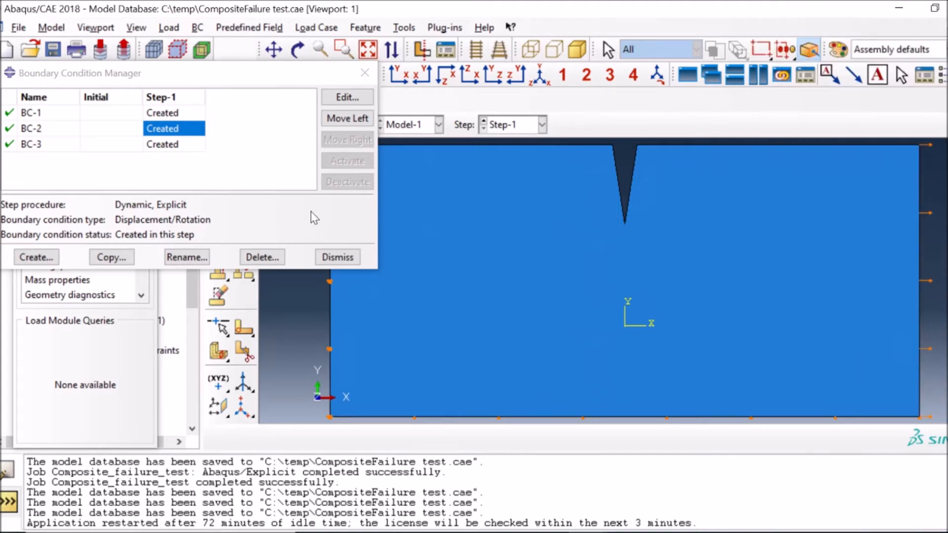
mouse_move(245, 220)
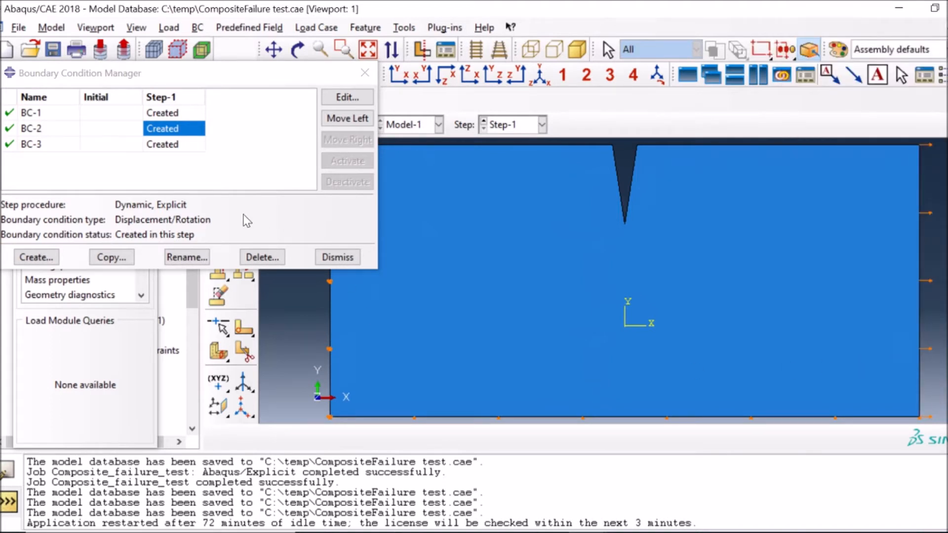
mouse_move(163, 154)
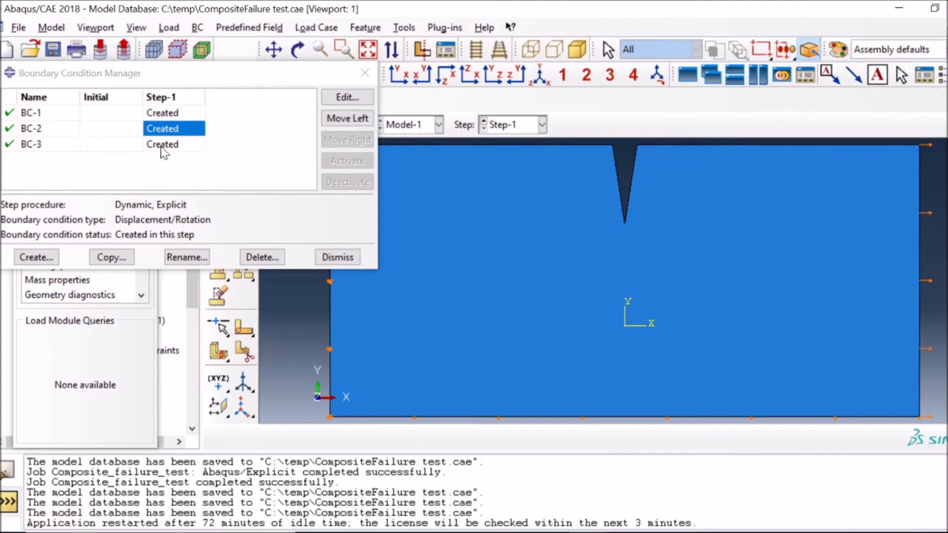
- Review BC-3's zero U2 constraint unchanged and dismiss the boundary condition manager
left_click(162, 144)
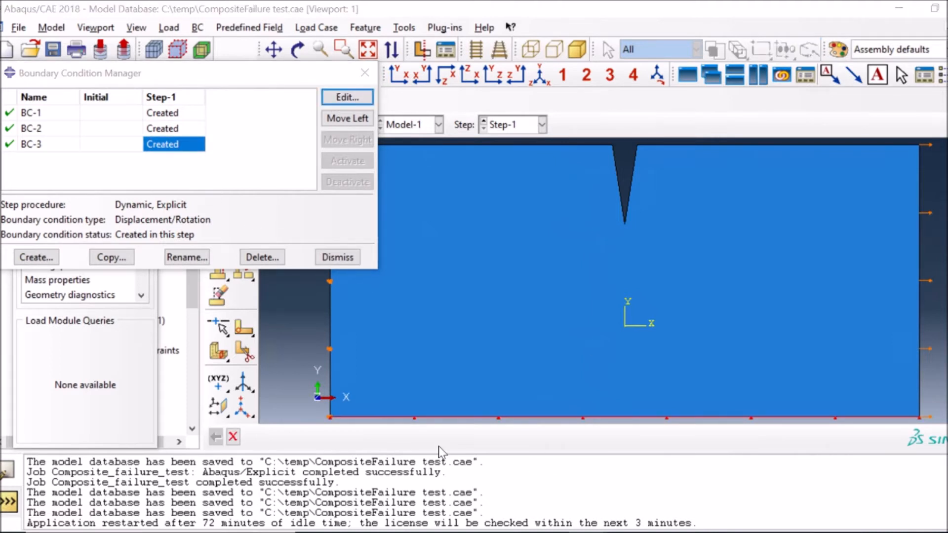
left_click(347, 97)
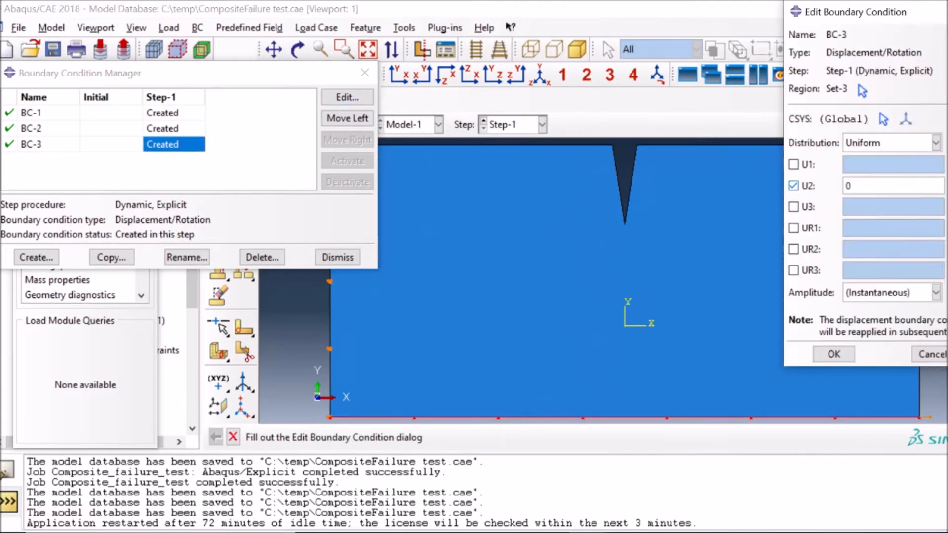
left_click(832, 354)
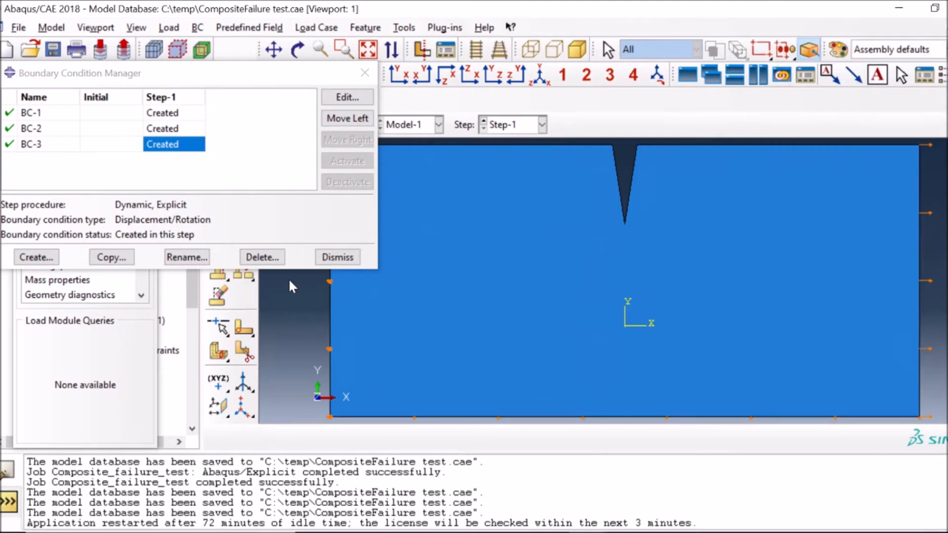
left_click(290, 125)
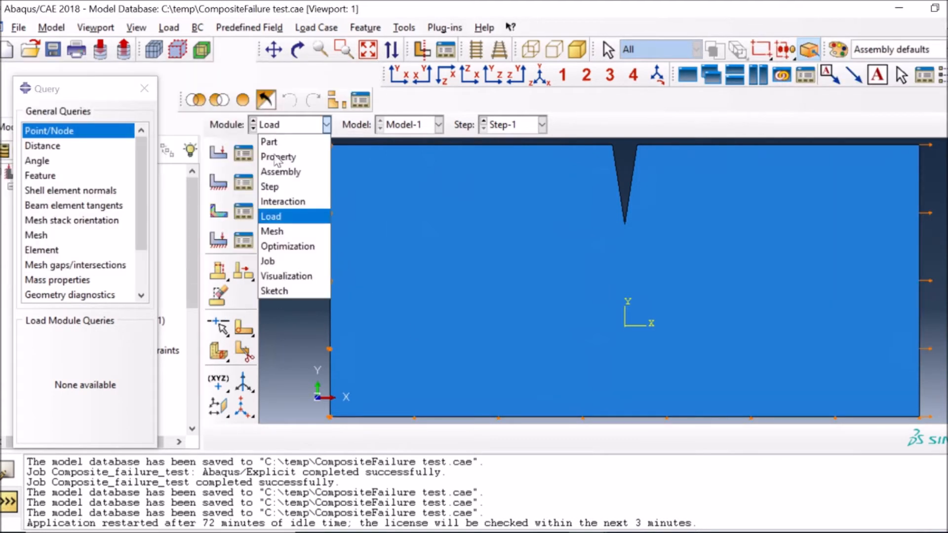
- Confirm the plate's free triangular mesh controls and explicit S3R shell element type with deletion
left_click(271, 231)
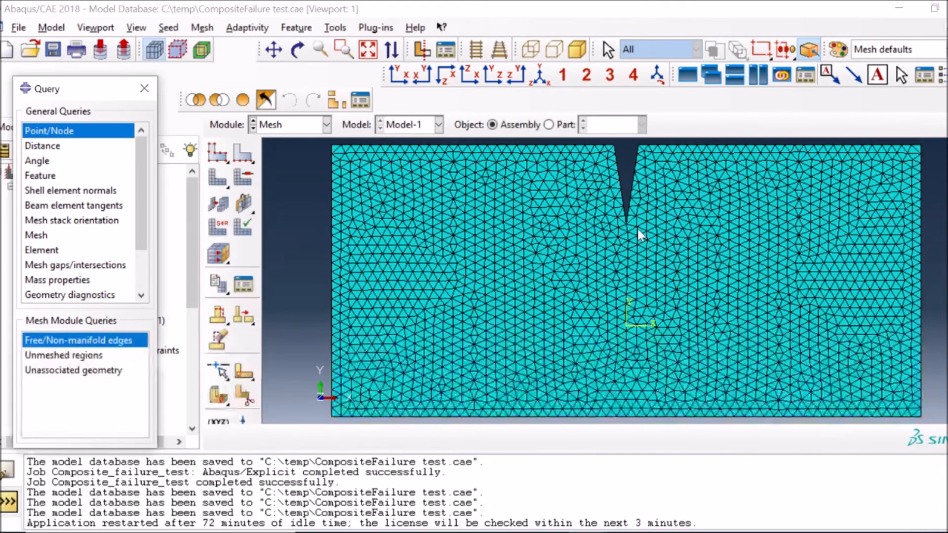
left_click(244, 176)
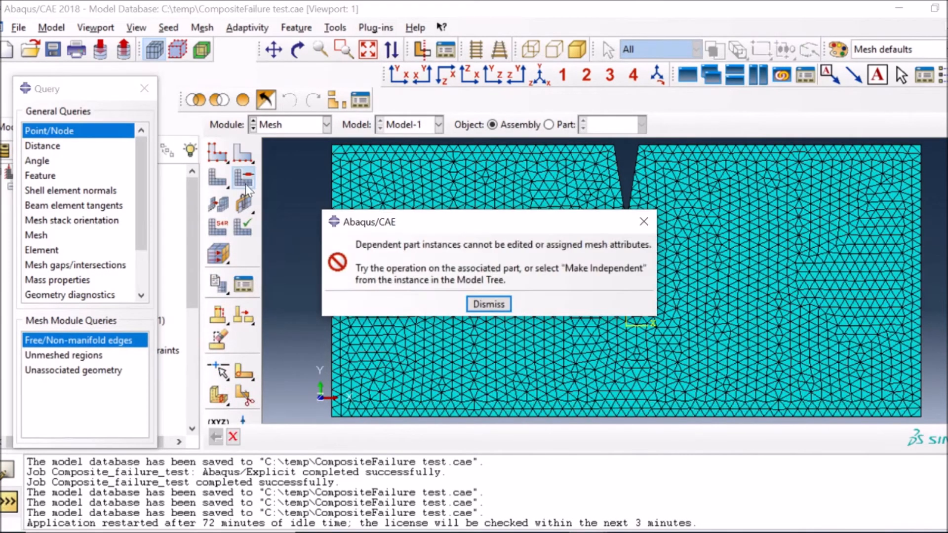
left_click(488, 303)
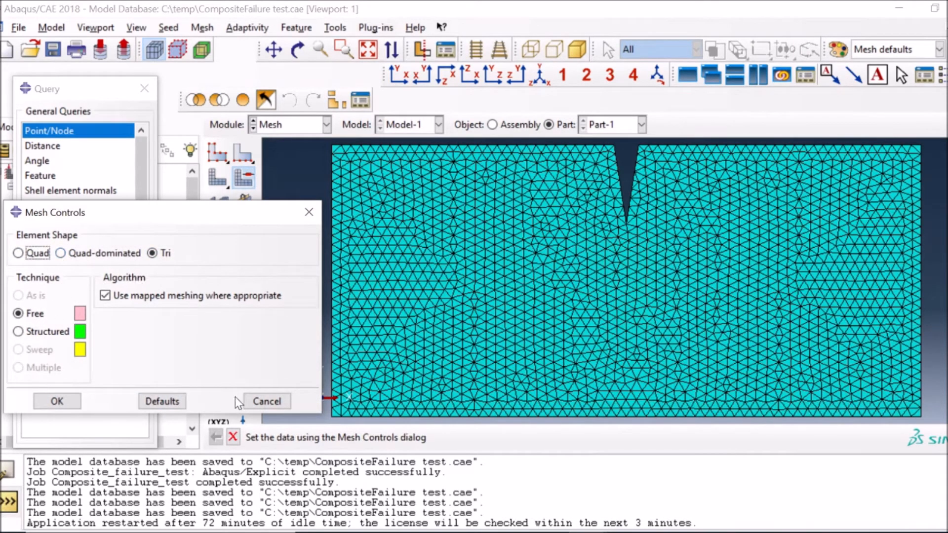
left_click(266, 401)
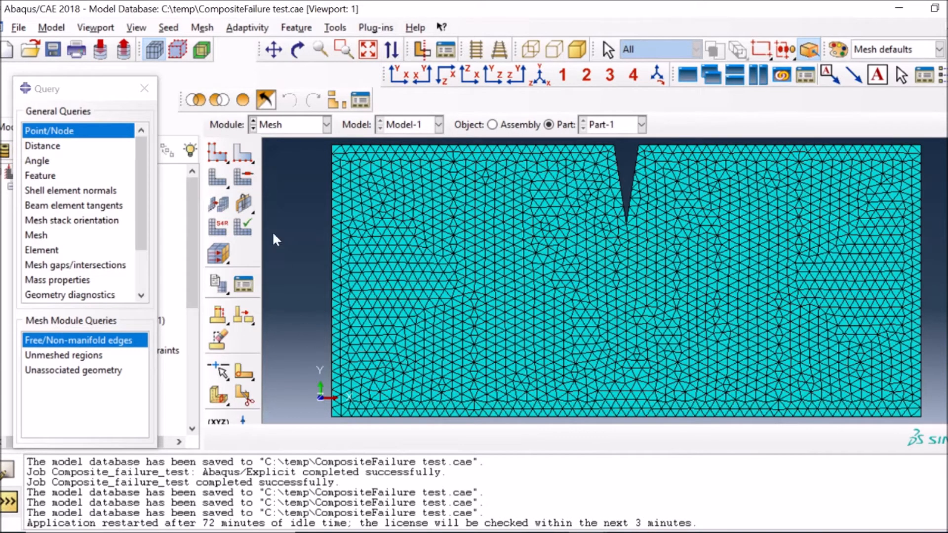
mouse_move(582, 295)
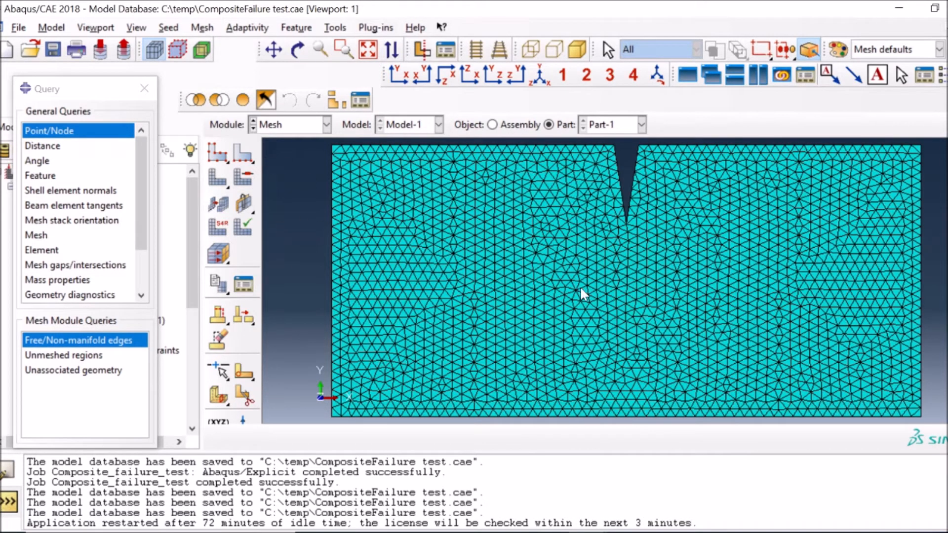
mouse_move(305, 199)
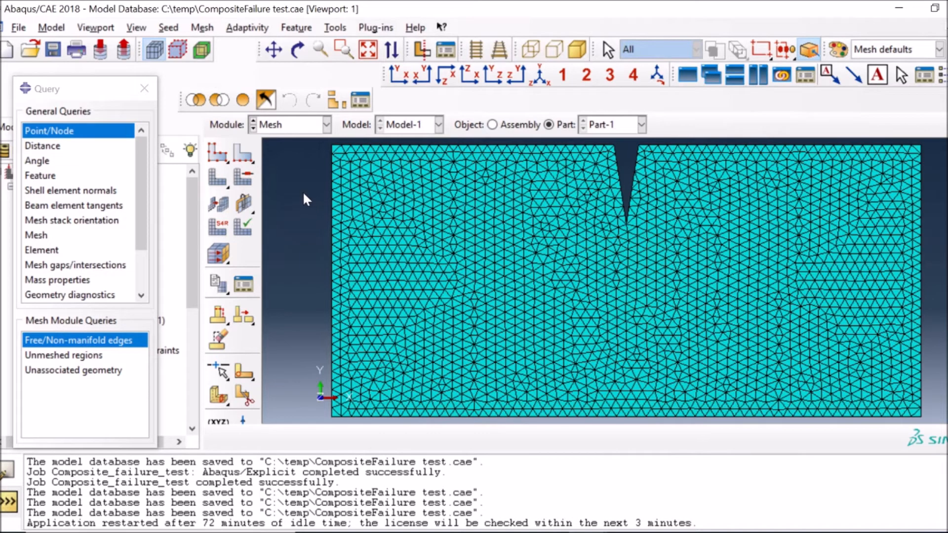
mouse_move(509, 220)
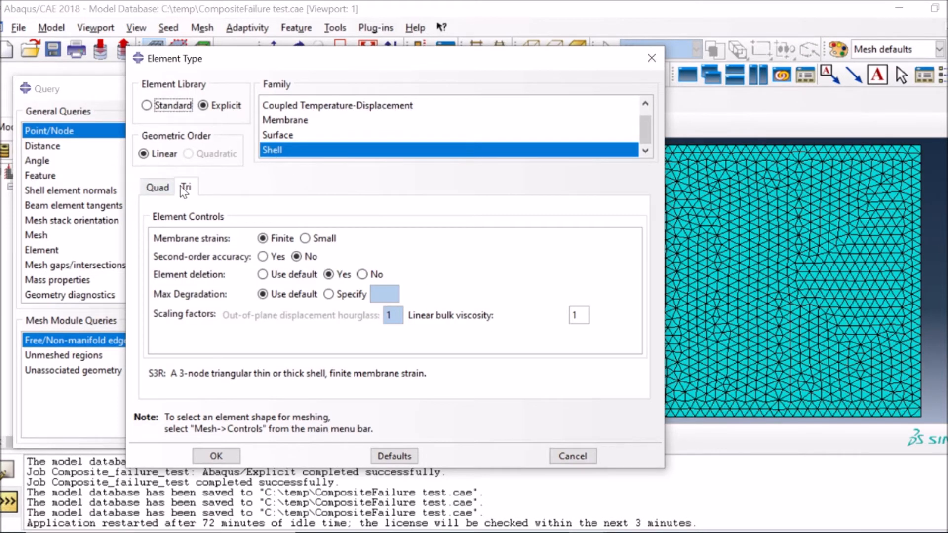
mouse_move(222, 295)
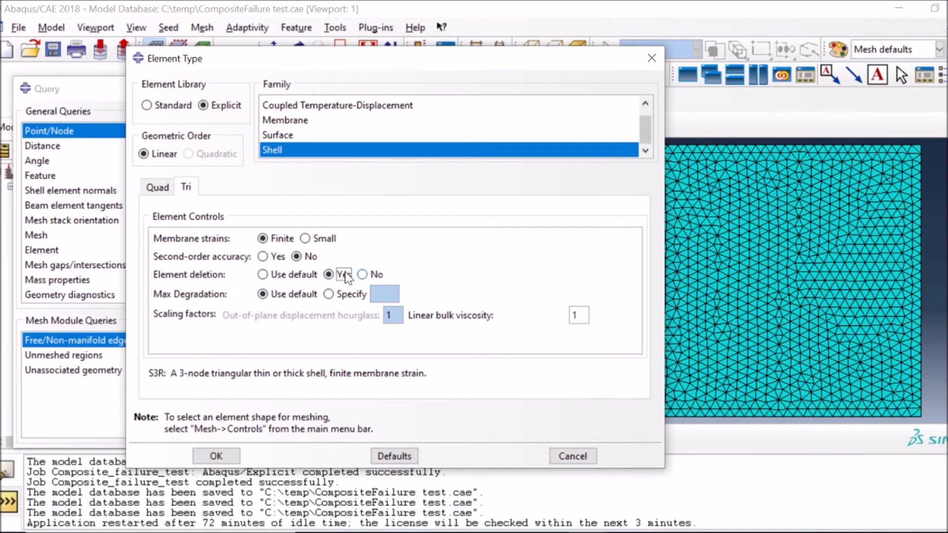
left_click(216, 456)
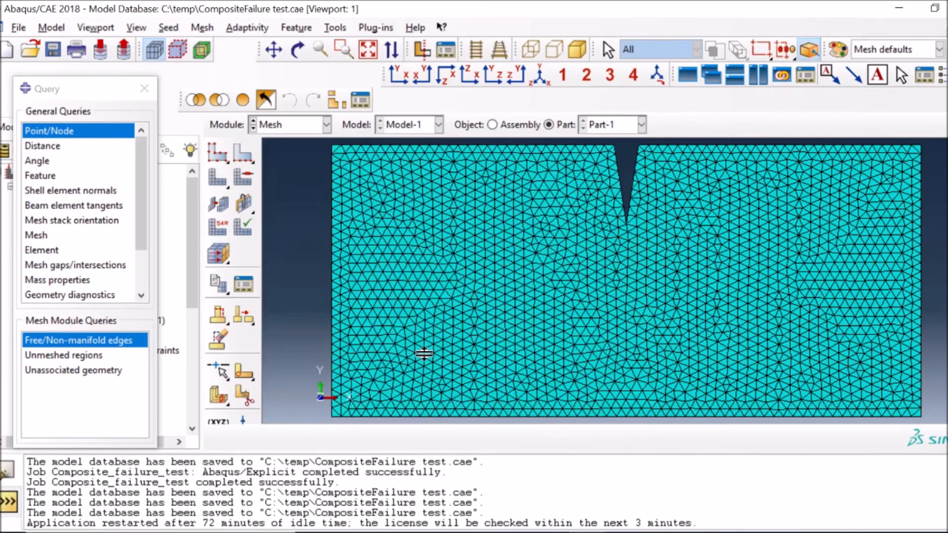
- In the Job module, review the completed Composite_failure_test monitor log and dismiss it
left_click(327, 125)
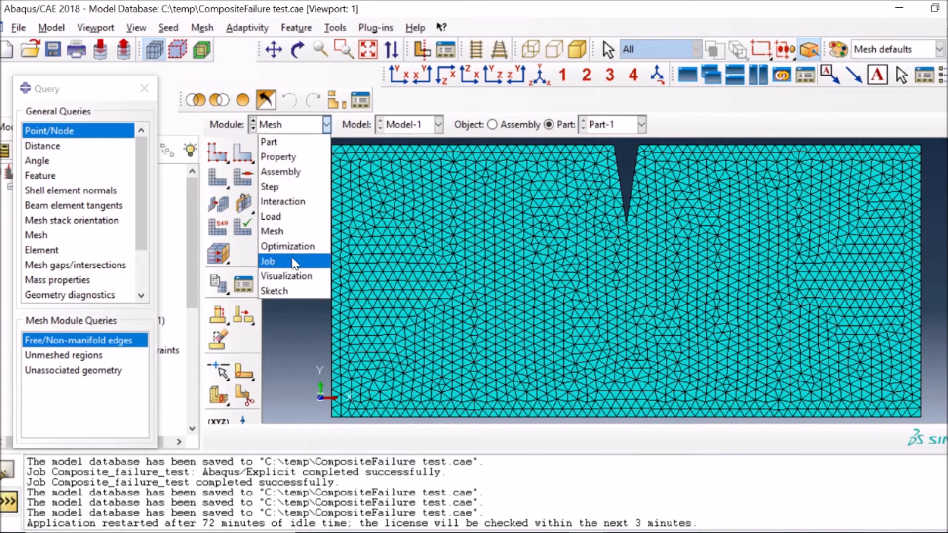
left_click(267, 261)
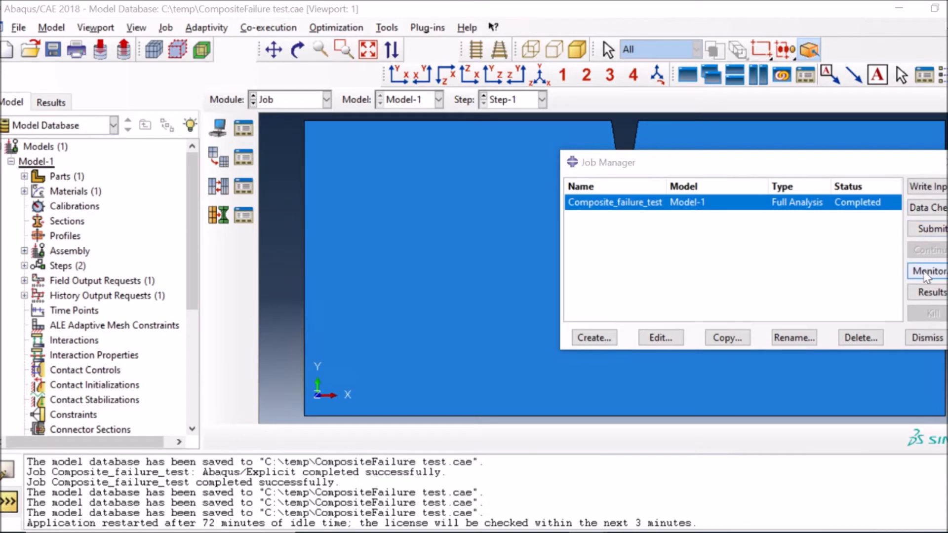
left_click(927, 270)
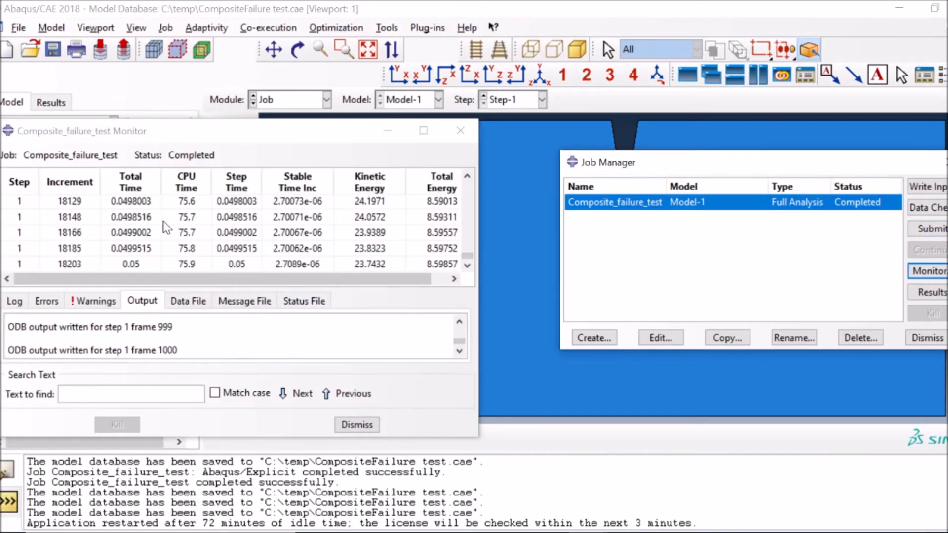
mouse_move(381, 256)
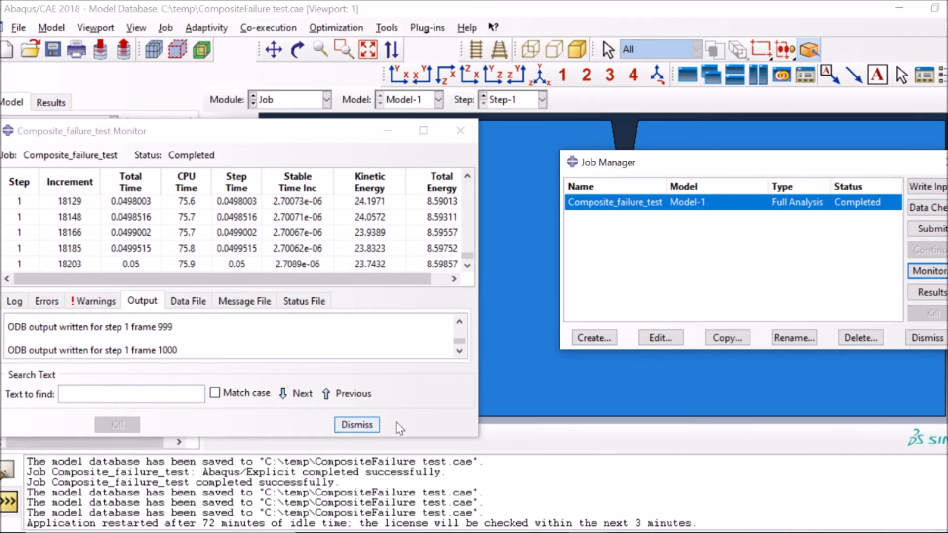
left_click(356, 425)
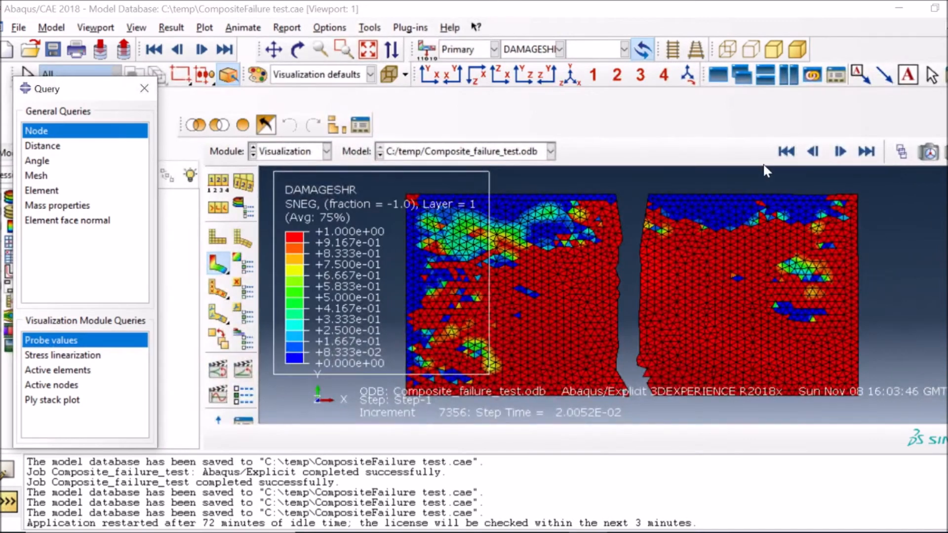
mouse_move(786, 151)
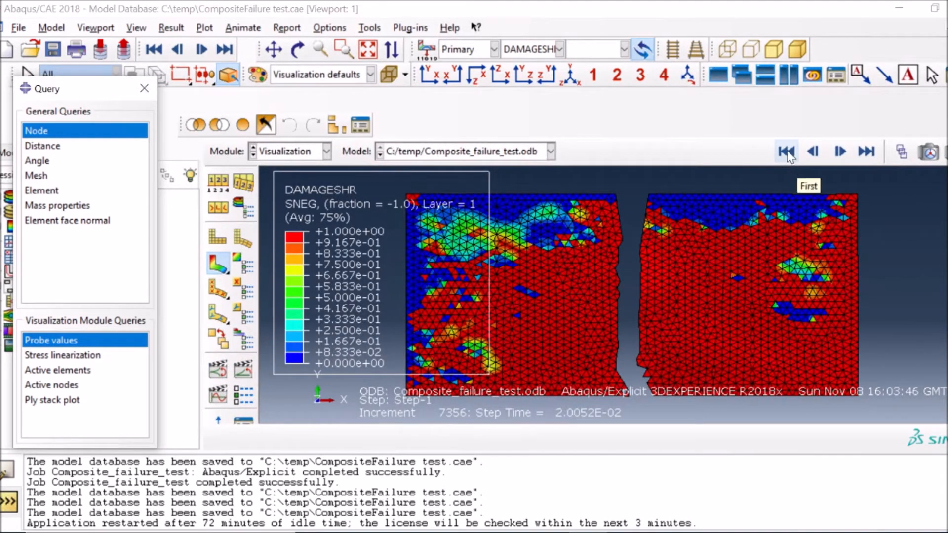
- Replay the DAMAGESHR damage contour from the first increment to watch the plate crack
left_click(785, 152)
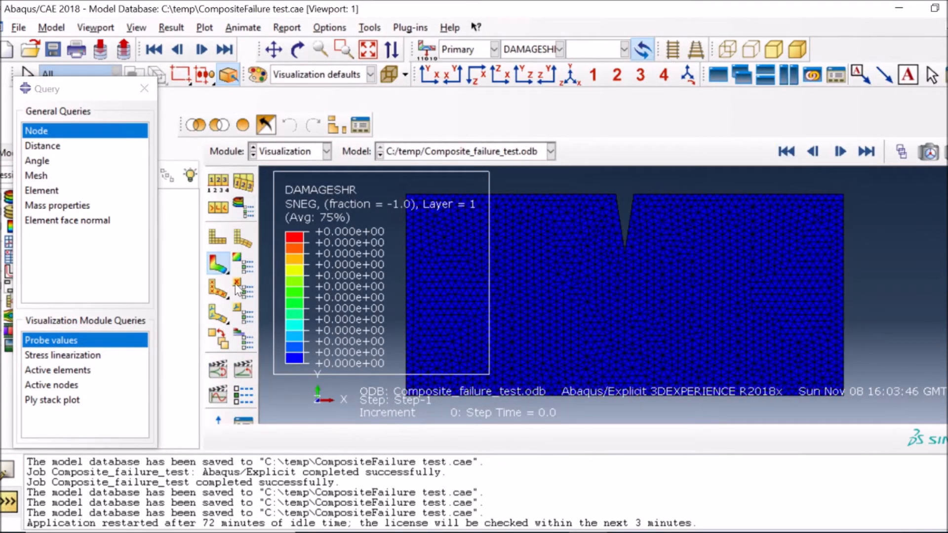
left_click(224, 49)
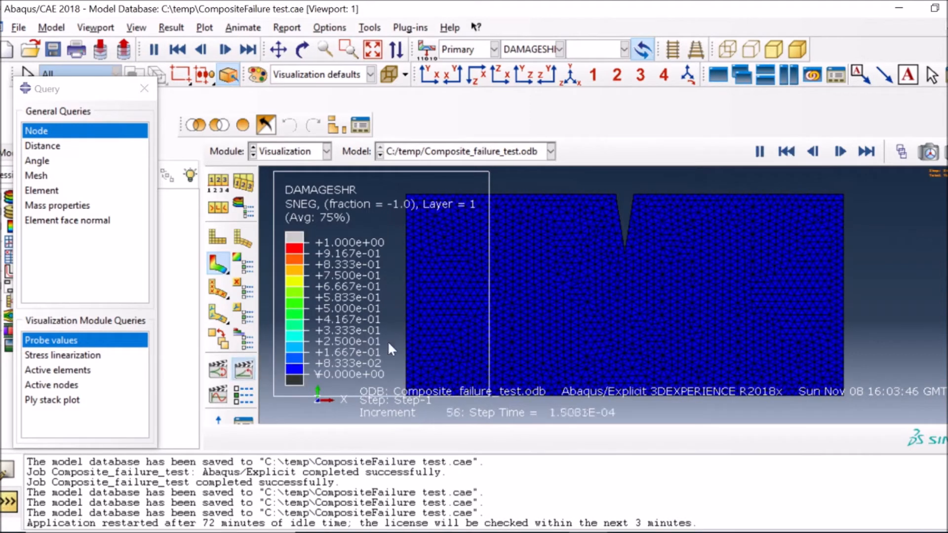
left_click(866, 152)
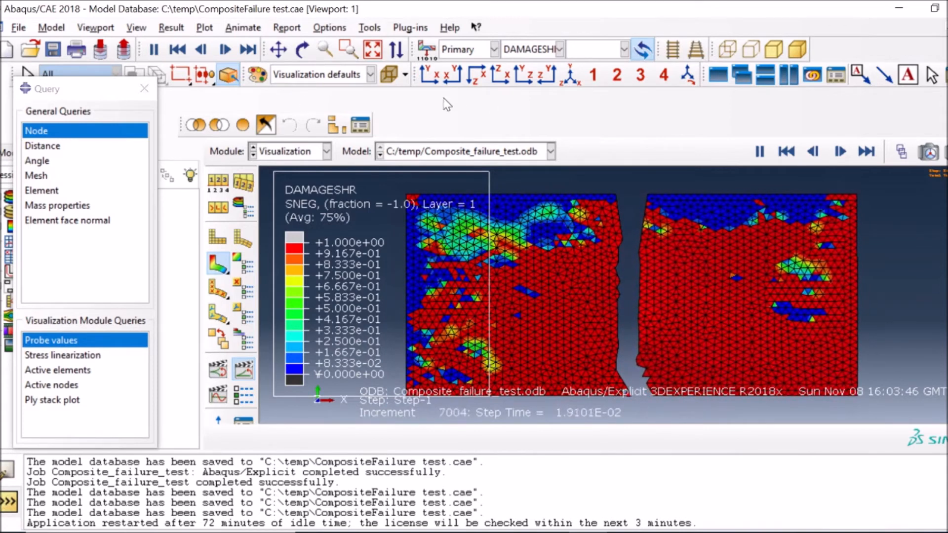
- Show the fibre compression DAMAGEFC and fibre tension DAMAGEFT contours at the final increment
left_click(559, 49)
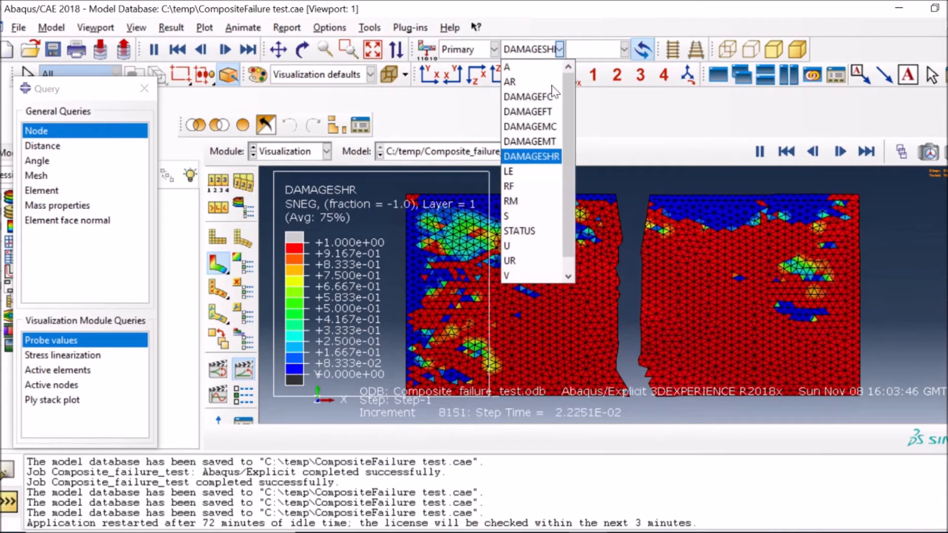
mouse_move(529, 96)
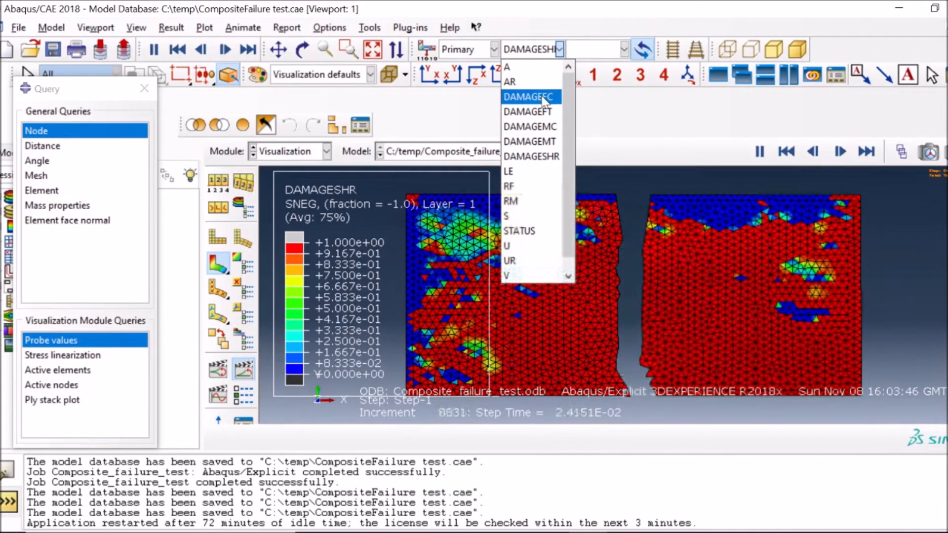
left_click(527, 97)
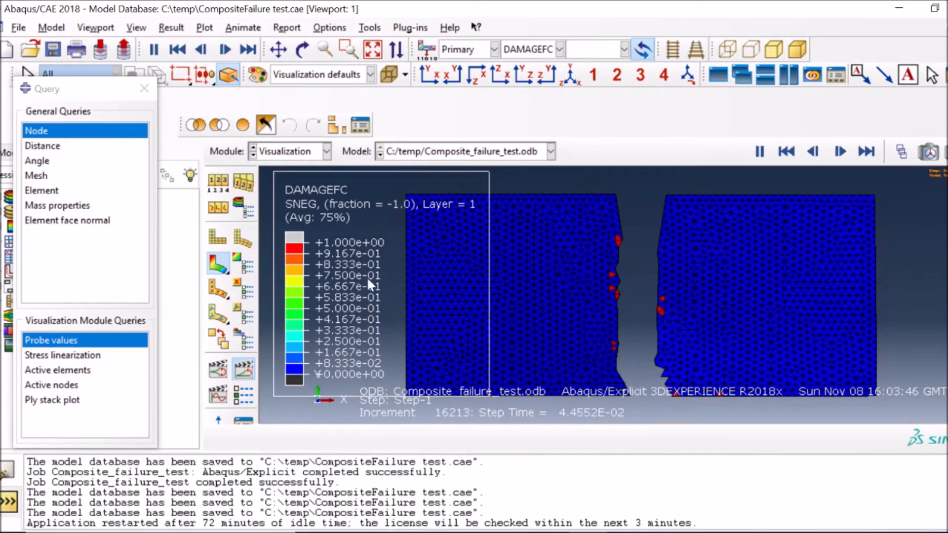
left_click(559, 49)
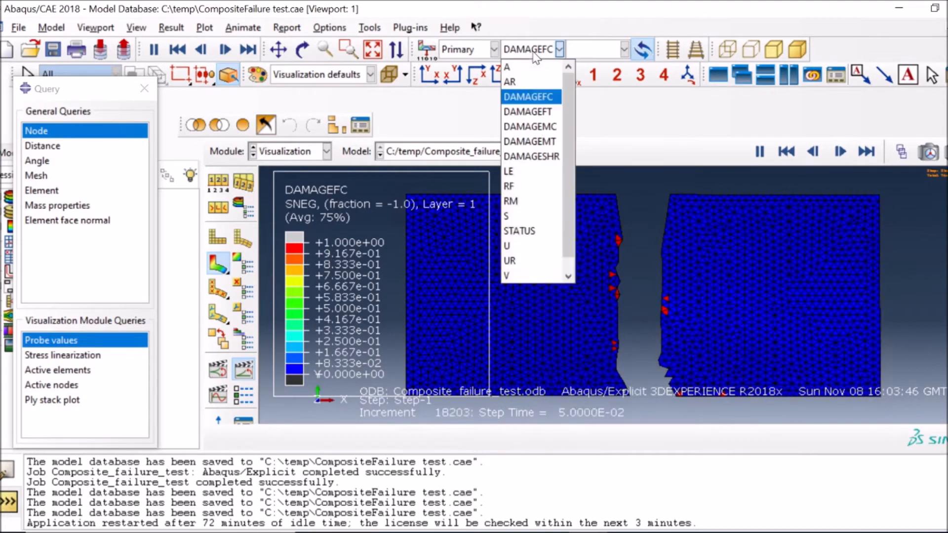
left_click(528, 112)
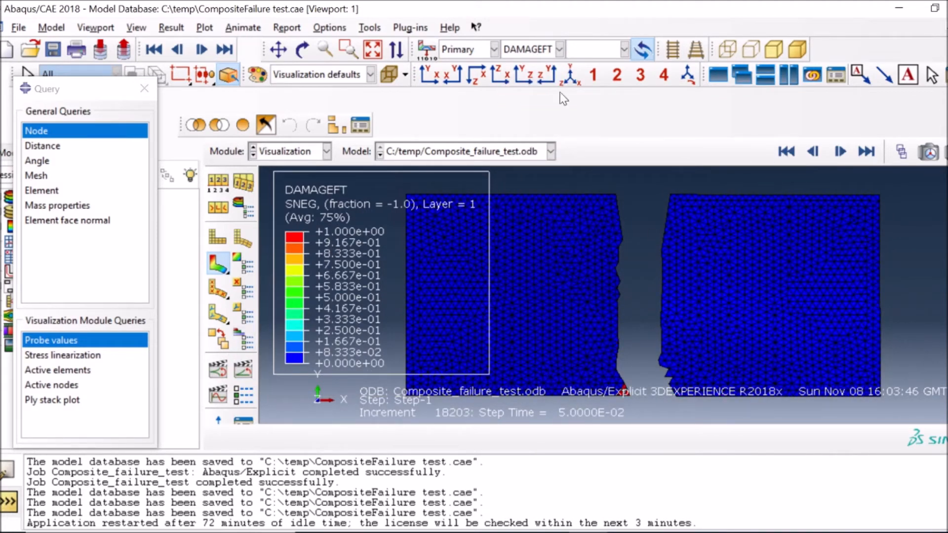
mouse_move(537, 60)
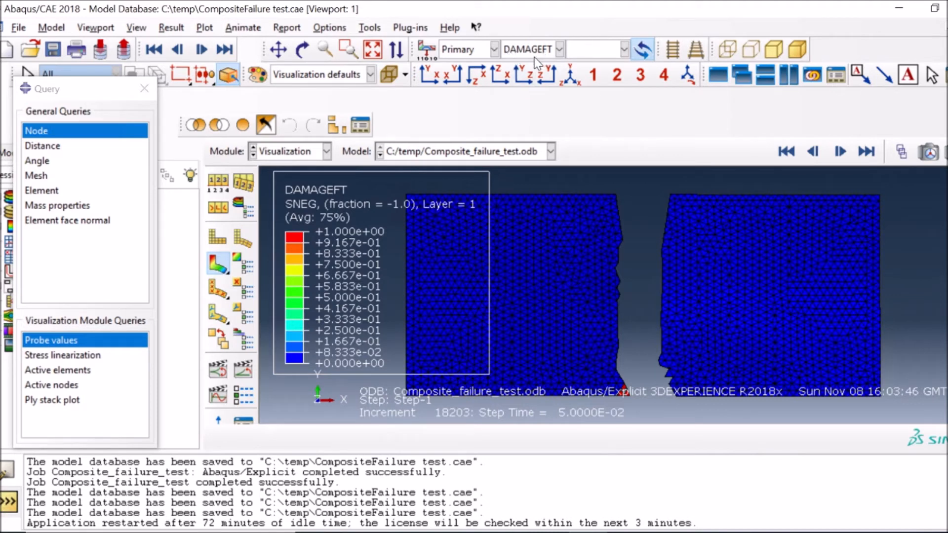
- Show the matrix tension DAMAGEMT and shear DAMAGESHR contours at the final increment
left_click(559, 49)
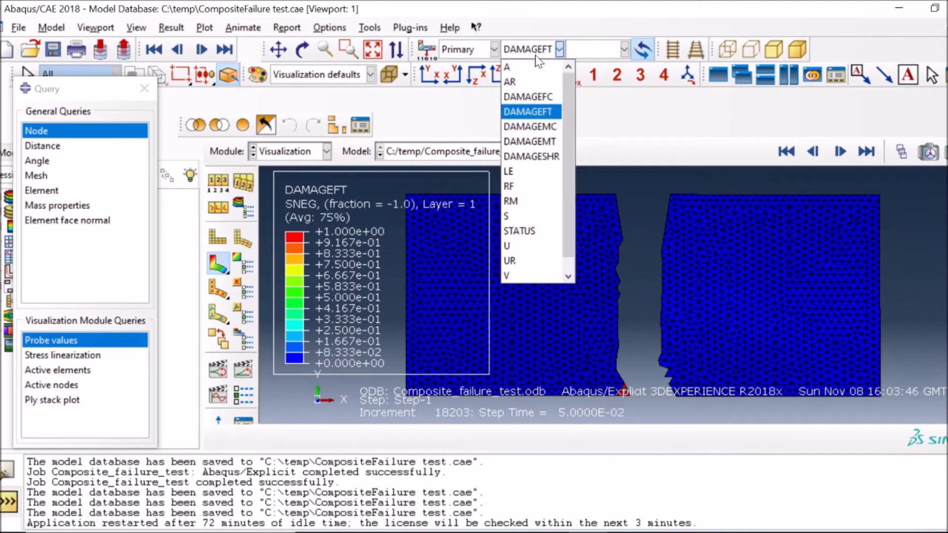
left_click(530, 127)
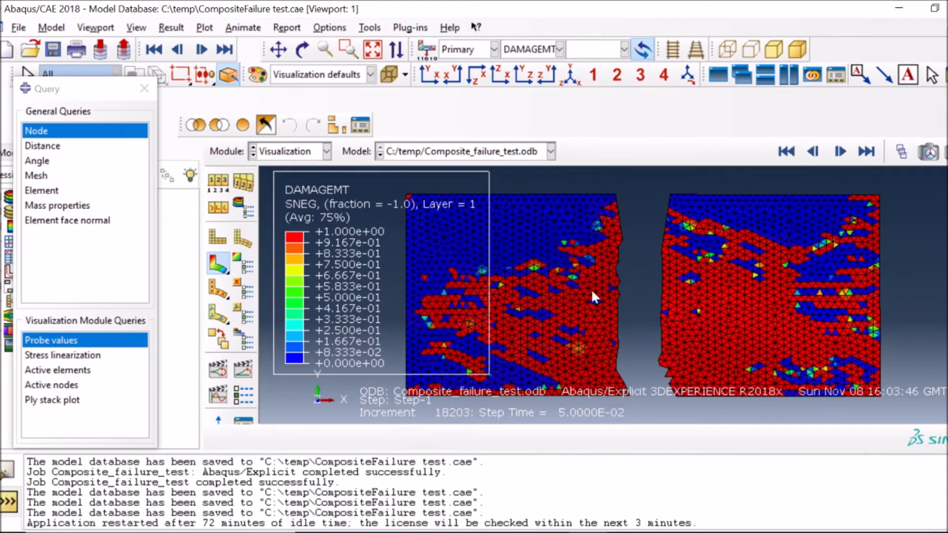
left_click(571, 49)
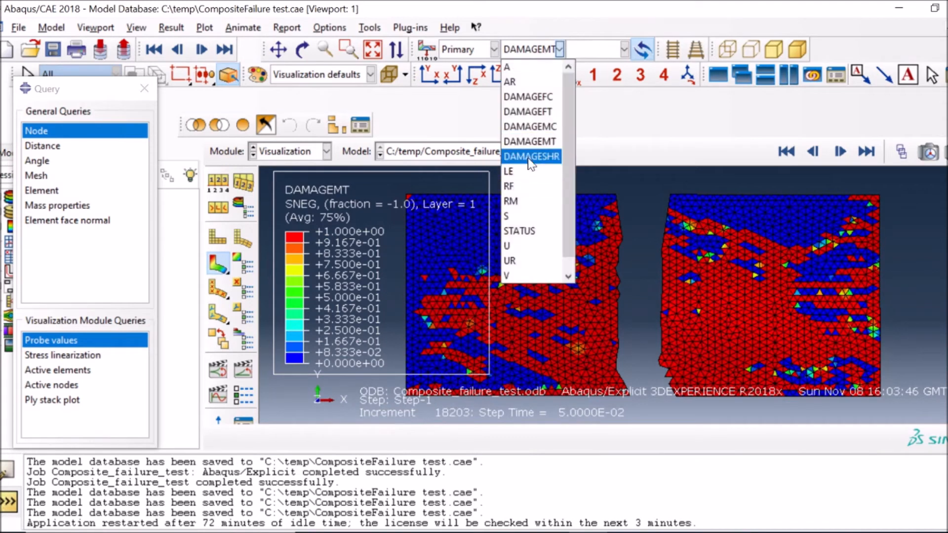
left_click(531, 156)
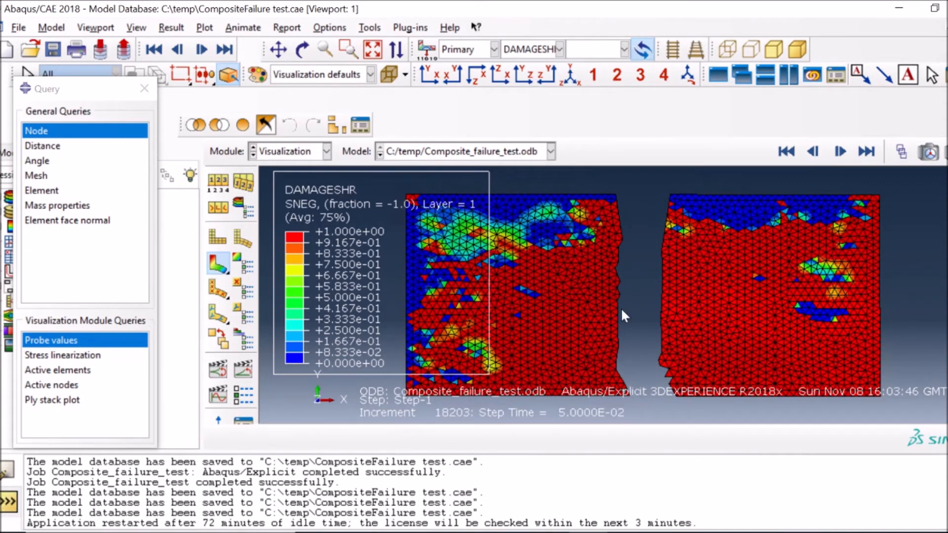
mouse_move(652, 372)
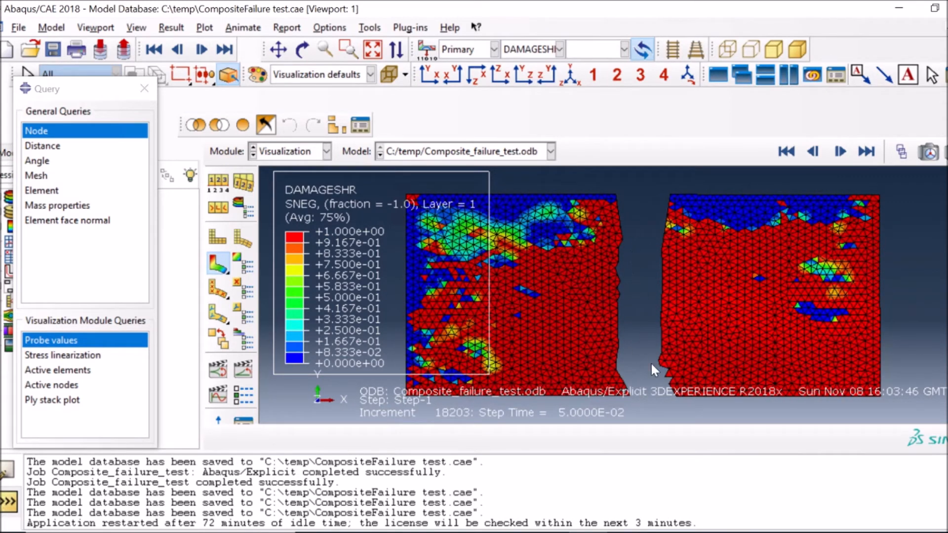
mouse_move(567, 322)
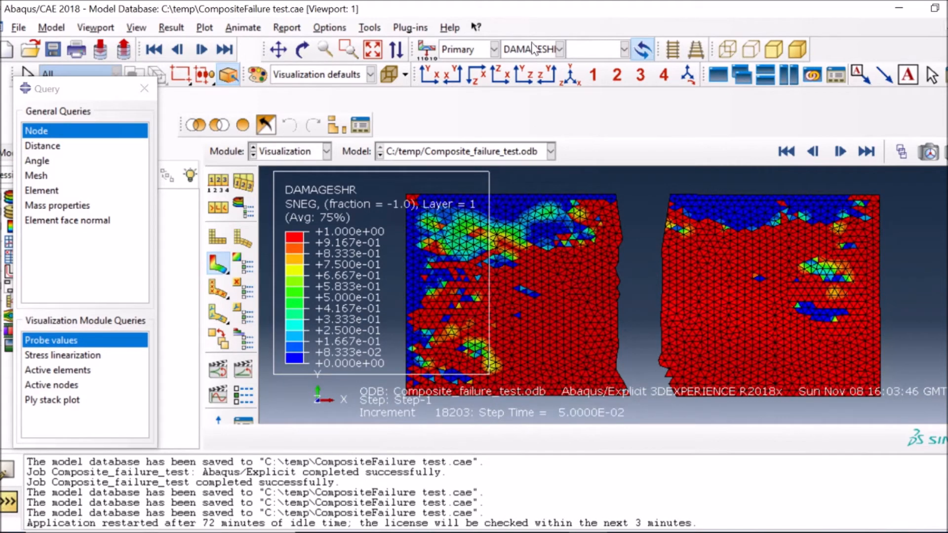
mouse_move(299, 205)
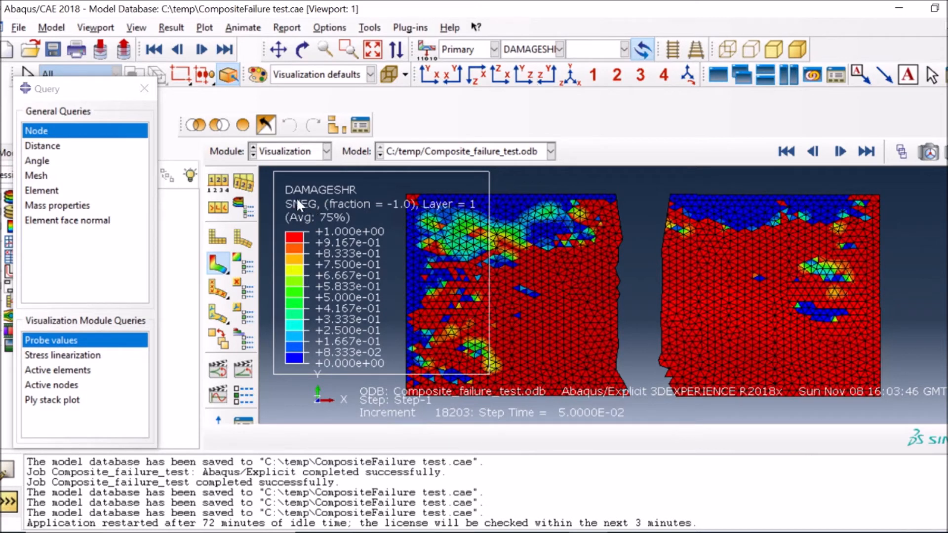
- Revisit matrix tension DAMAGEMT, then plot matrix compression DAMAGEMC at the final increment
left_click(565, 49)
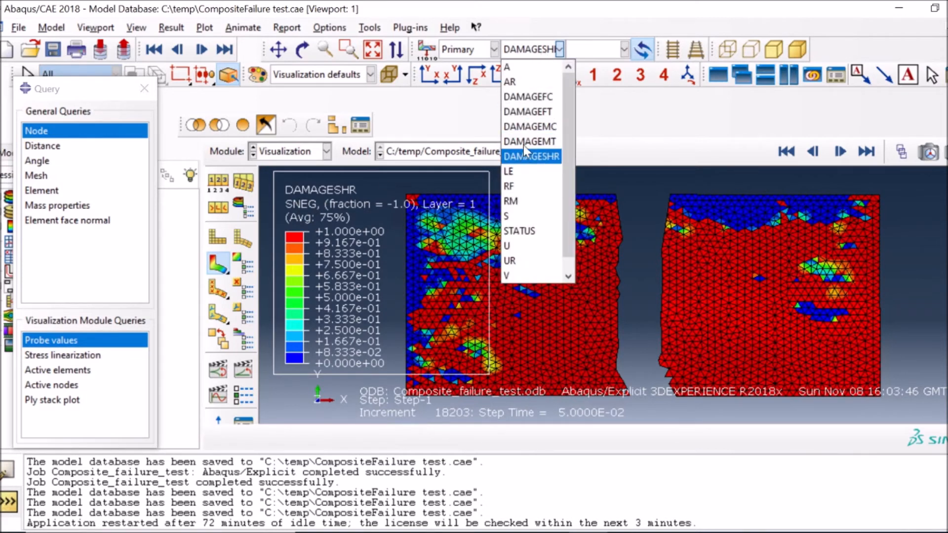
left_click(529, 141)
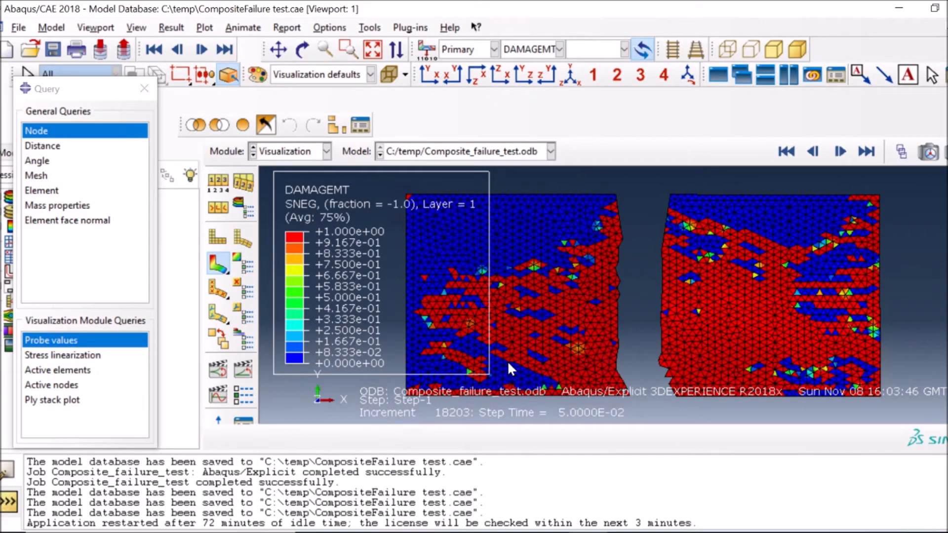
left_click(556, 49)
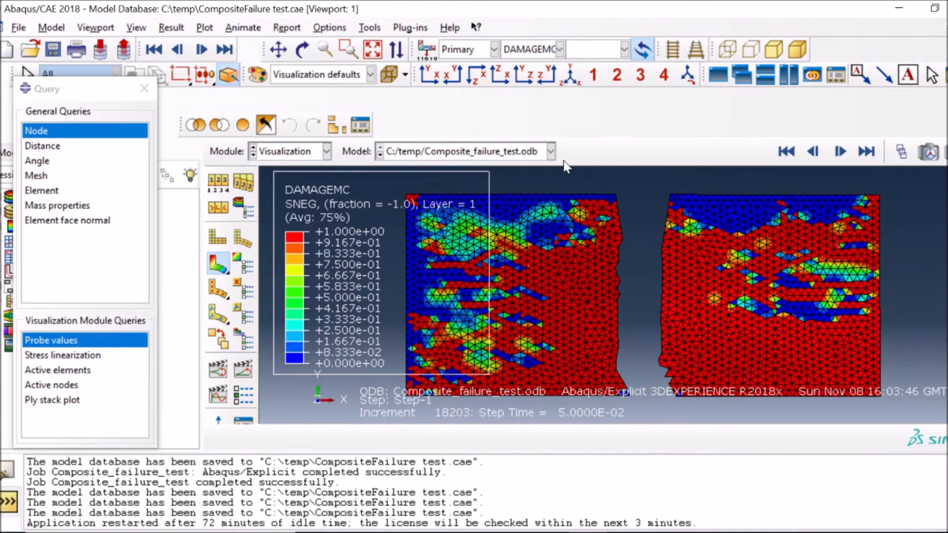
left_click(564, 49)
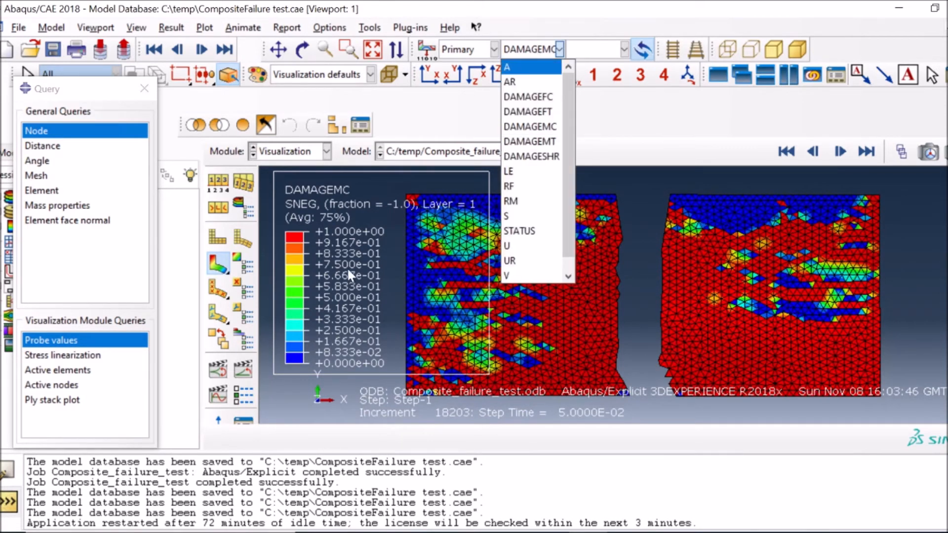
left_click(532, 125)
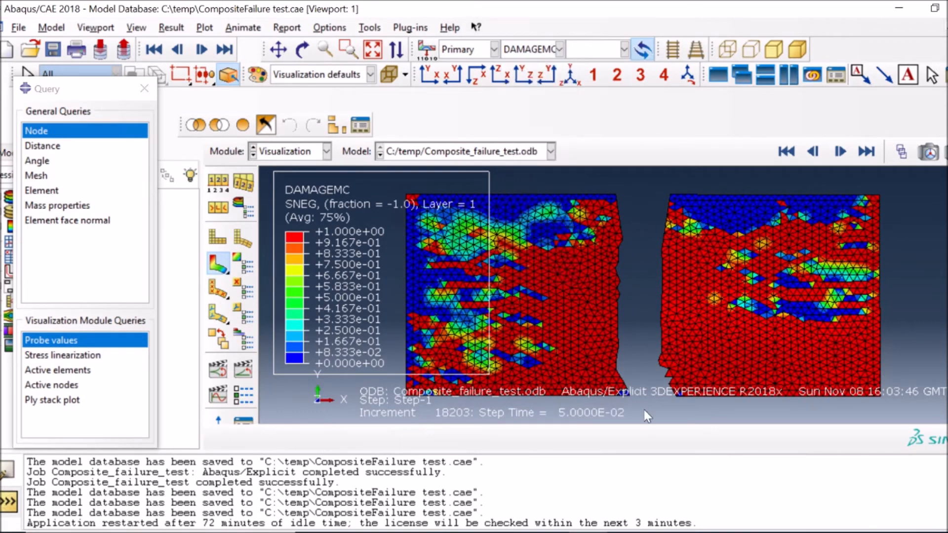
mouse_move(568, 277)
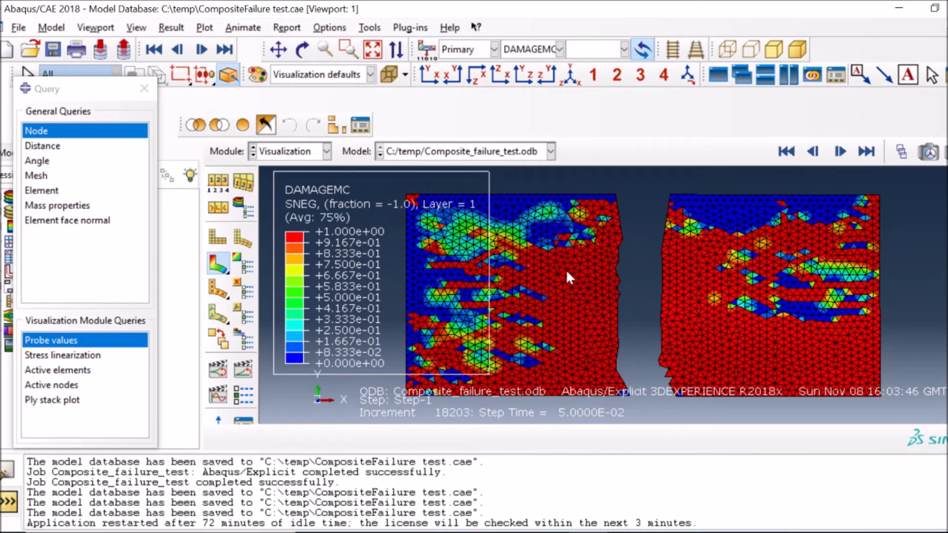
mouse_move(557, 66)
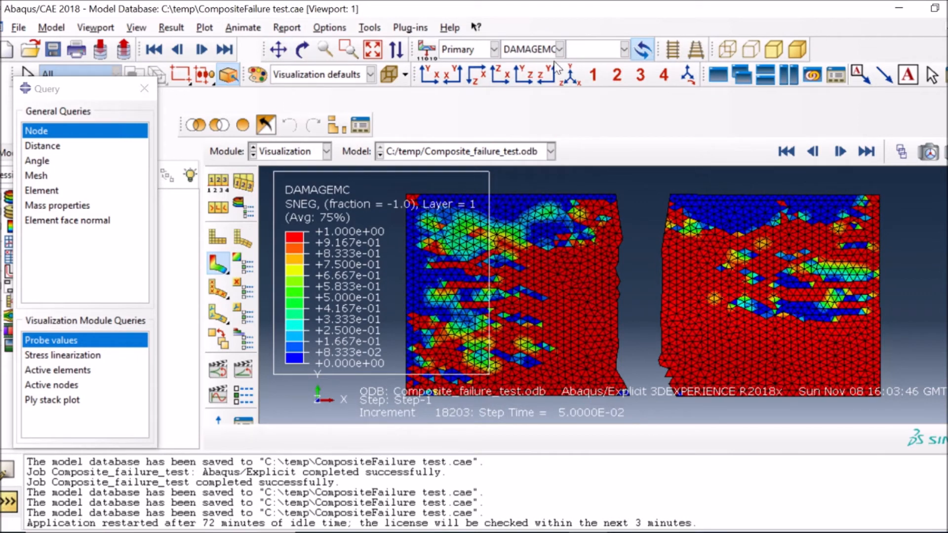
left_click(565, 49)
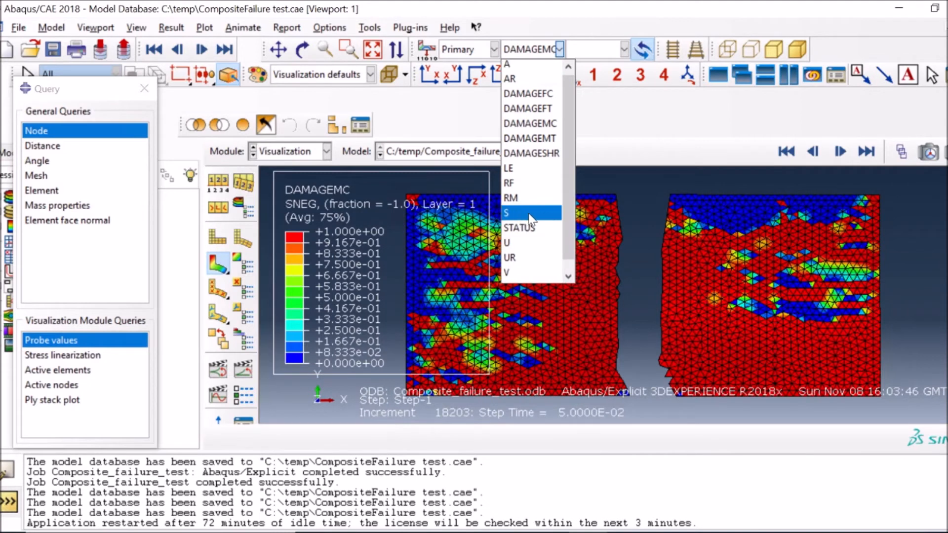
- Switch the contour to Mises stress S and step forward through several frames
left_click(505, 213)
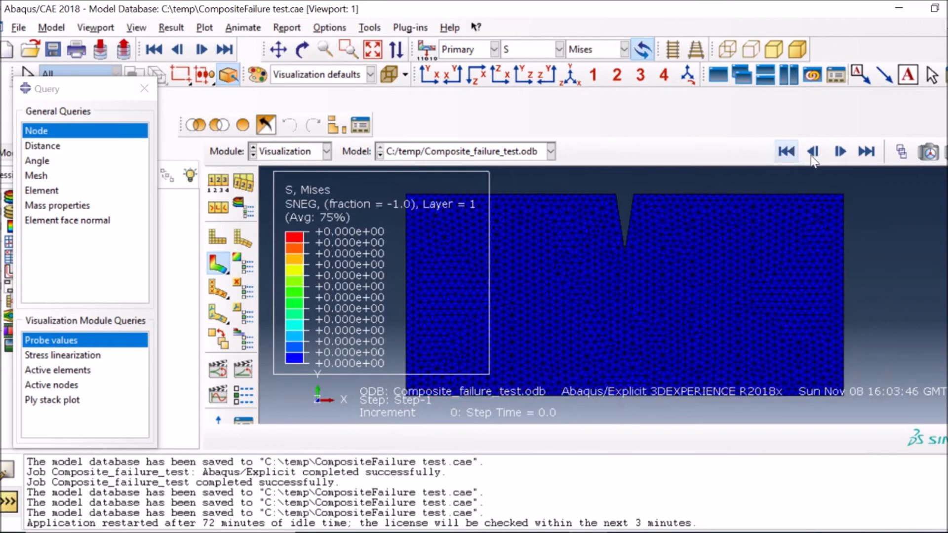
left_click(839, 152)
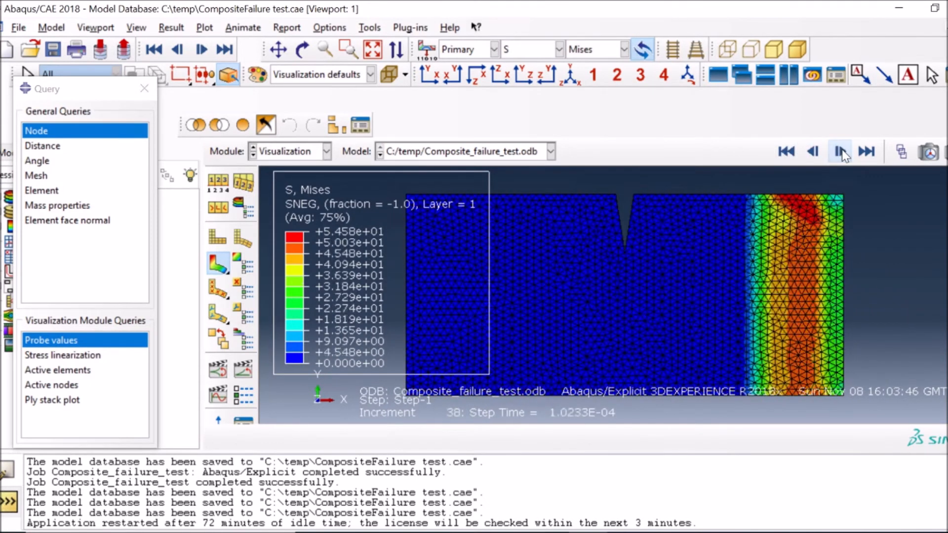
left_click(839, 151)
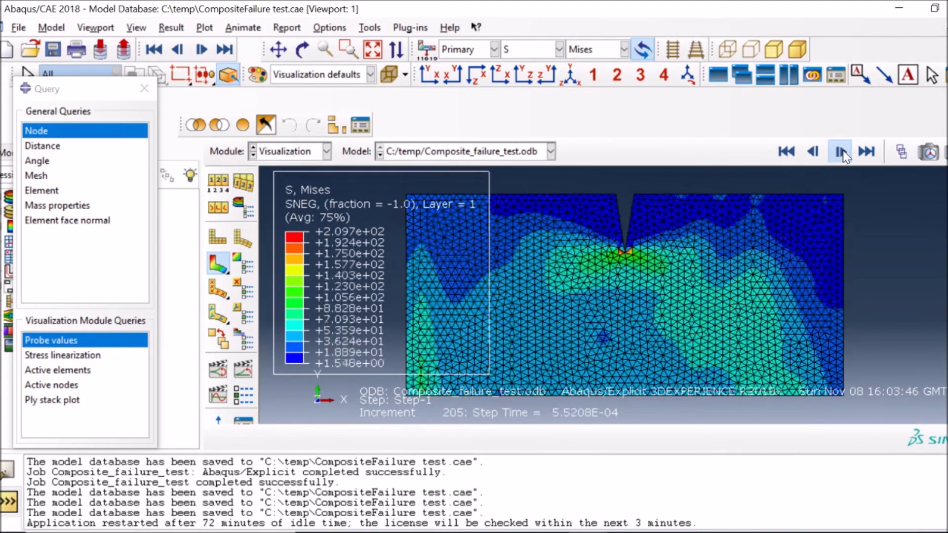
left_click(839, 151)
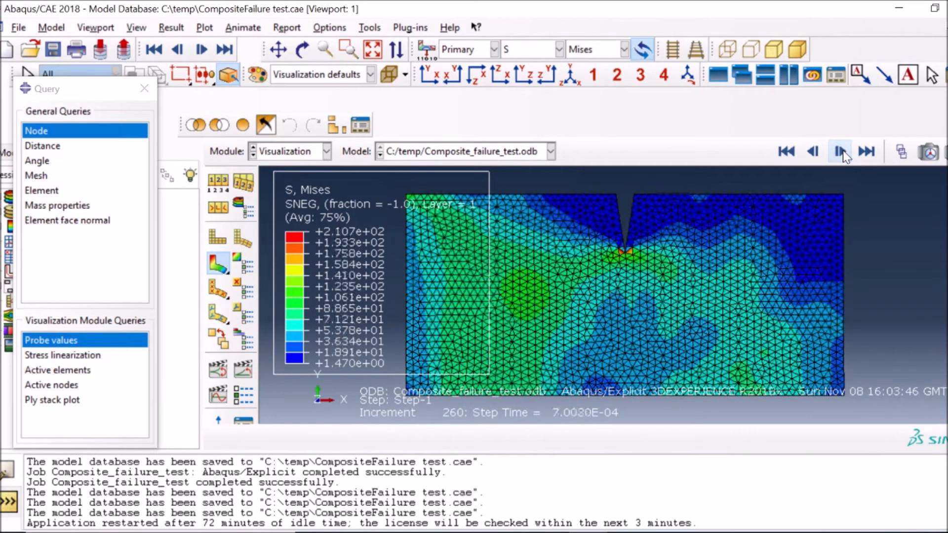
left_click(839, 151)
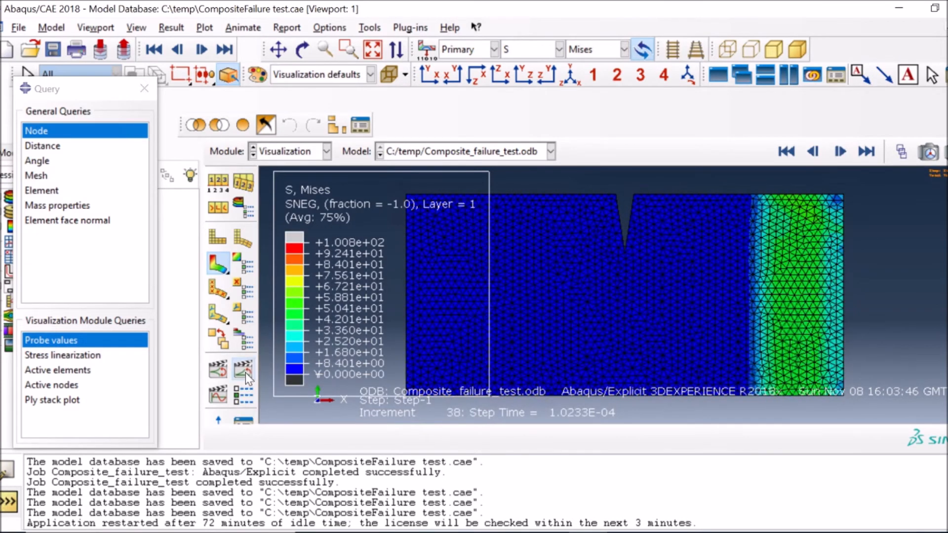
- Play the Mises stress results through to the final, fully cracked increment
left_click(224, 50)
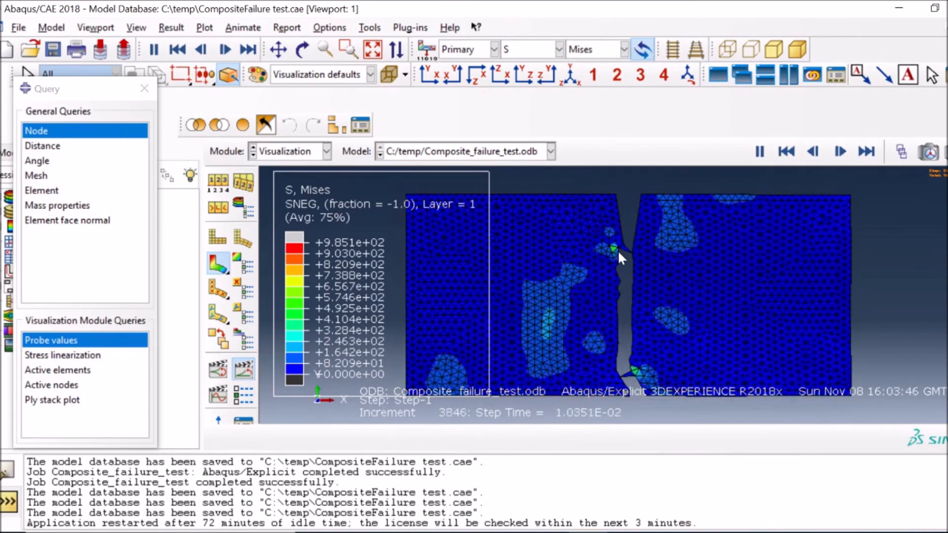
left_click(839, 152)
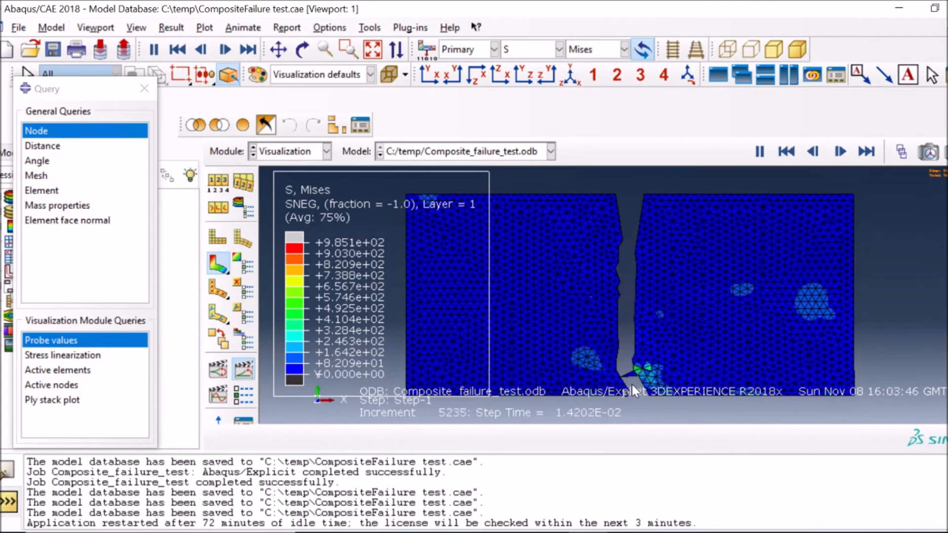
left_click(840, 152)
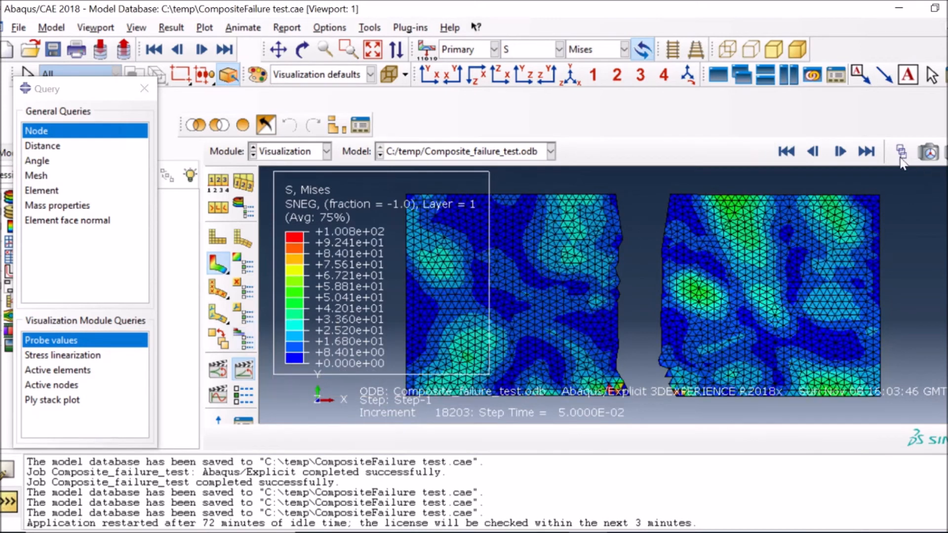
- Show the Mises stress contour at frame 57 (increment 1059) with stress at the notch tip
left_click(839, 151)
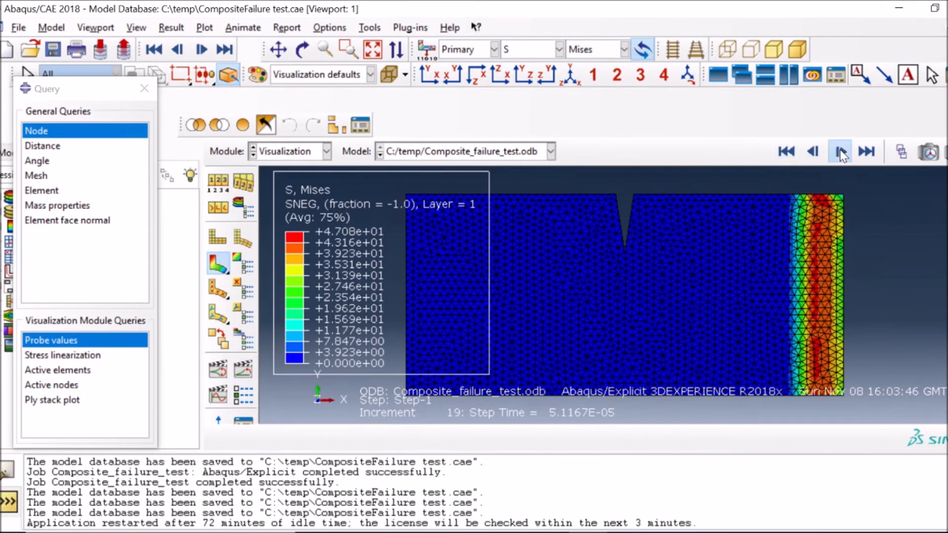
left_click(839, 151)
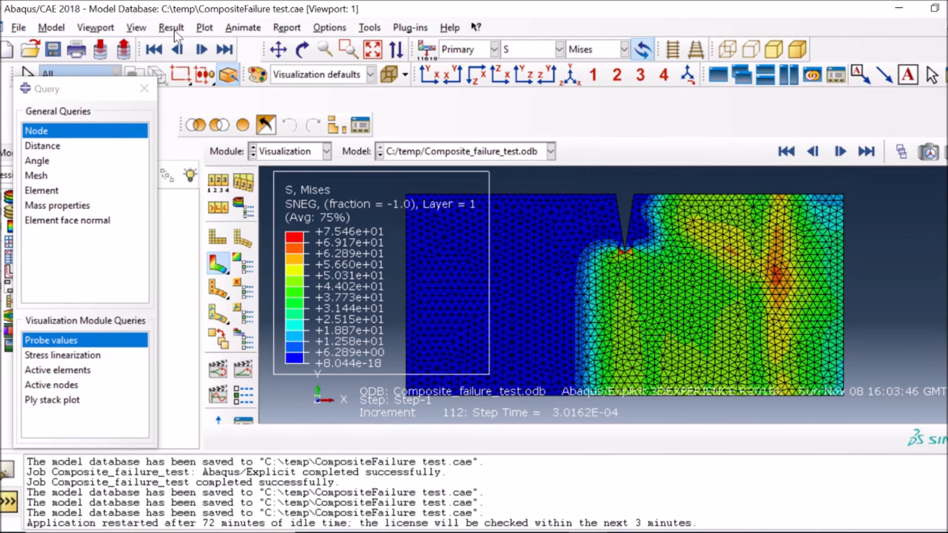
left_click(136, 28)
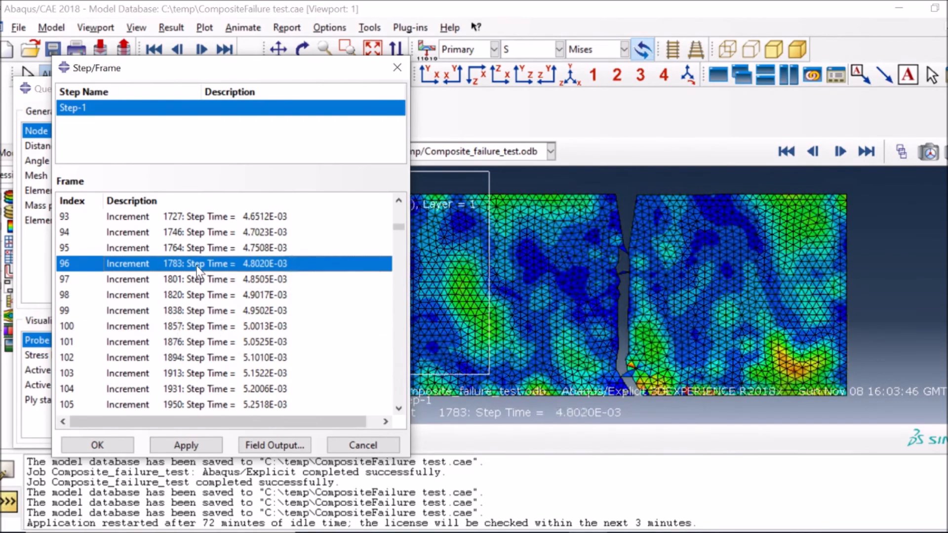
scroll("up", 3)
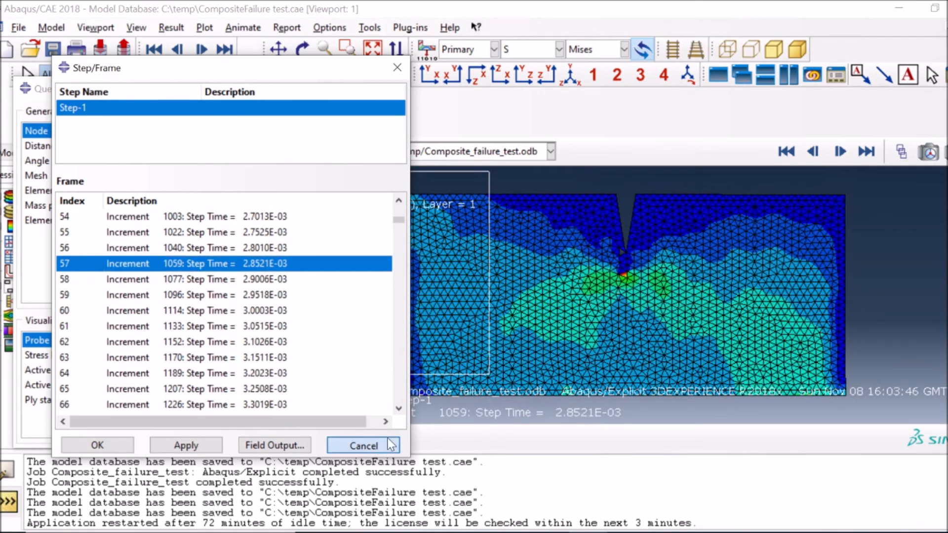
left_click(362, 445)
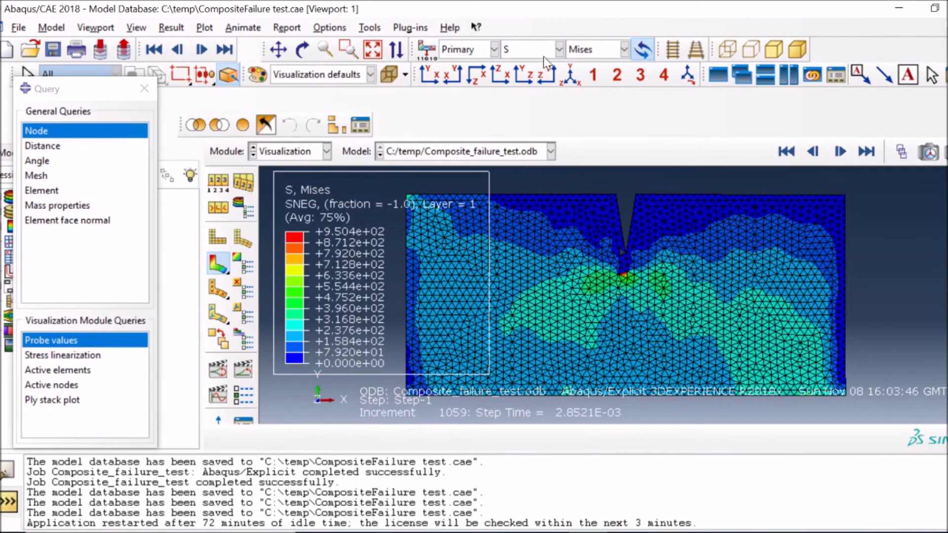
- Plot the fibre tension DAMAGEFT contour at increment 1059
left_click(566, 50)
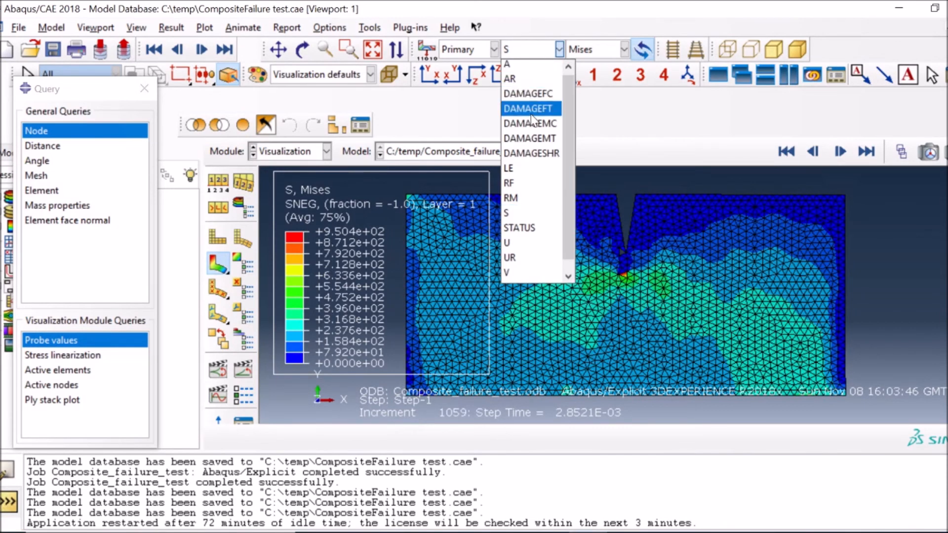
left_click(527, 109)
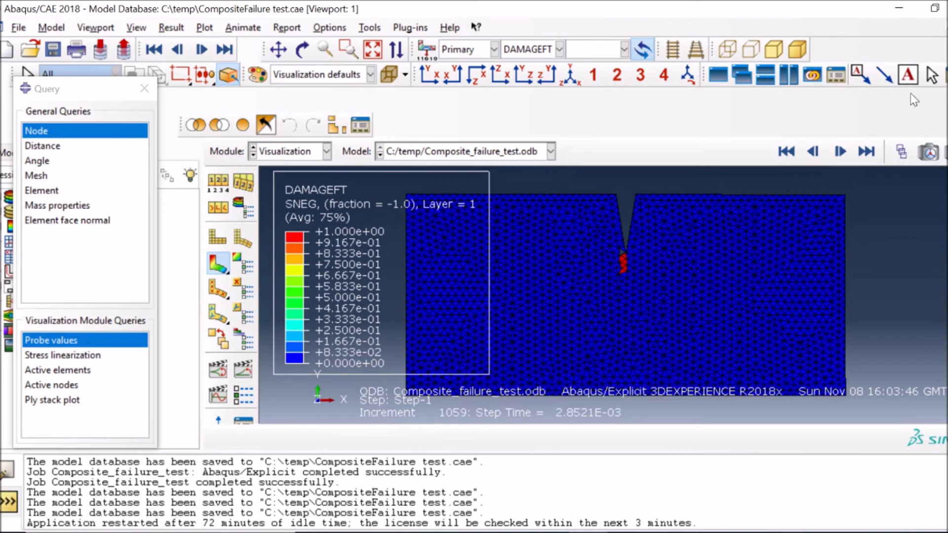
mouse_move(336, 126)
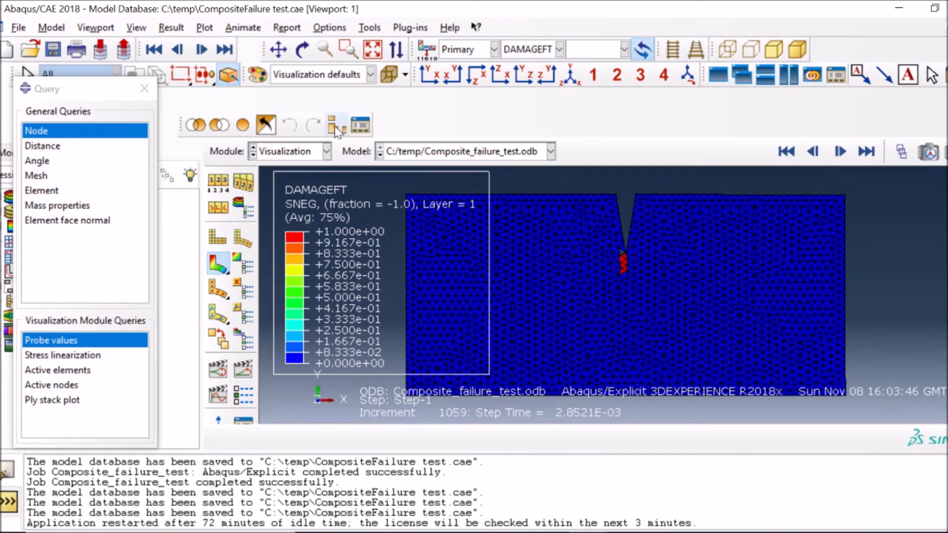
- Remove elements with DAMAGEFT result value between 1 and 1.5 via a display group
left_click(337, 126)
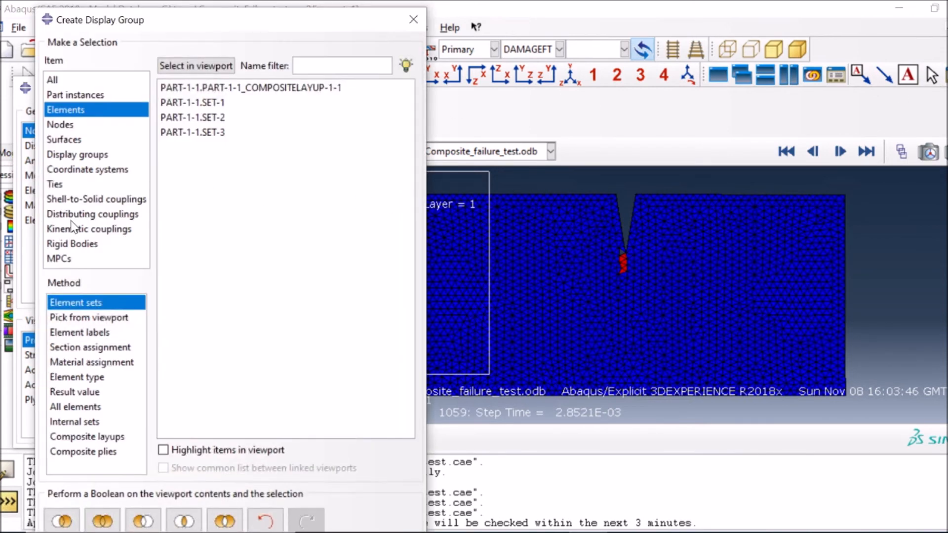
mouse_move(77, 396)
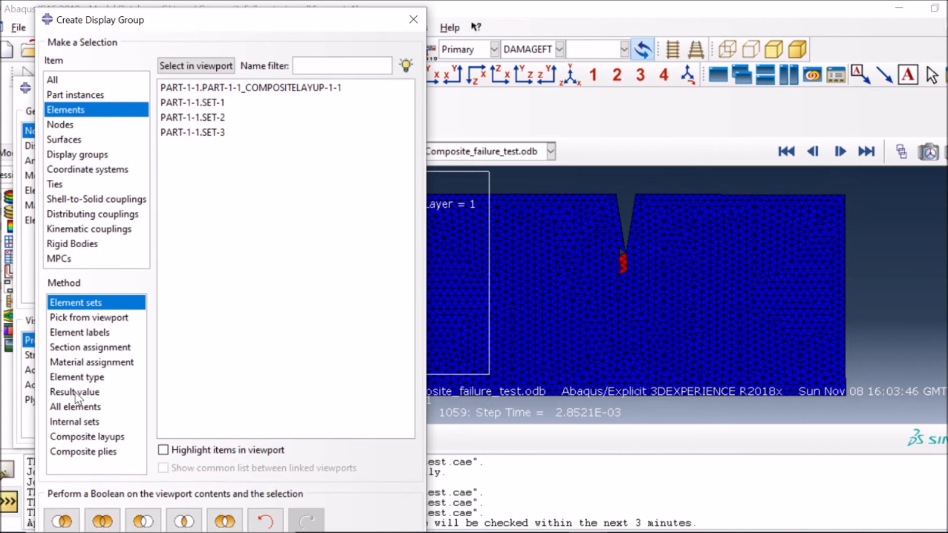
left_click(74, 392)
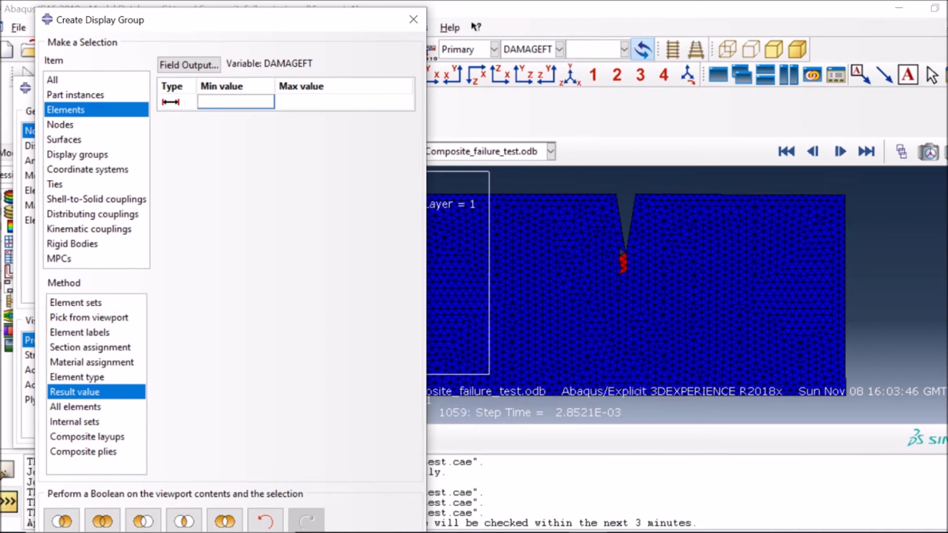
type("1")
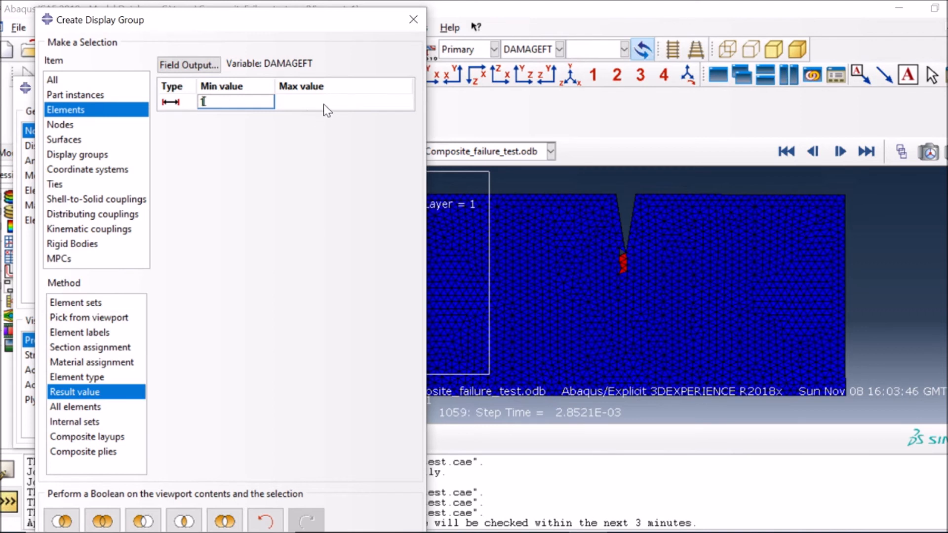
left_click(343, 101)
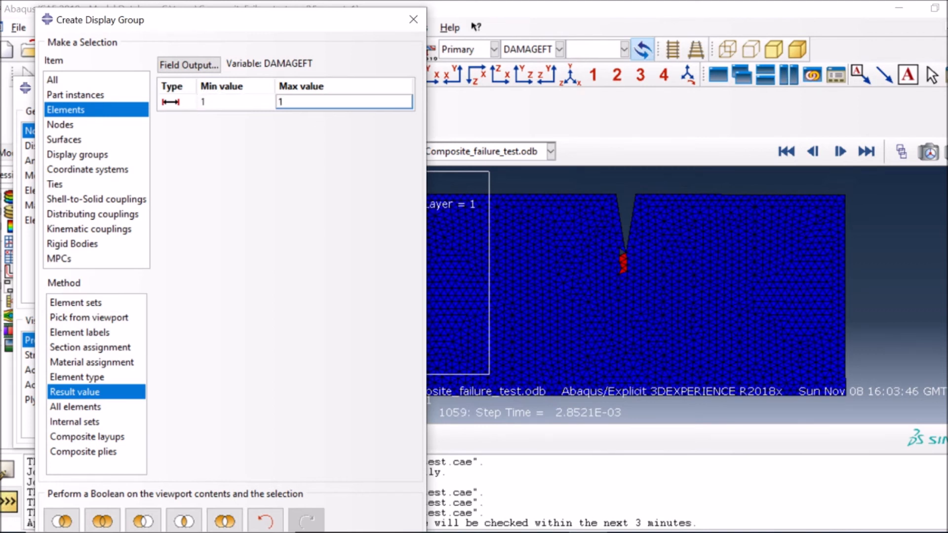
type(".5")
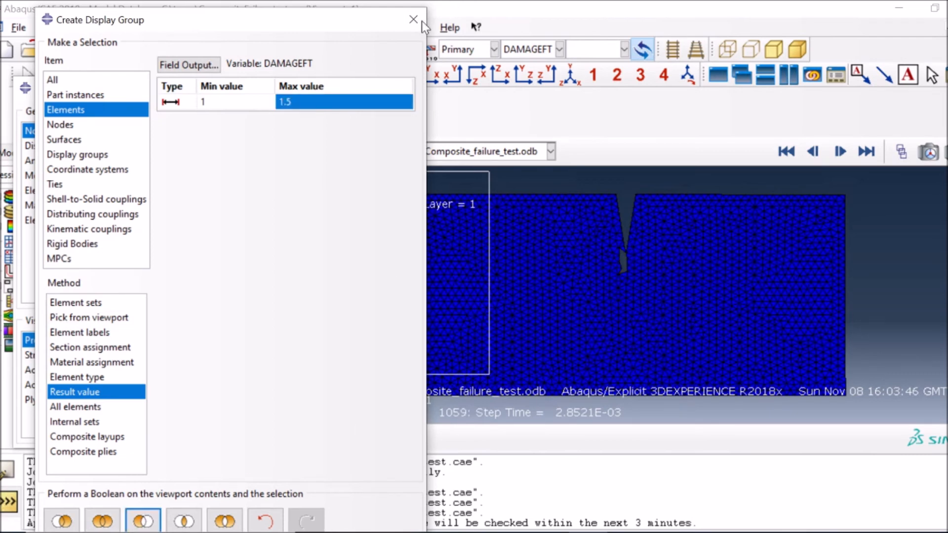
left_click(414, 20)
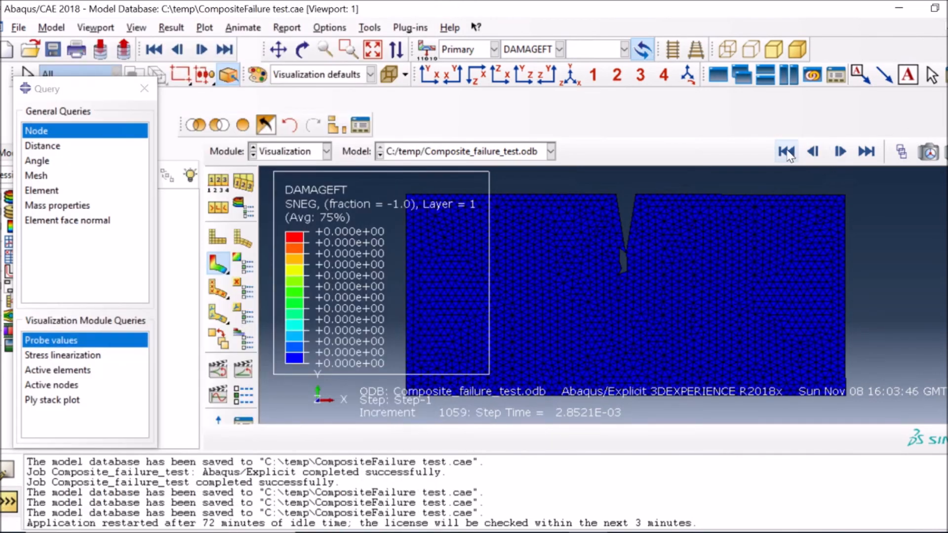
- Step the DAMAGEFT results from increment 929 to 1486 as the crack grows through the plate
left_click(812, 152)
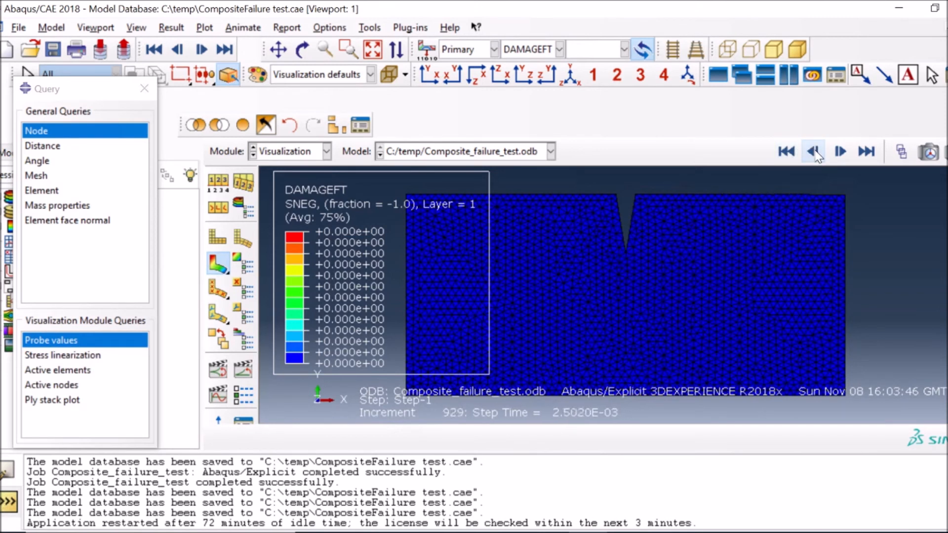
left_click(813, 152)
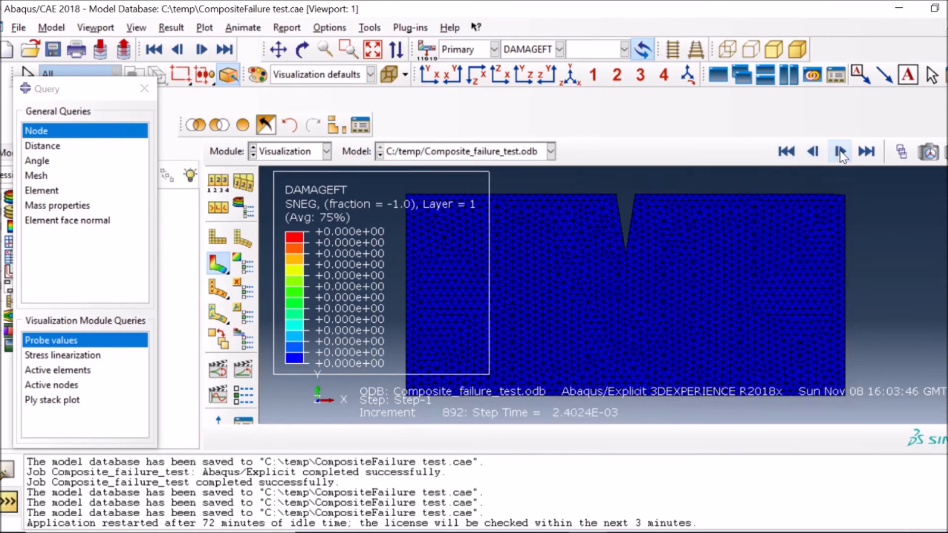
left_click(839, 151)
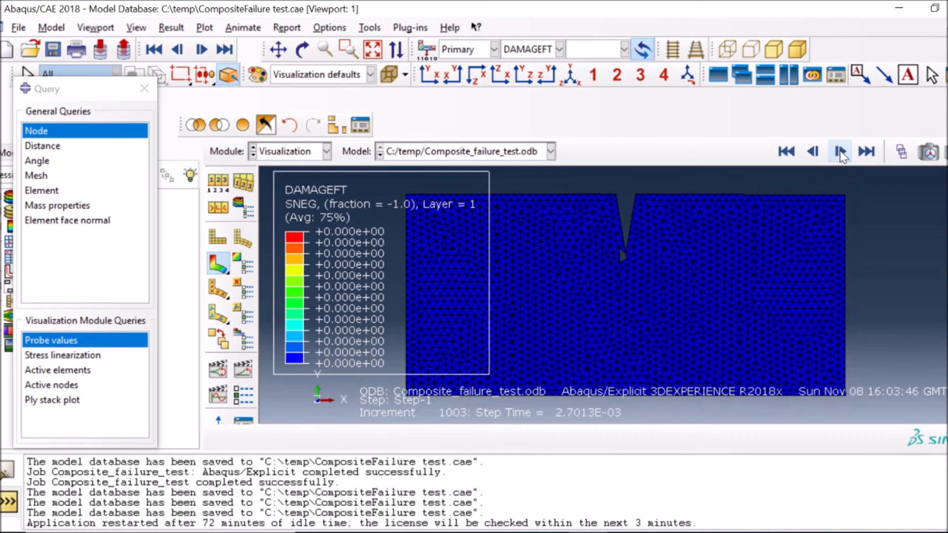
left_click(839, 152)
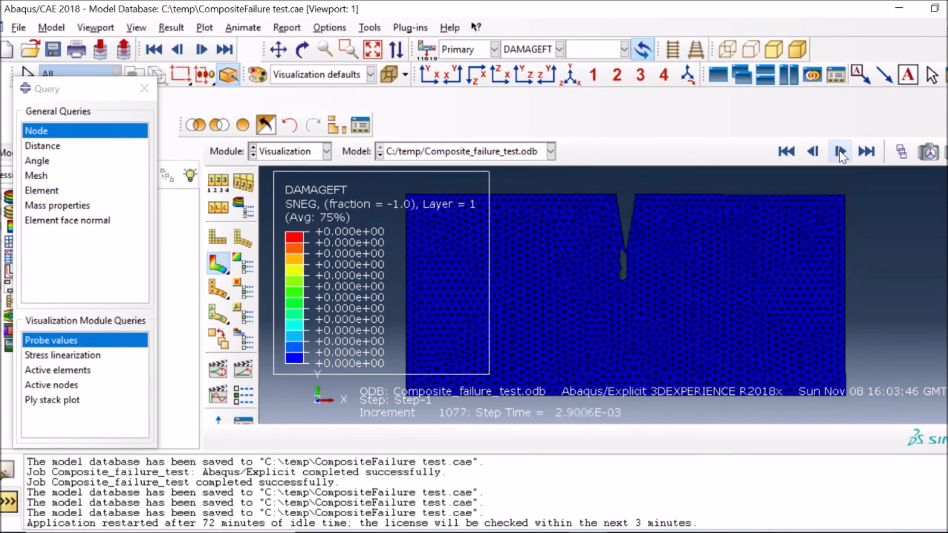
left_click(839, 151)
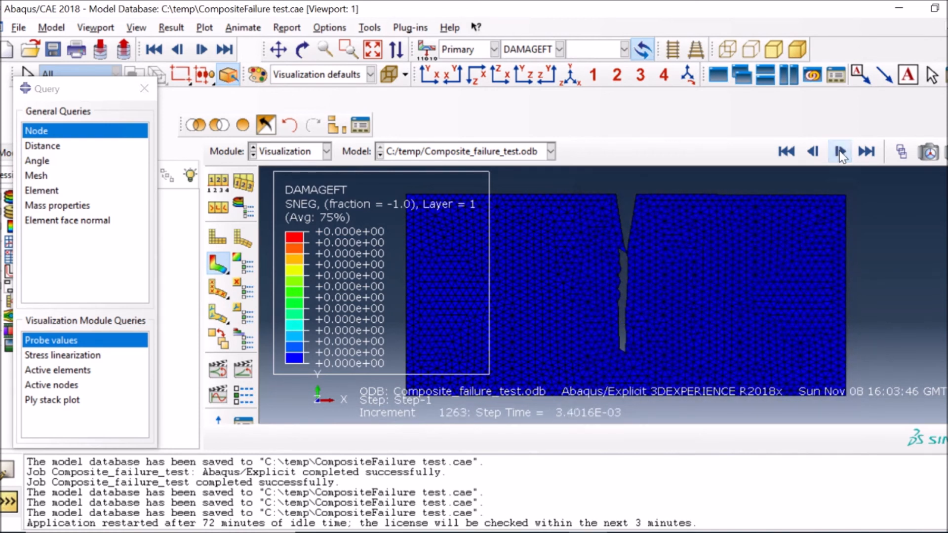
left_click(840, 151)
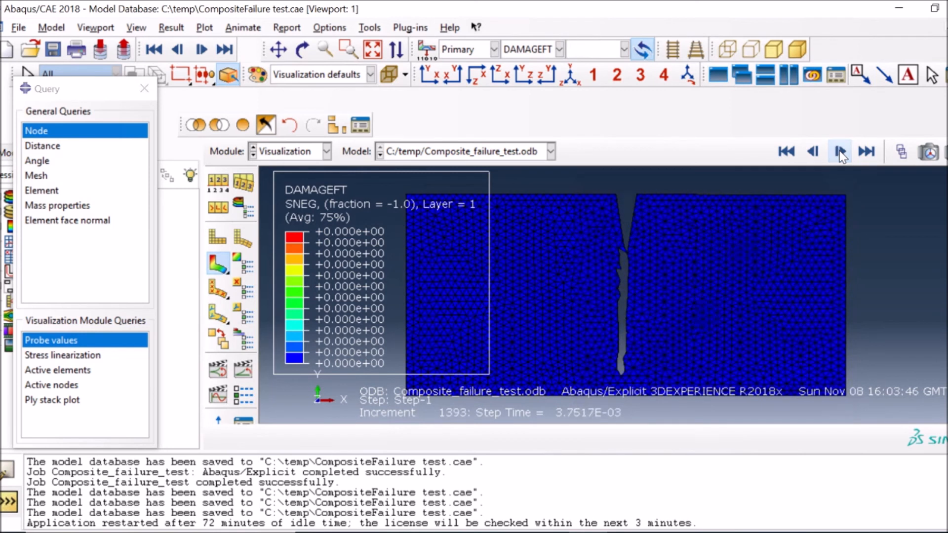
left_click(839, 151)
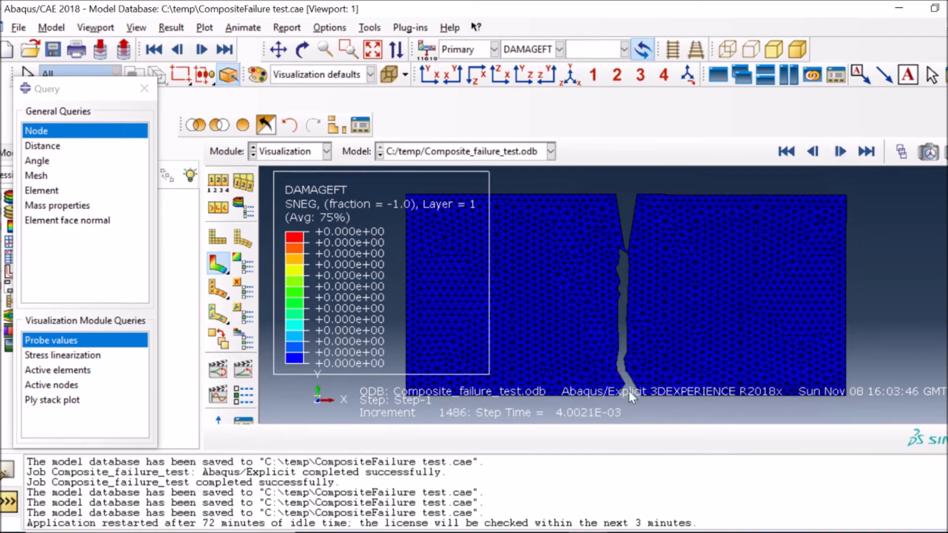
mouse_move(631, 251)
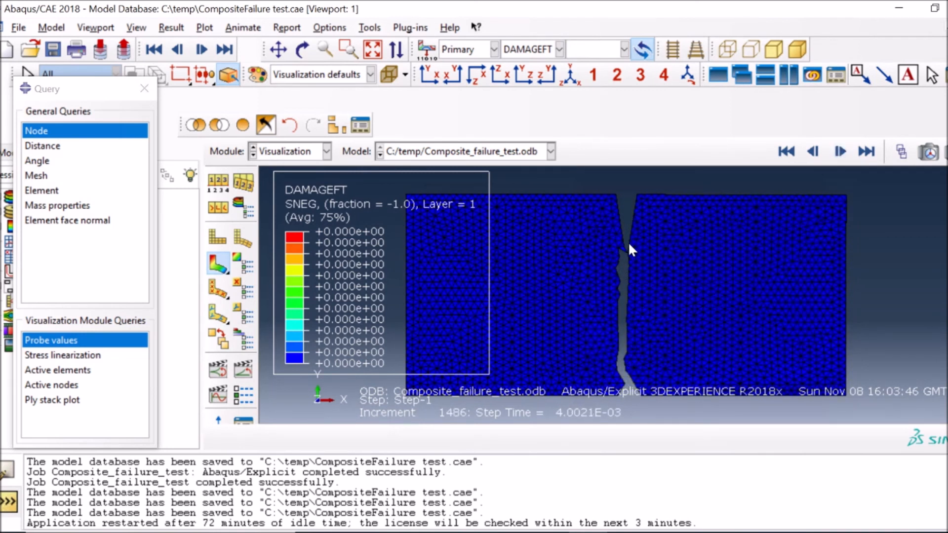
mouse_move(626, 319)
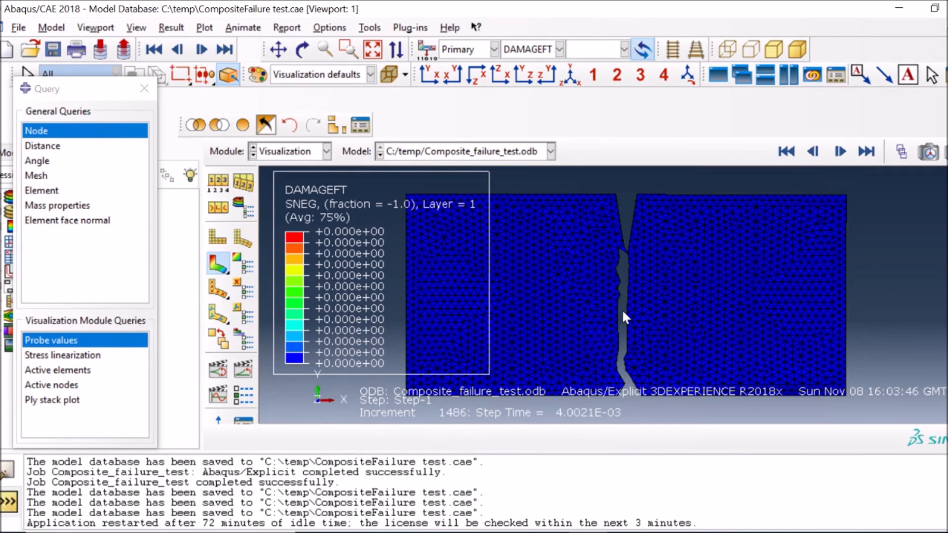
mouse_move(613, 273)
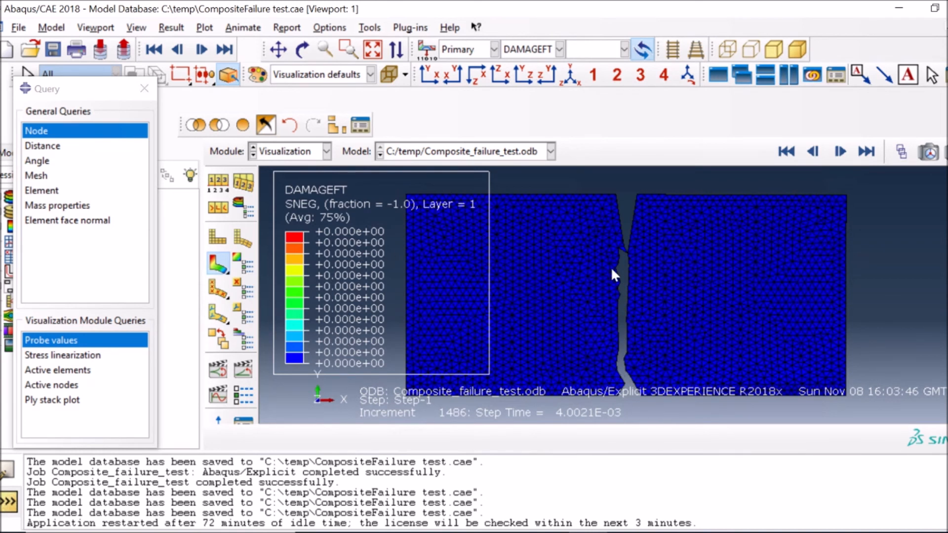
mouse_move(695, 233)
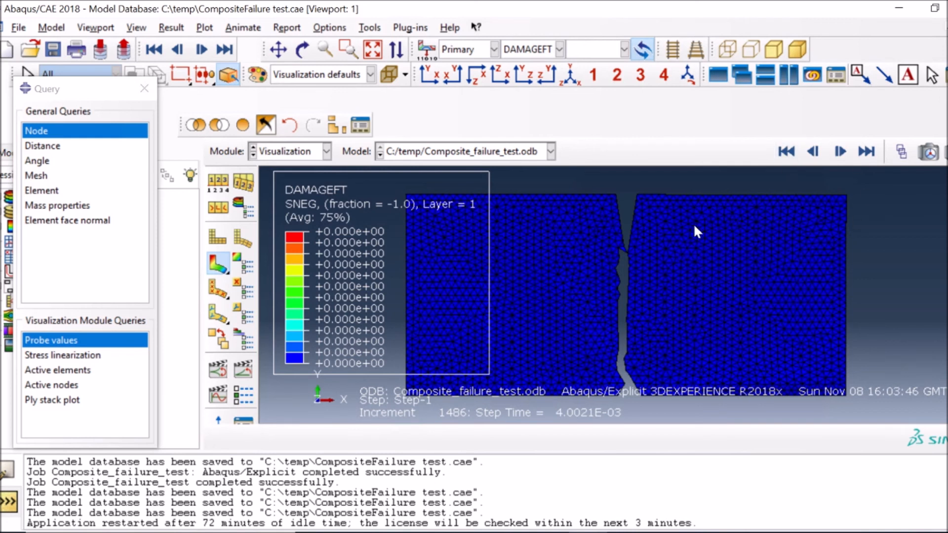
mouse_move(618, 282)
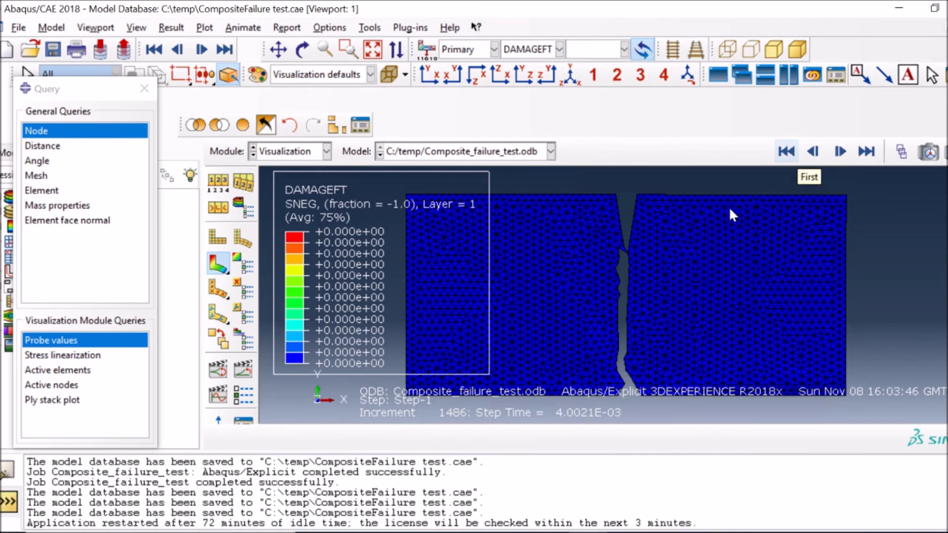
mouse_move(641, 356)
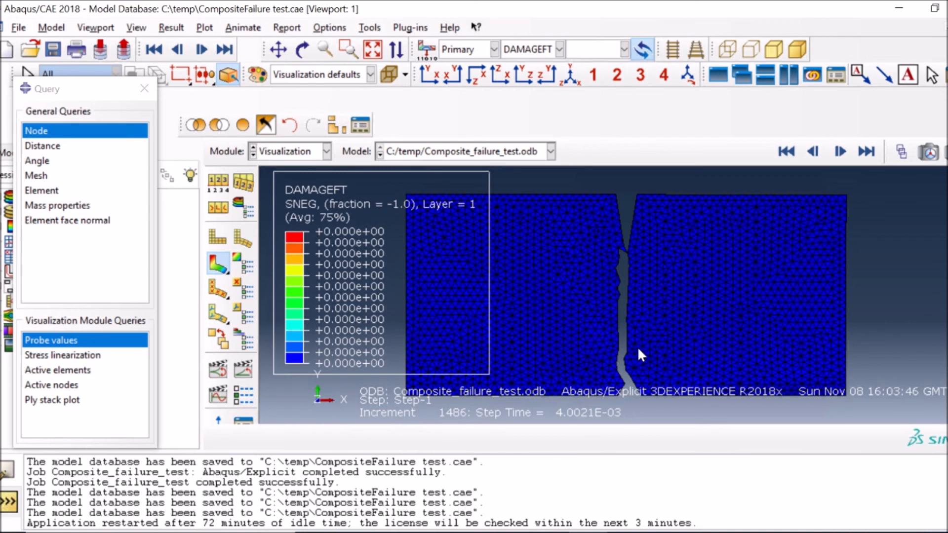
left_click(558, 50)
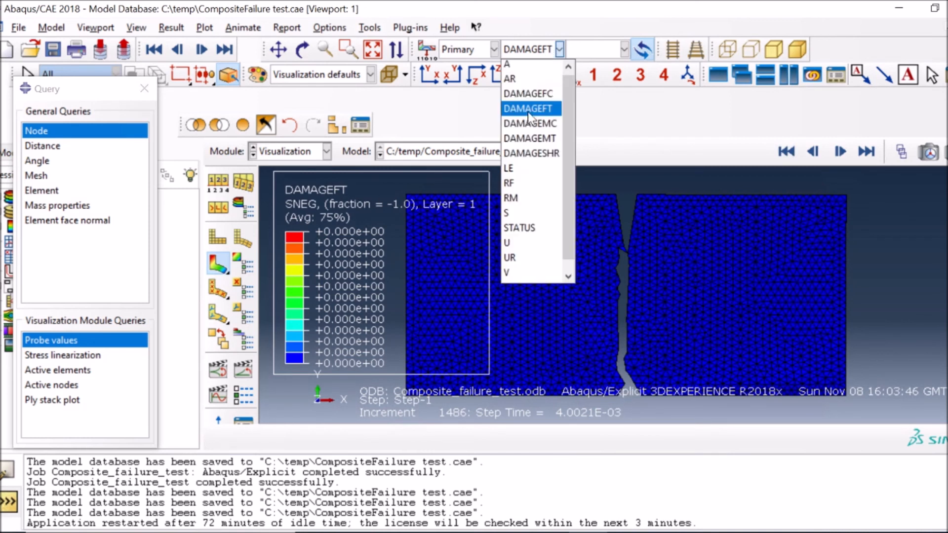
mouse_move(540, 131)
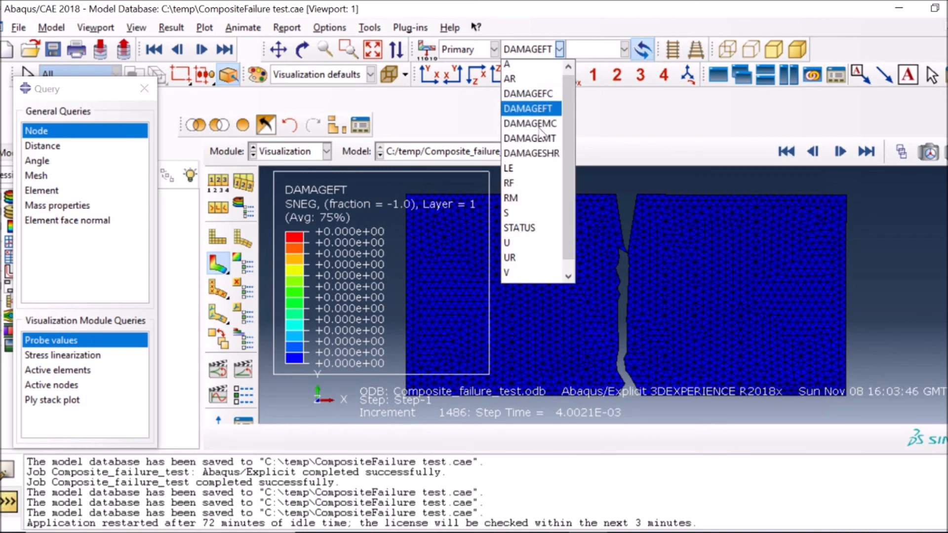
mouse_move(529, 122)
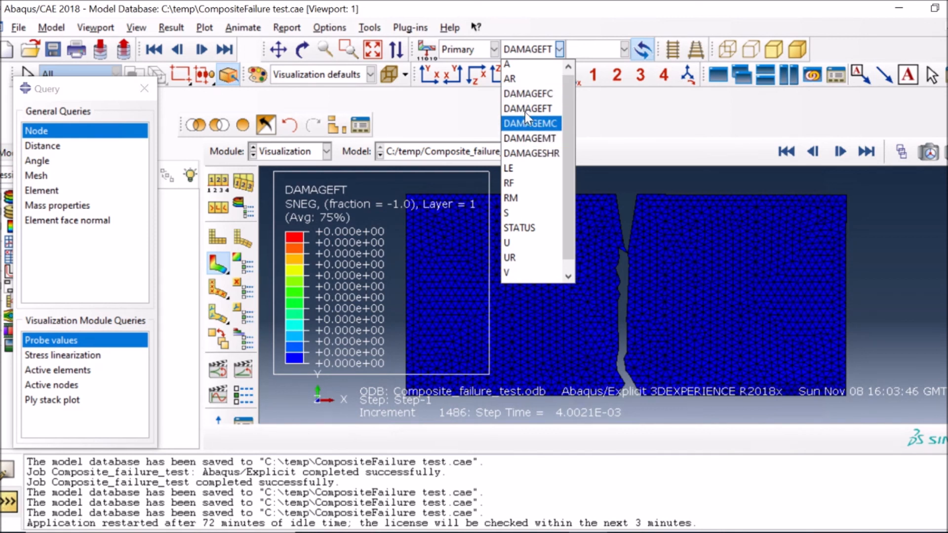
mouse_move(546, 138)
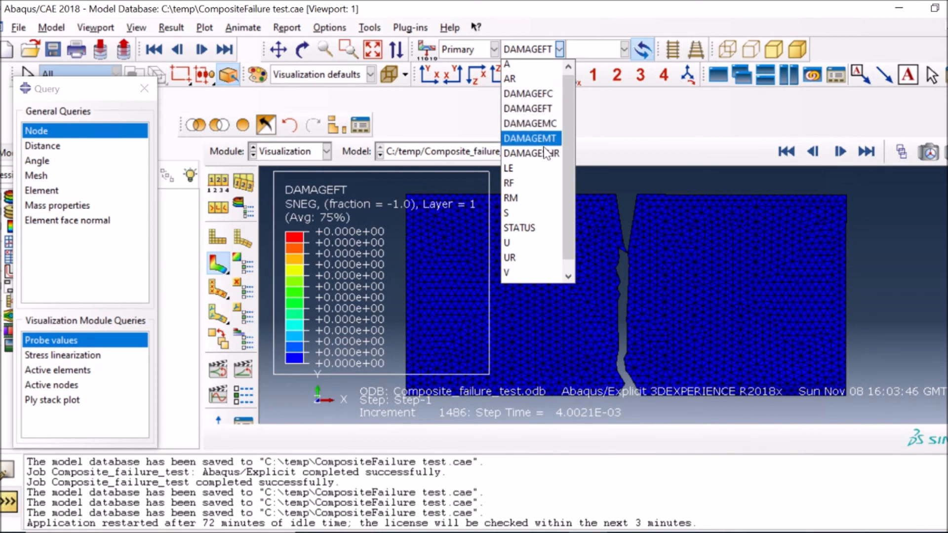
mouse_move(545, 153)
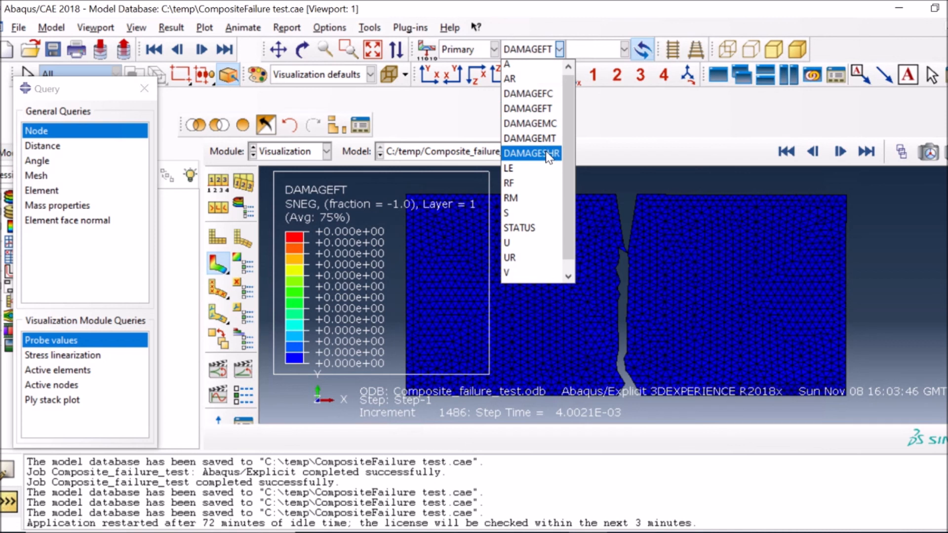
mouse_move(529, 138)
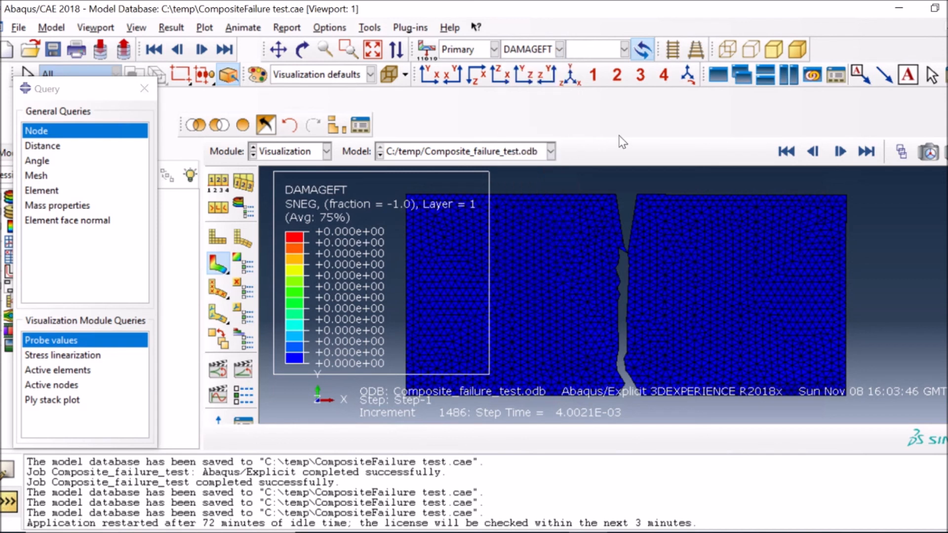
mouse_move(451, 127)
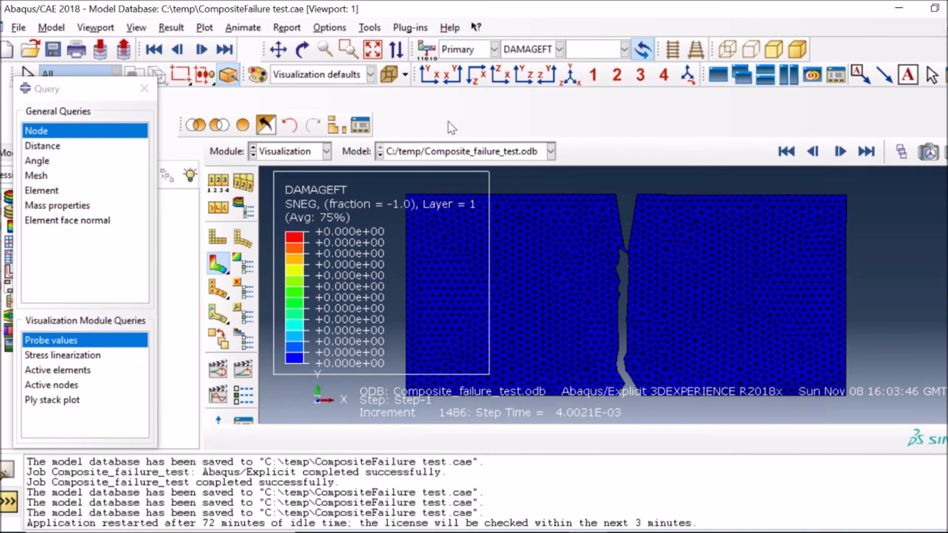
mouse_move(482, 115)
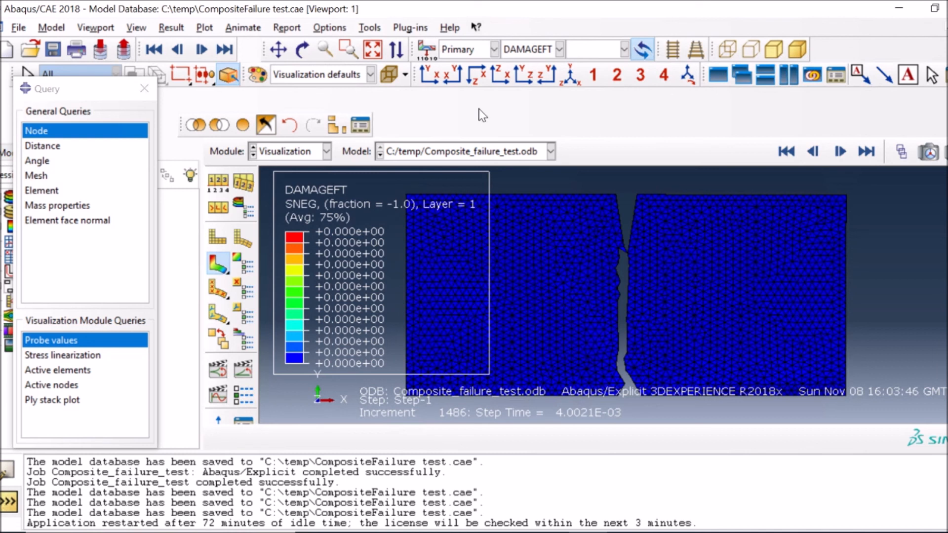